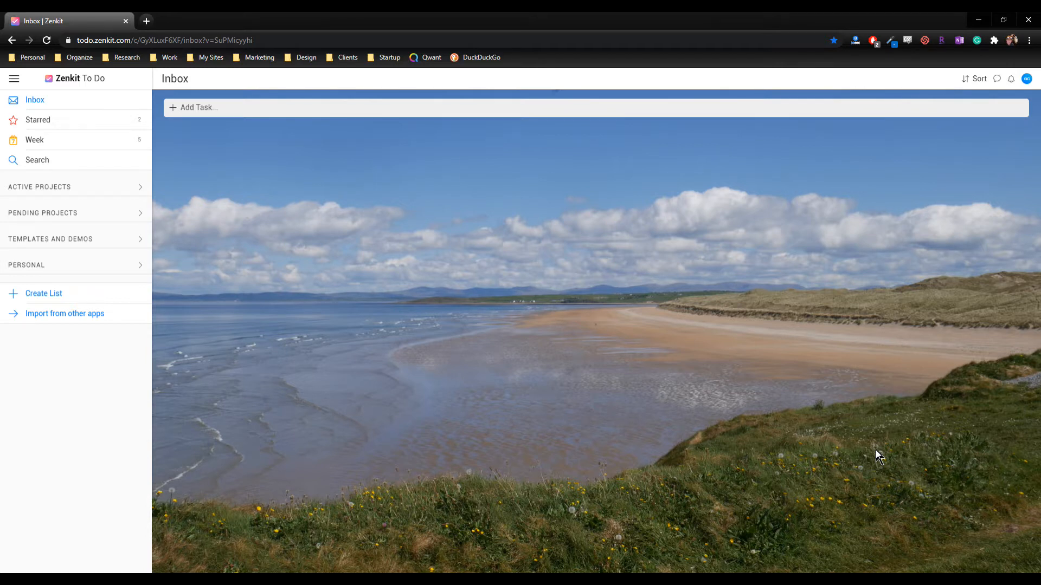
pyautogui.moveTo(331, 238)
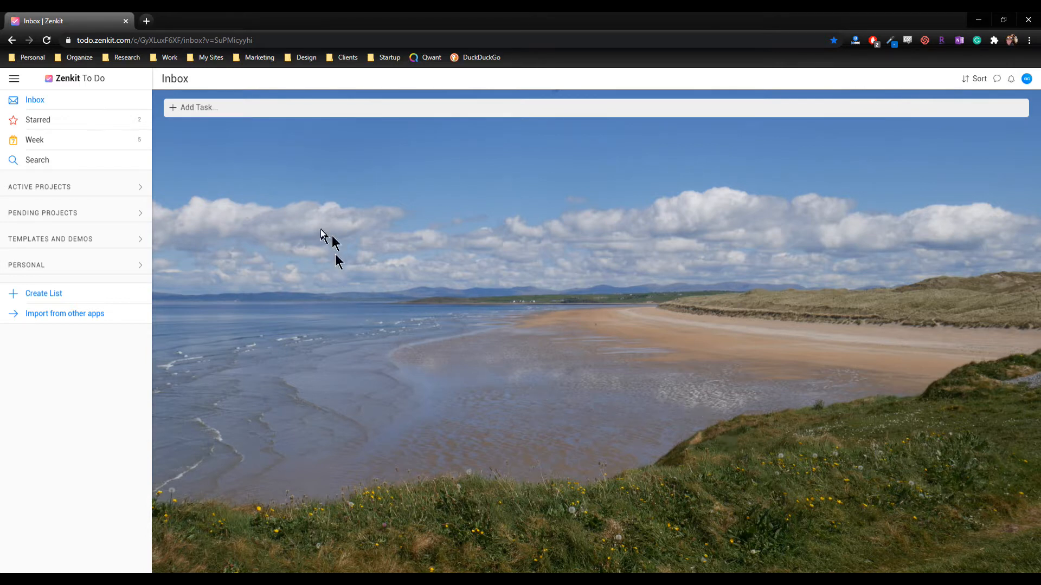
pyautogui.moveTo(79, 95)
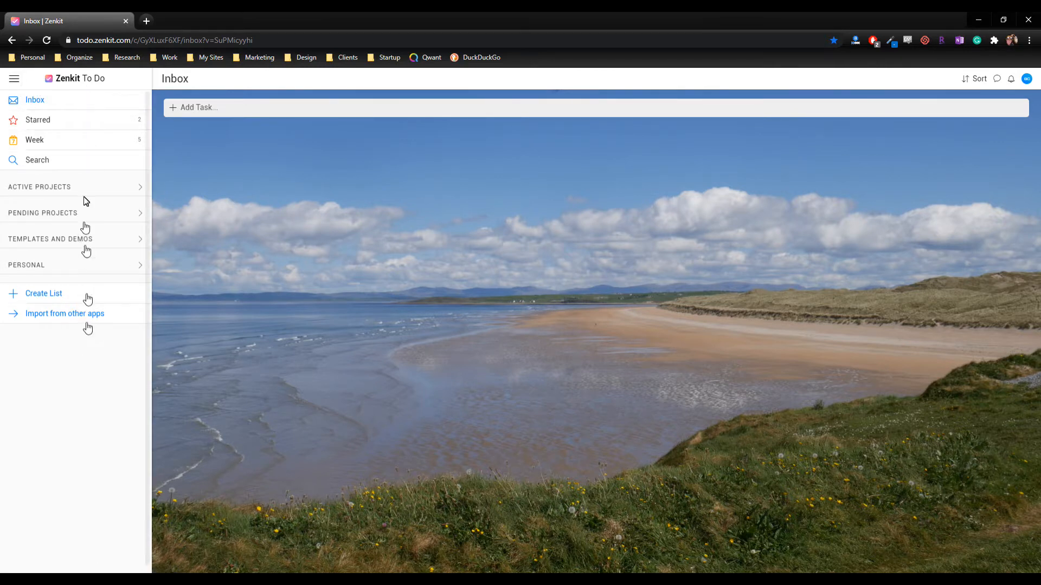
pyautogui.moveTo(106, 136)
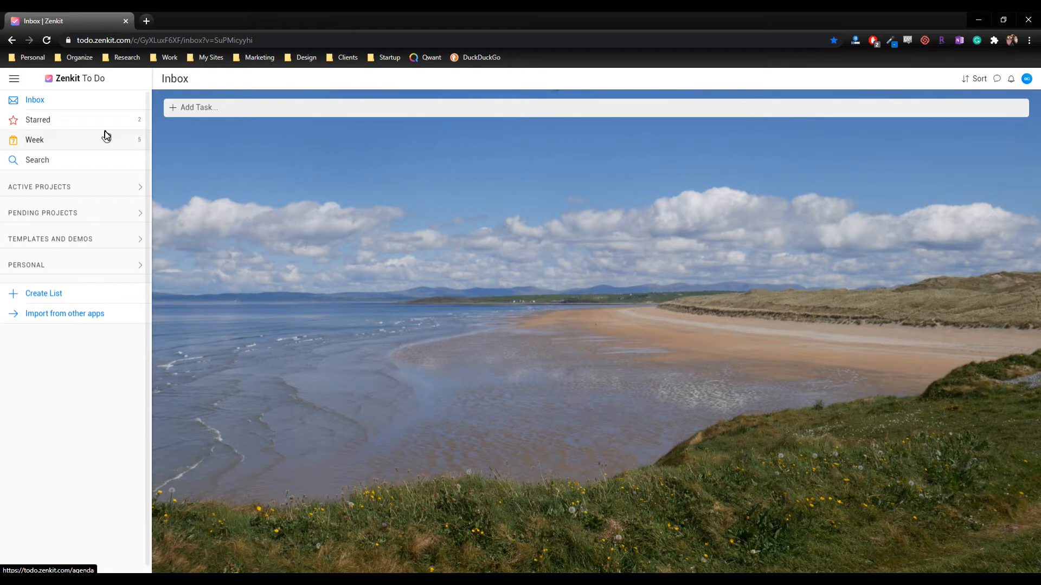
pyautogui.moveTo(103, 109)
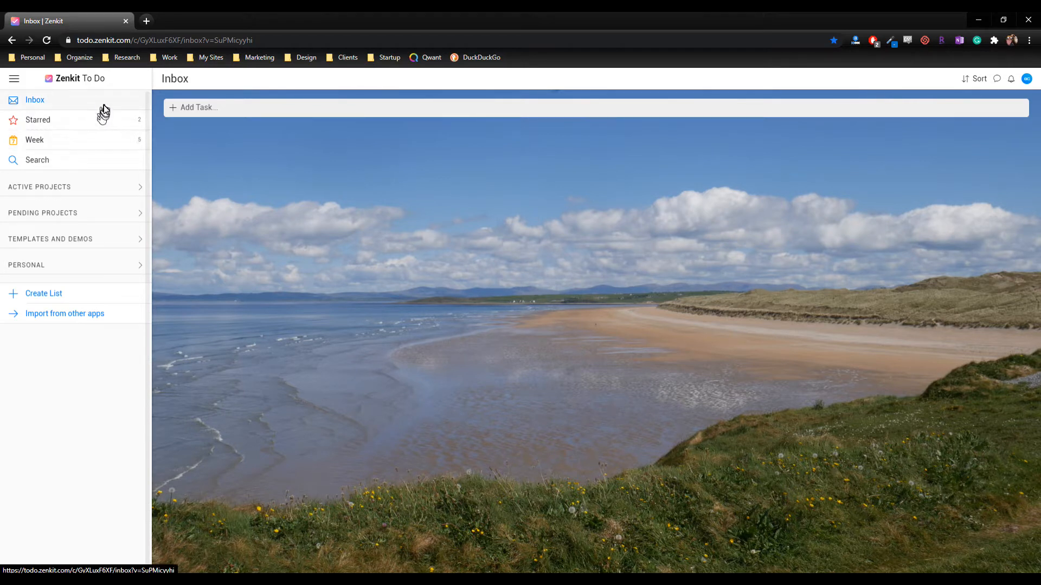
pyautogui.moveTo(496, 173)
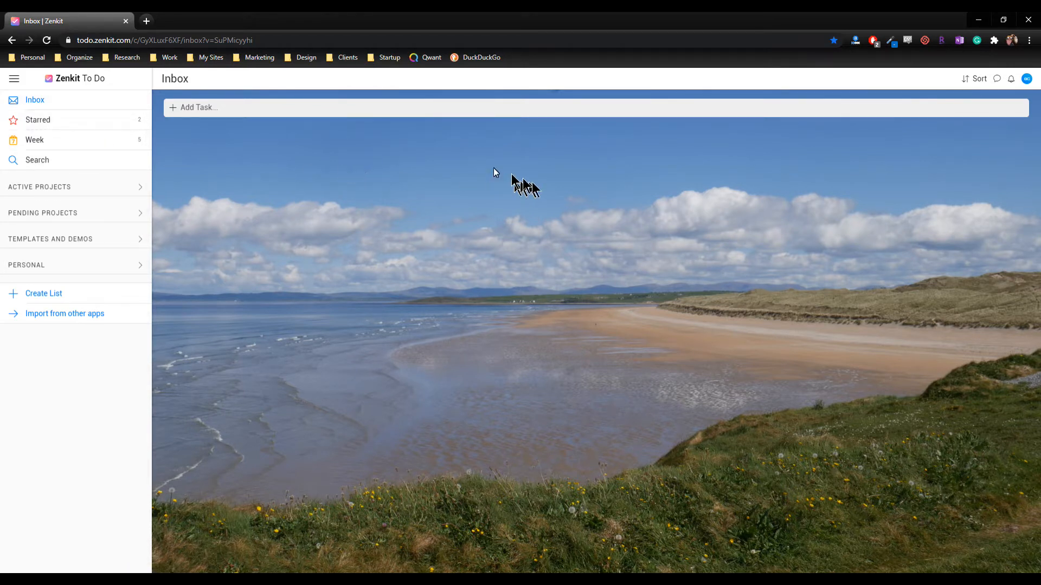
pyautogui.moveTo(435, 166)
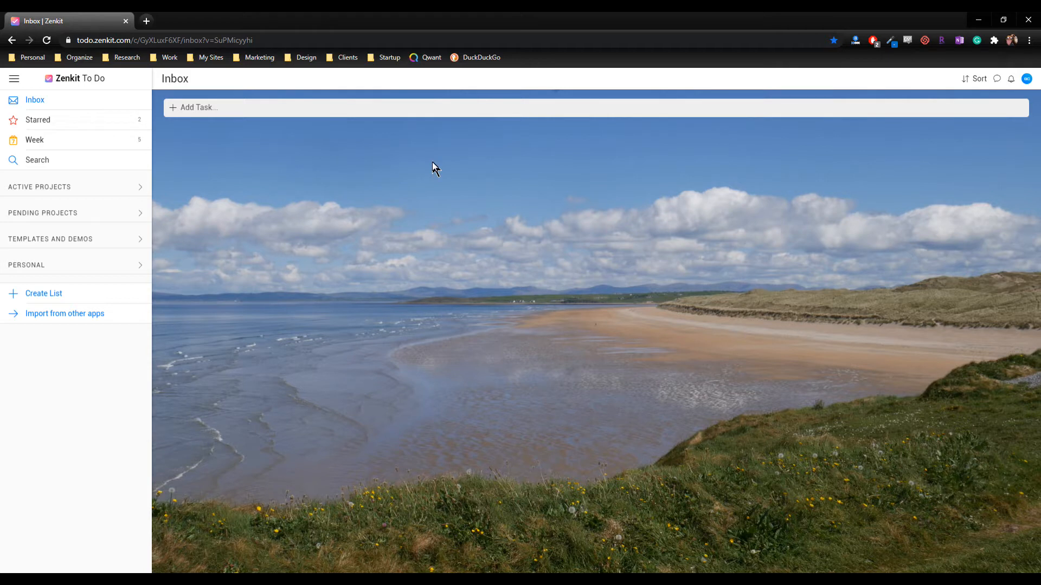
pyautogui.moveTo(244, 112)
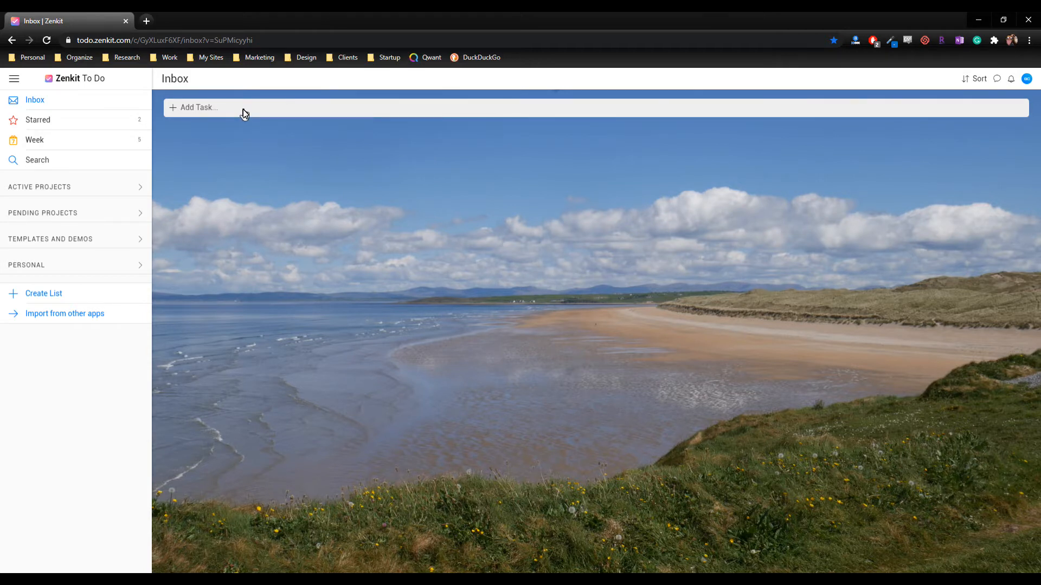
pyautogui.moveTo(173, 278)
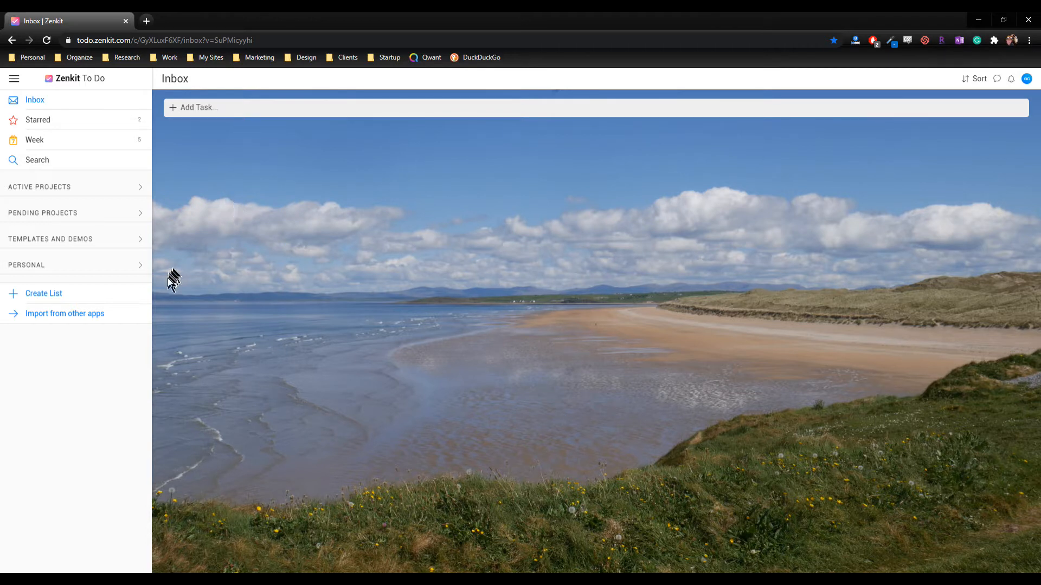
# Step: Show the Zenkit ToDo Training list from the Templates and Demos group
pyautogui.click(140, 241)
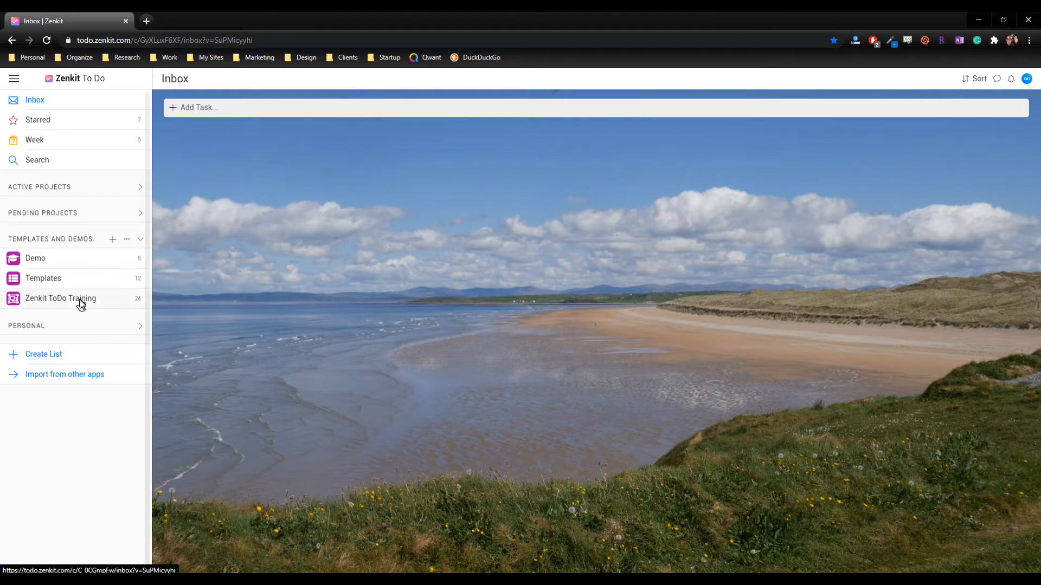
pyautogui.click(60, 299)
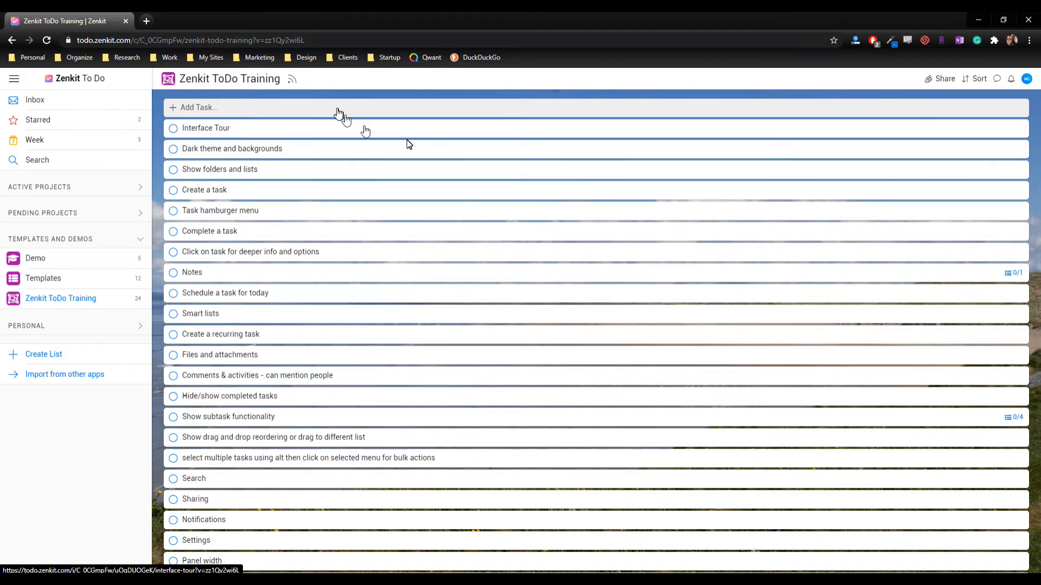
pyautogui.scroll(-3)
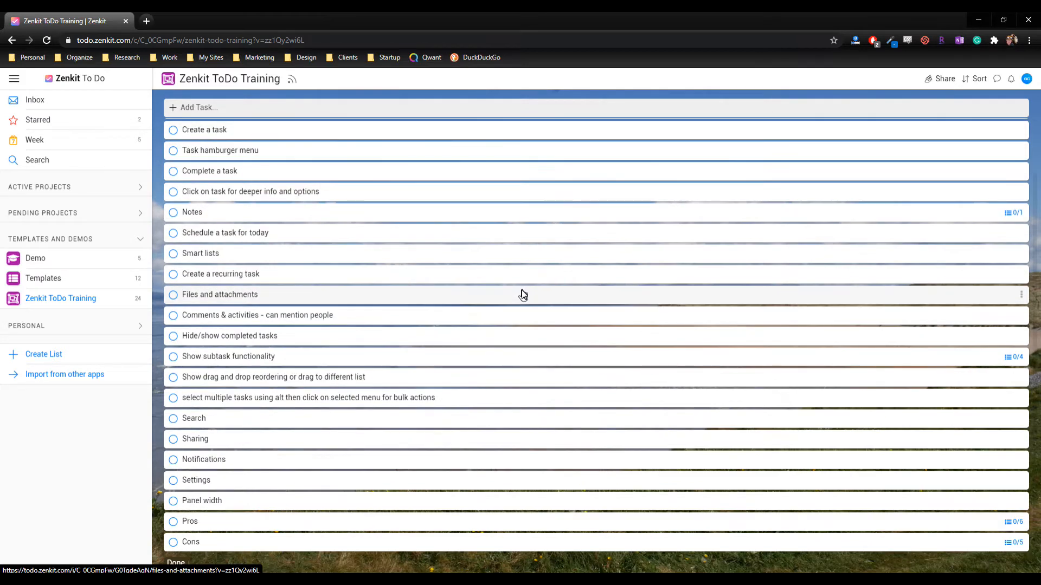
pyautogui.scroll(3)
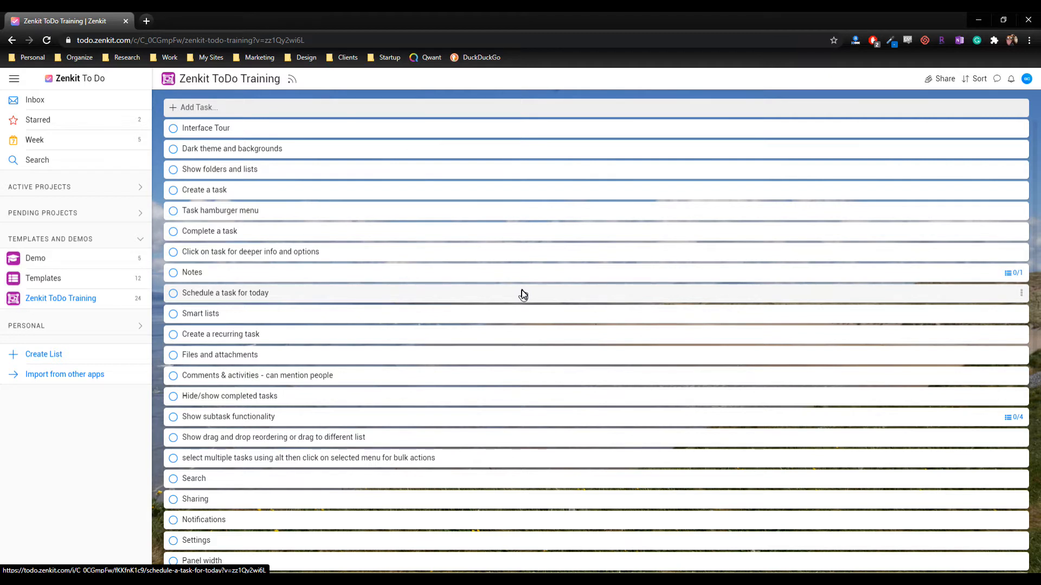
pyautogui.moveTo(285, 137)
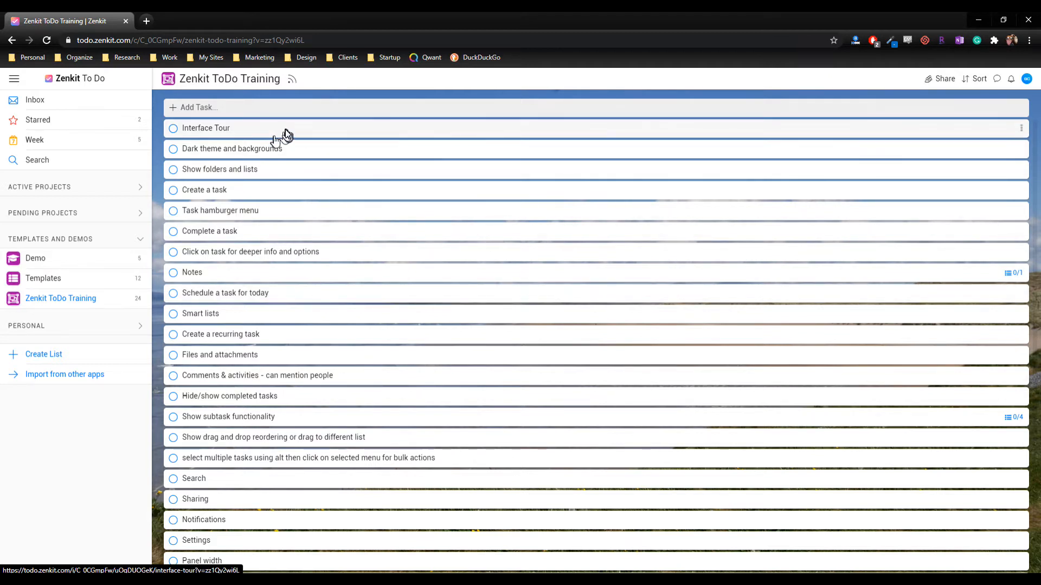
pyautogui.moveTo(283, 126)
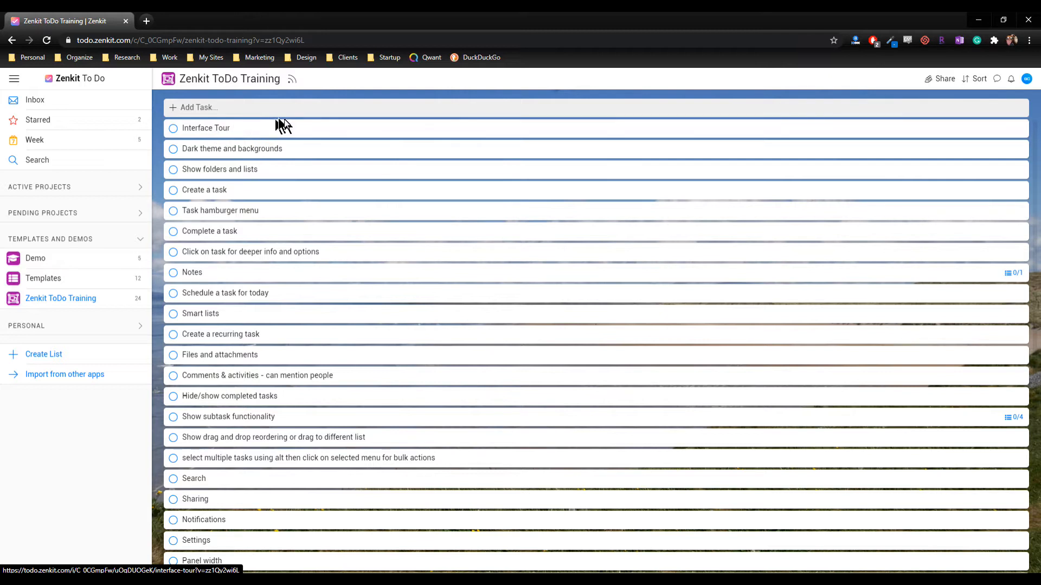
pyautogui.moveTo(283, 127)
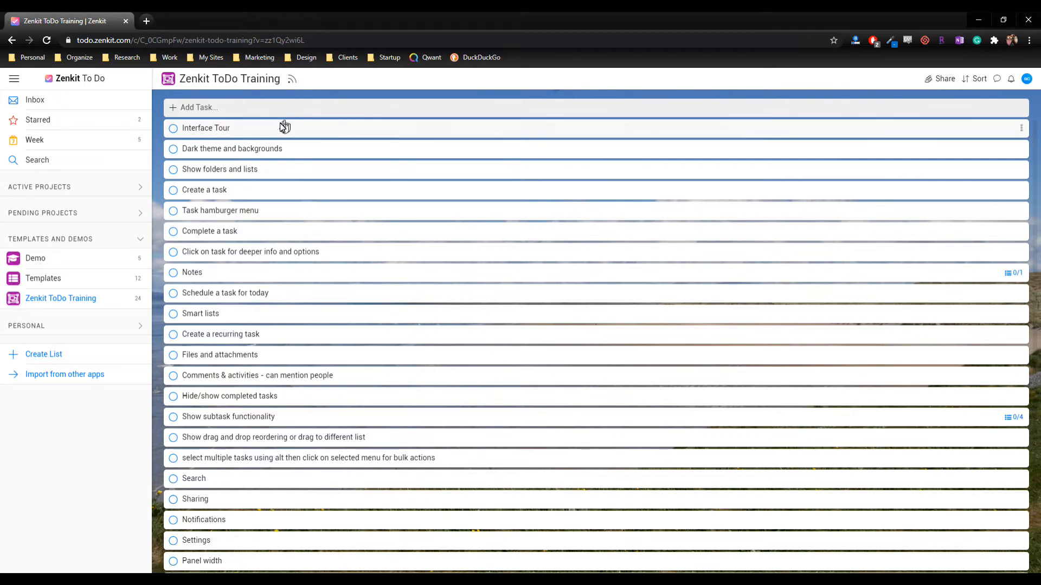
pyautogui.moveTo(177, 128)
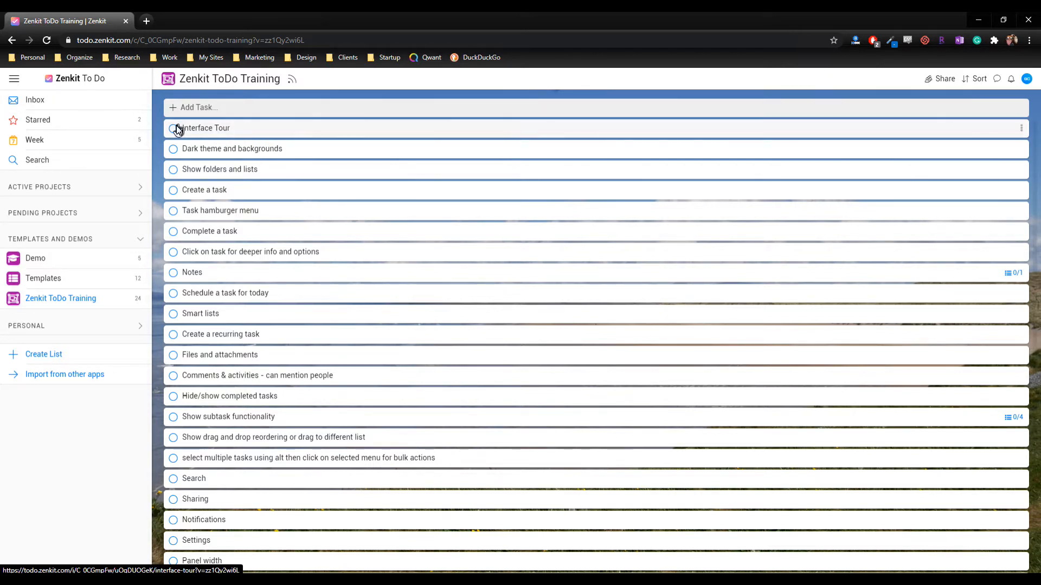
# Step: Mark the Interface Tour task as done and return to the Inbox
pyautogui.click(174, 128)
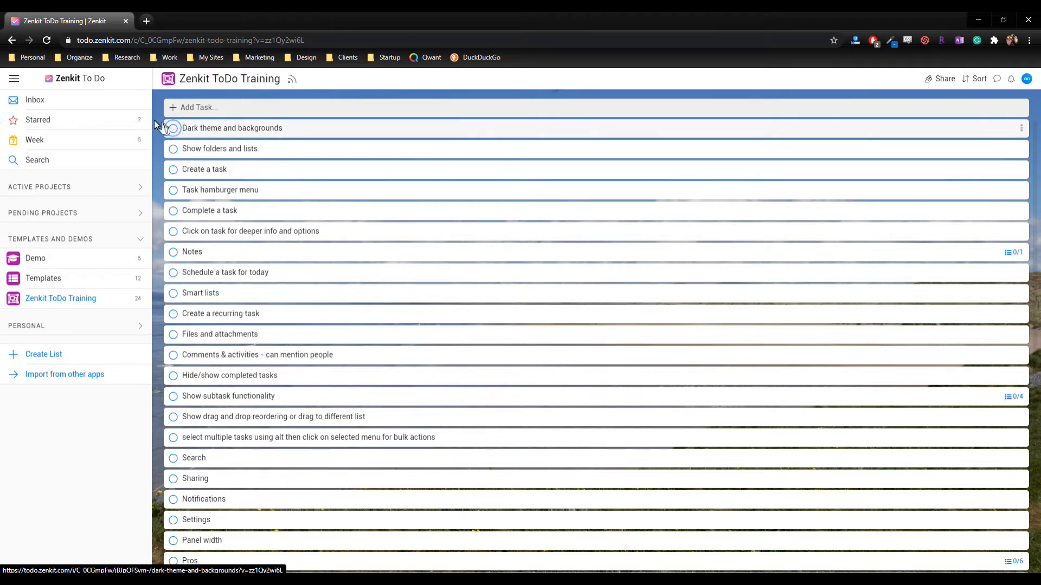
pyautogui.click(35, 100)
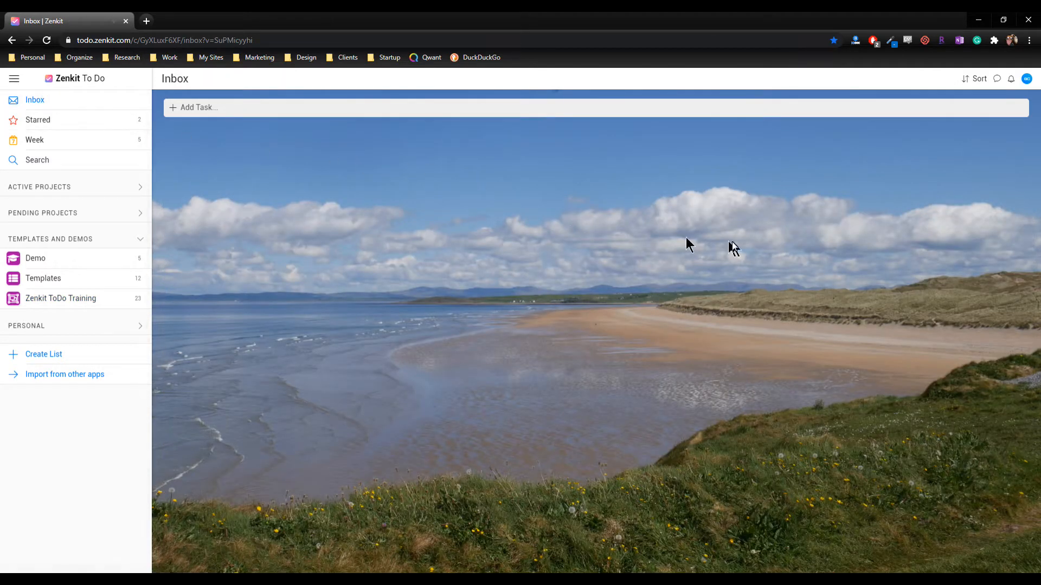
pyautogui.moveTo(766, 235)
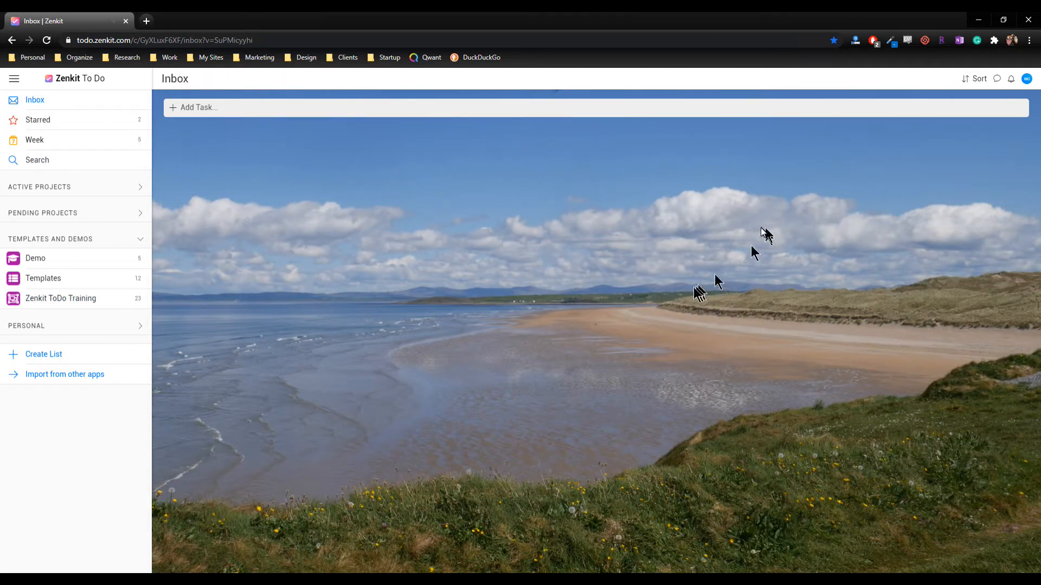
pyautogui.moveTo(1028, 87)
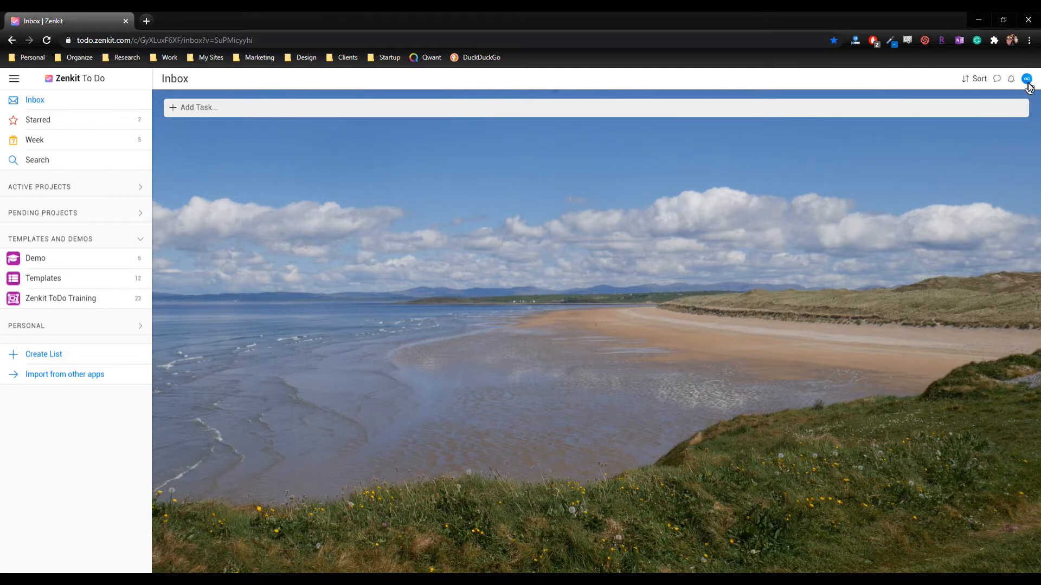
# Step: Try the desert dunes and blue mountains background images in Theme settings
pyautogui.click(1027, 78)
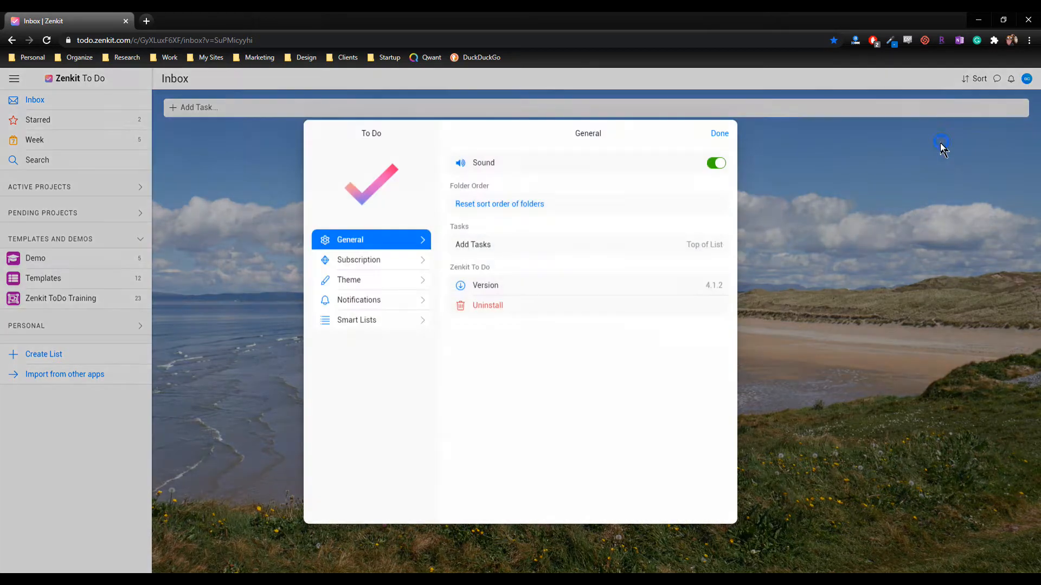
pyautogui.click(371, 280)
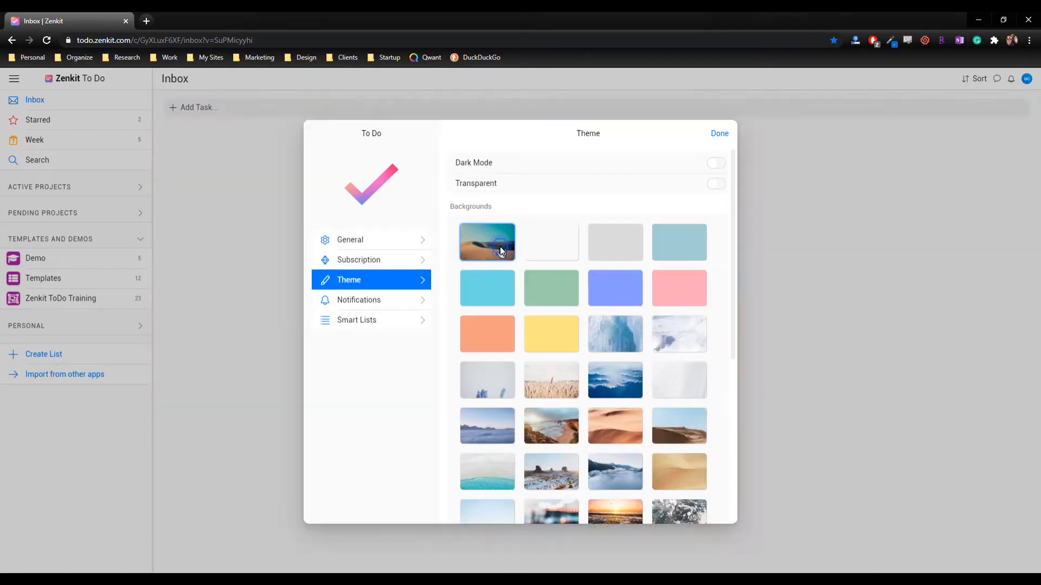
pyautogui.click(487, 240)
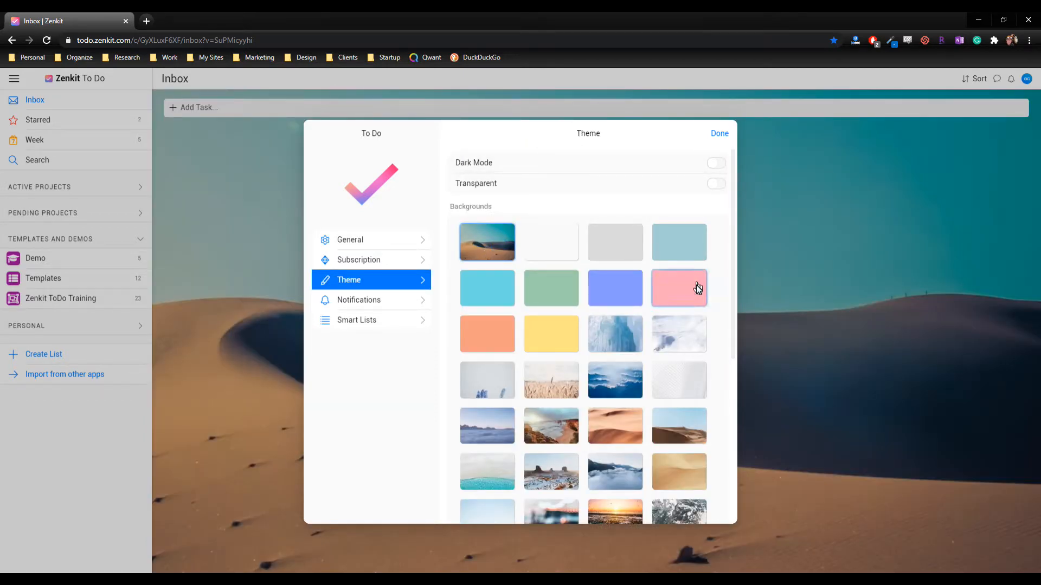
pyautogui.click(614, 381)
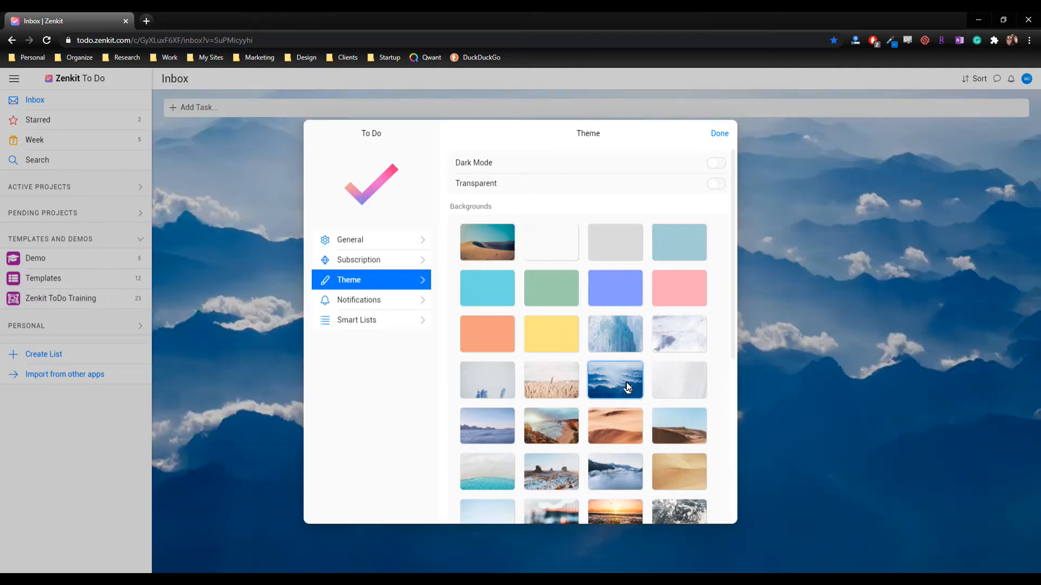
pyautogui.moveTo(557, 316)
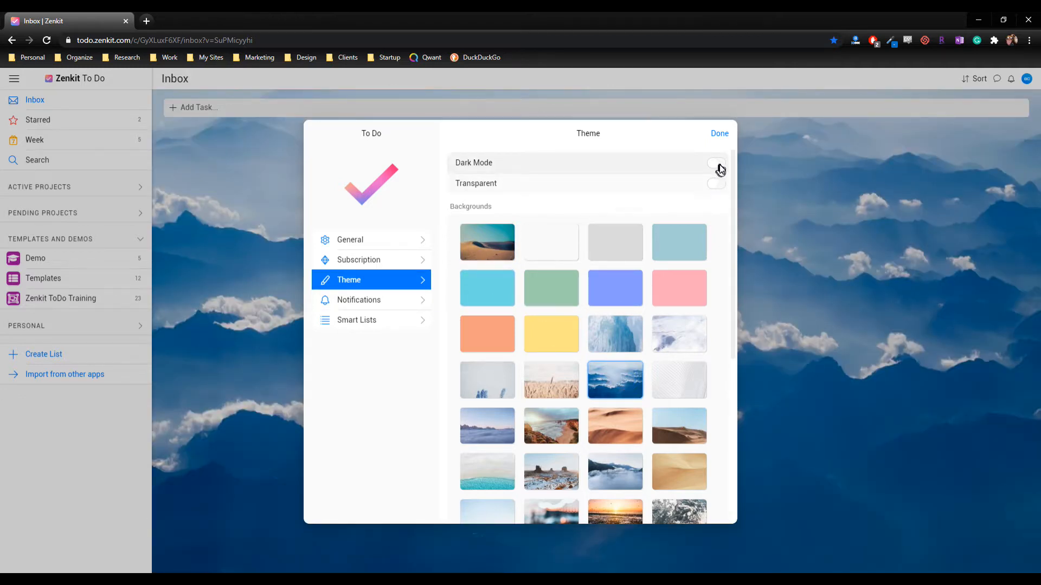
# Step: Try dark mode with the canyon arch and starry galaxy backgrounds
pyautogui.click(715, 164)
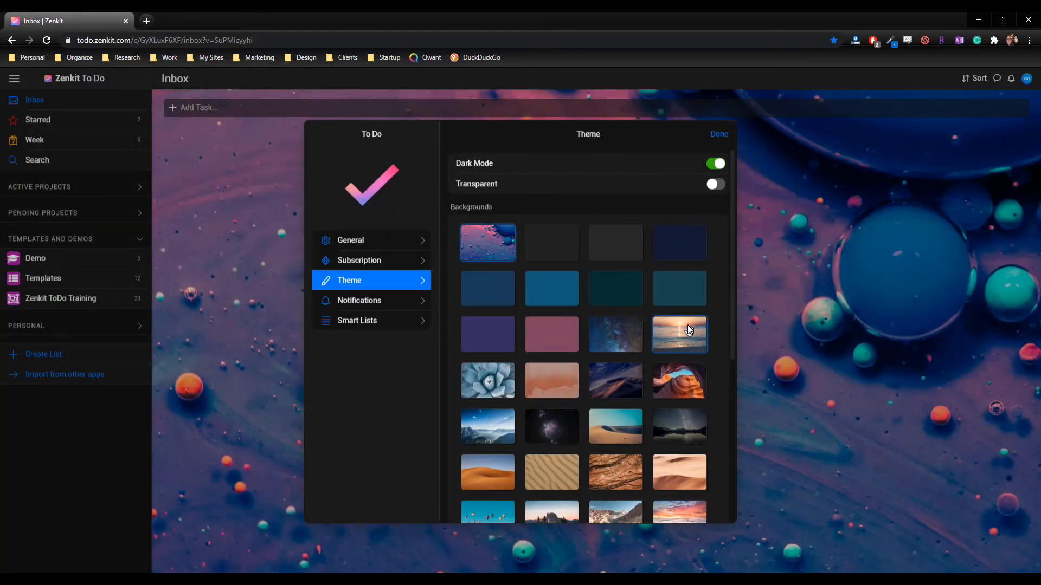
pyautogui.moveTo(680, 427)
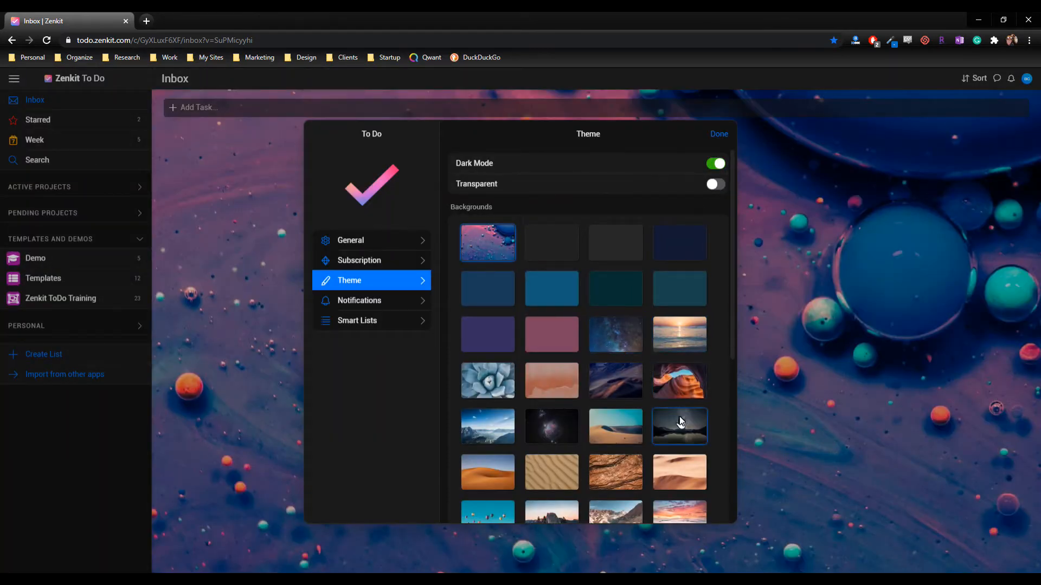
pyautogui.click(679, 380)
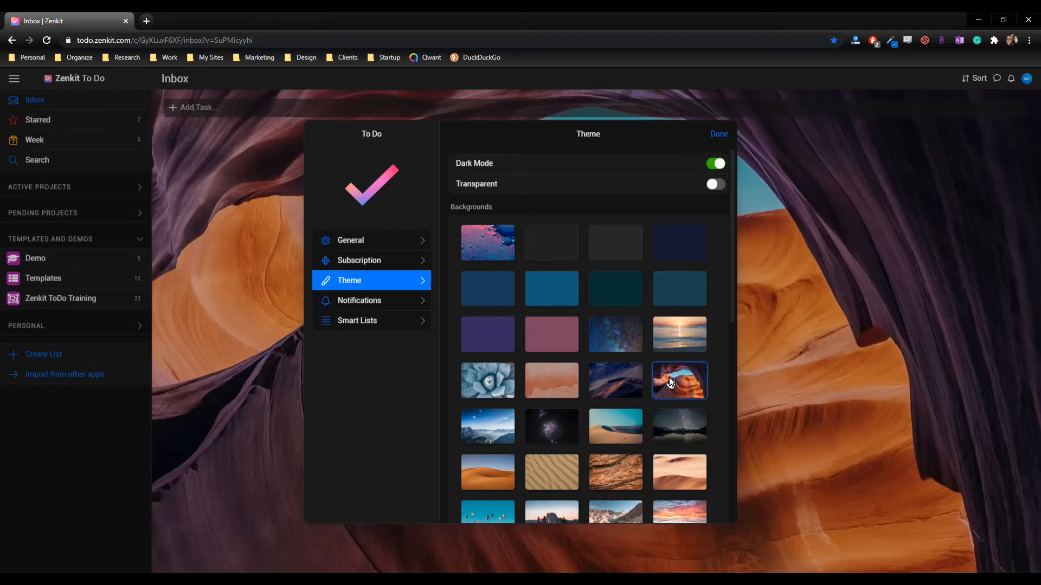
pyautogui.click(550, 427)
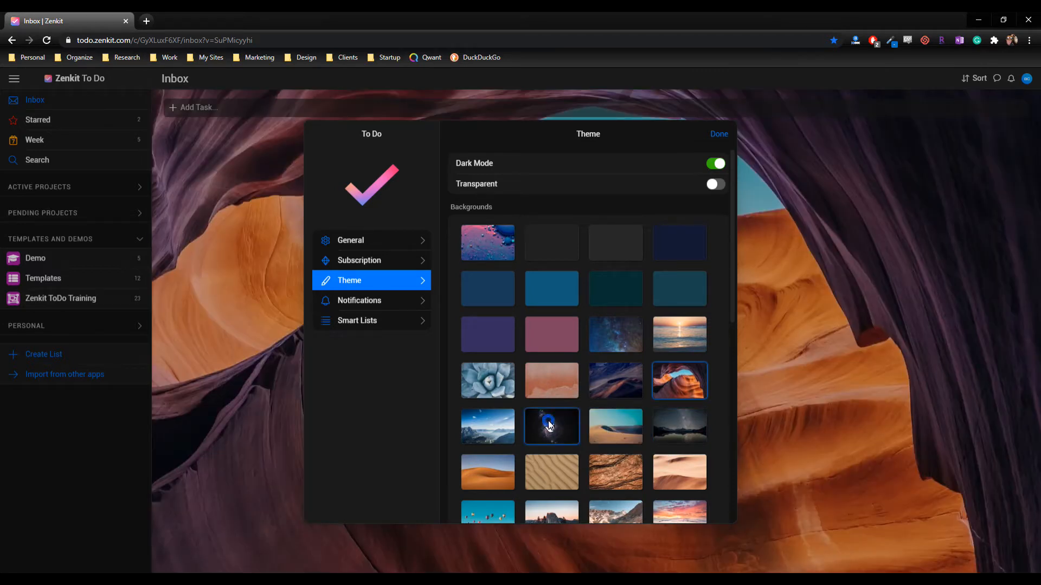
pyautogui.click(551, 426)
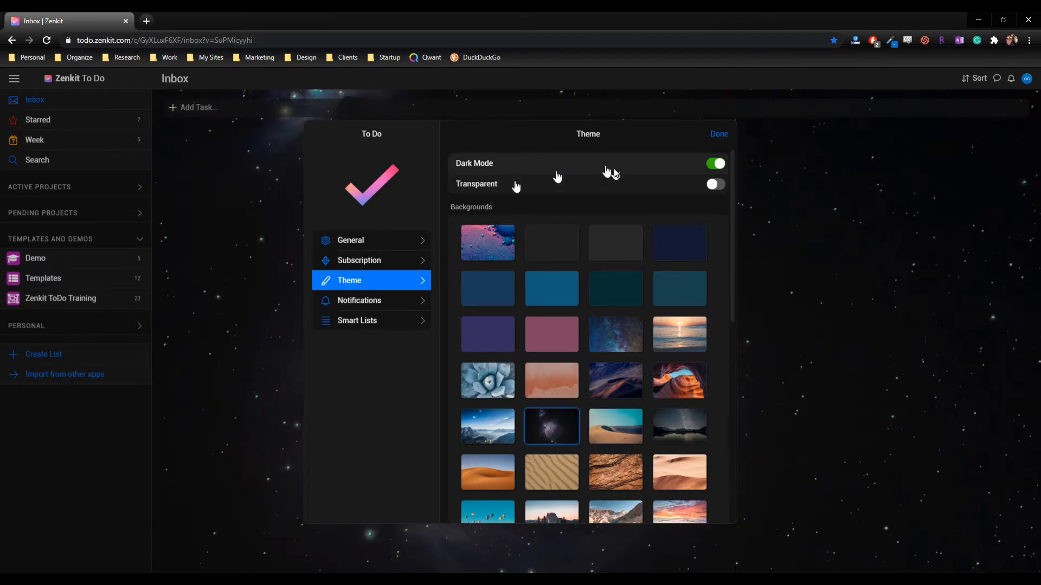
# Step: Settle on light mode with a plain turquoise background and close the theme settings
pyautogui.click(714, 164)
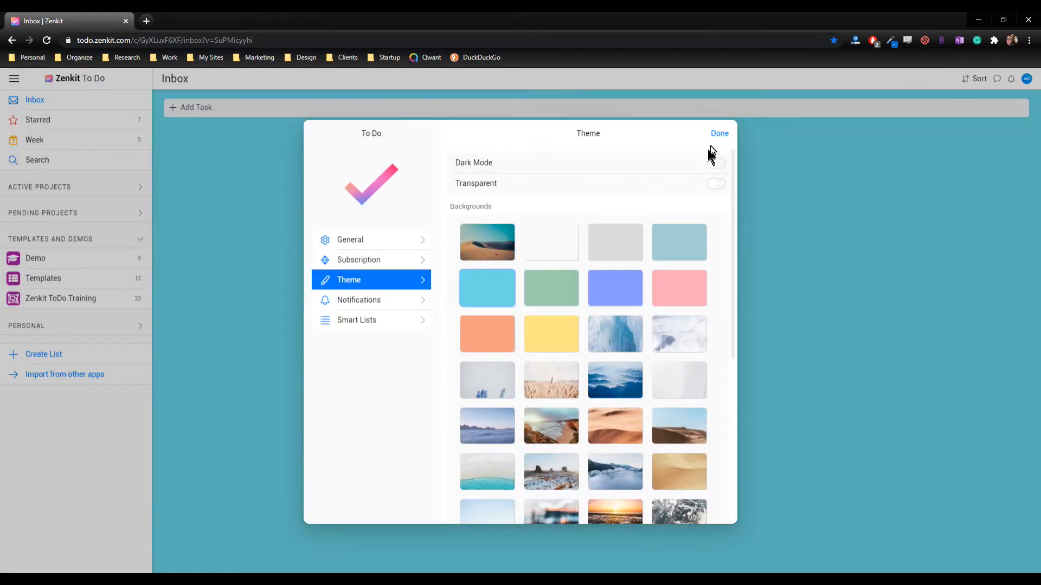
pyautogui.click(720, 134)
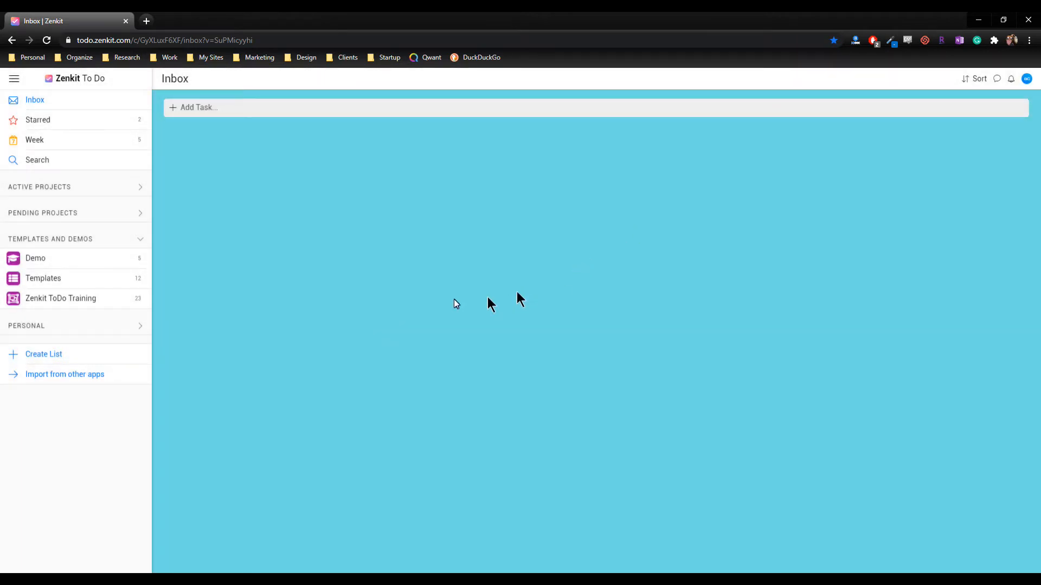
# Step: Return to the Zenkit ToDo Training list and check off Dark theme and backgrounds
pyautogui.click(60, 299)
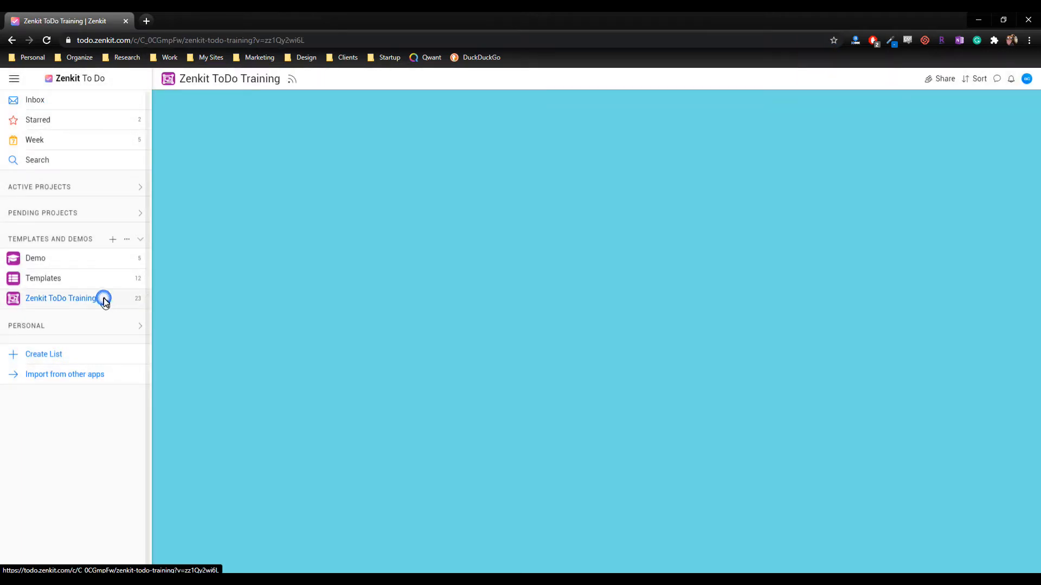
pyautogui.click(61, 298)
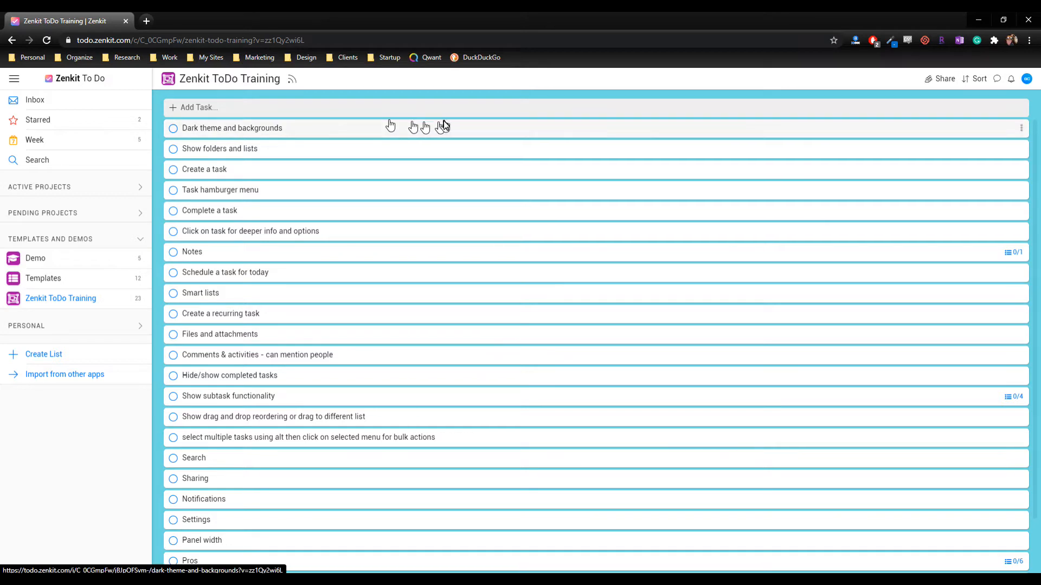
pyautogui.moveTo(190, 138)
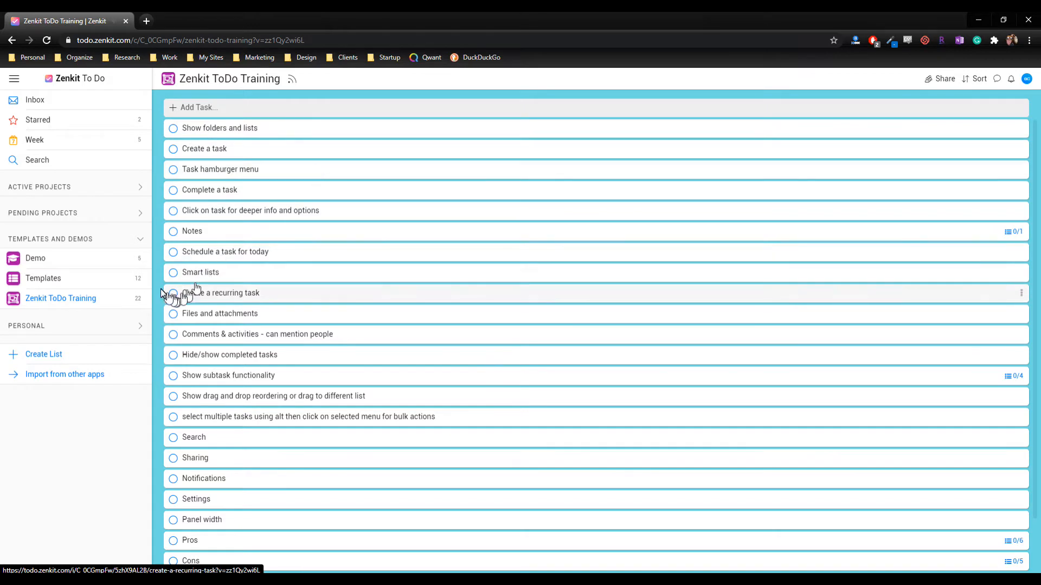
pyautogui.moveTo(78, 196)
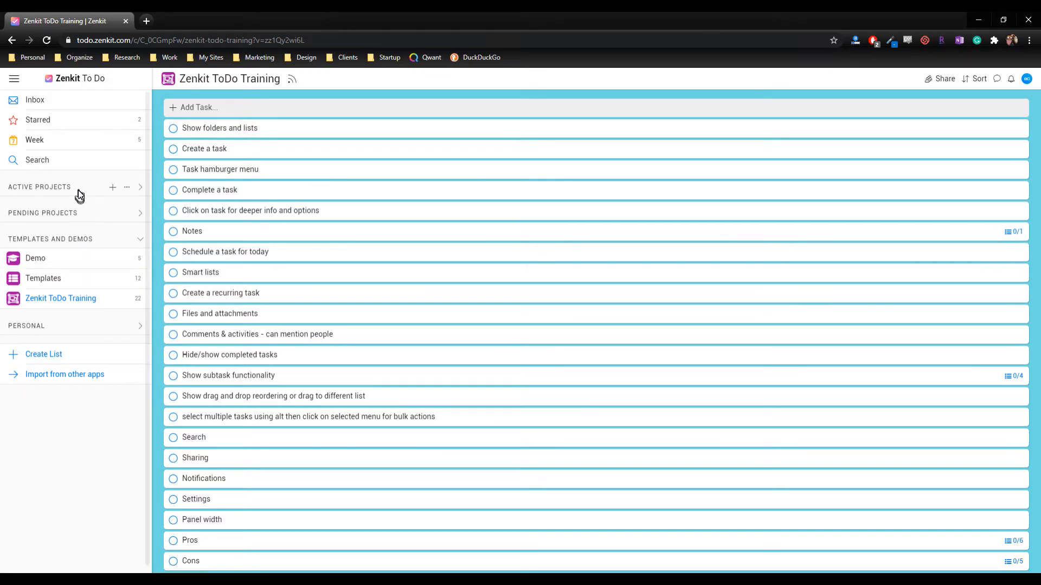
pyautogui.moveTo(85, 222)
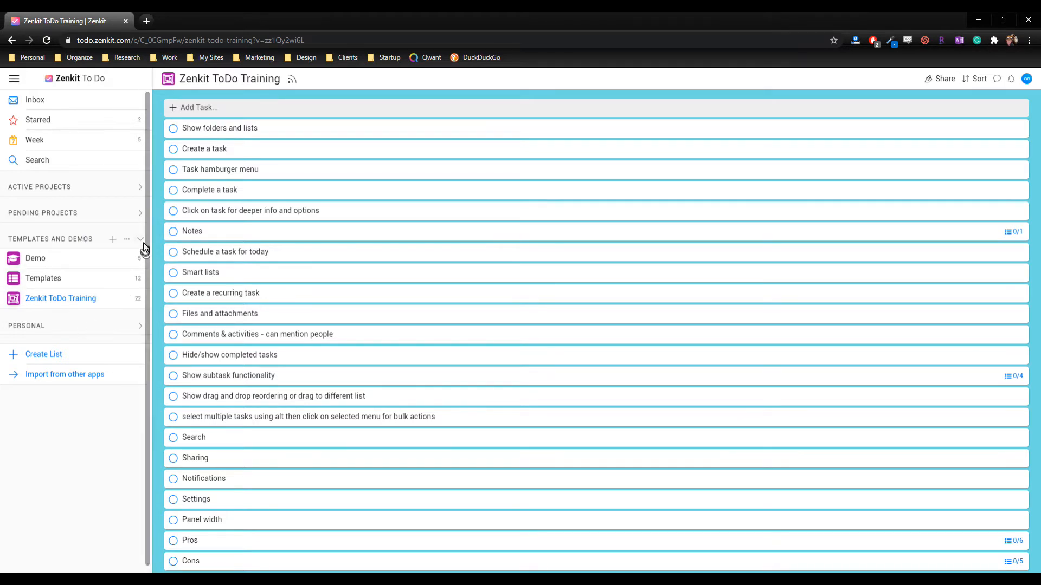
# Step: Start a New List under the Templates and Demos group
pyautogui.click(140, 238)
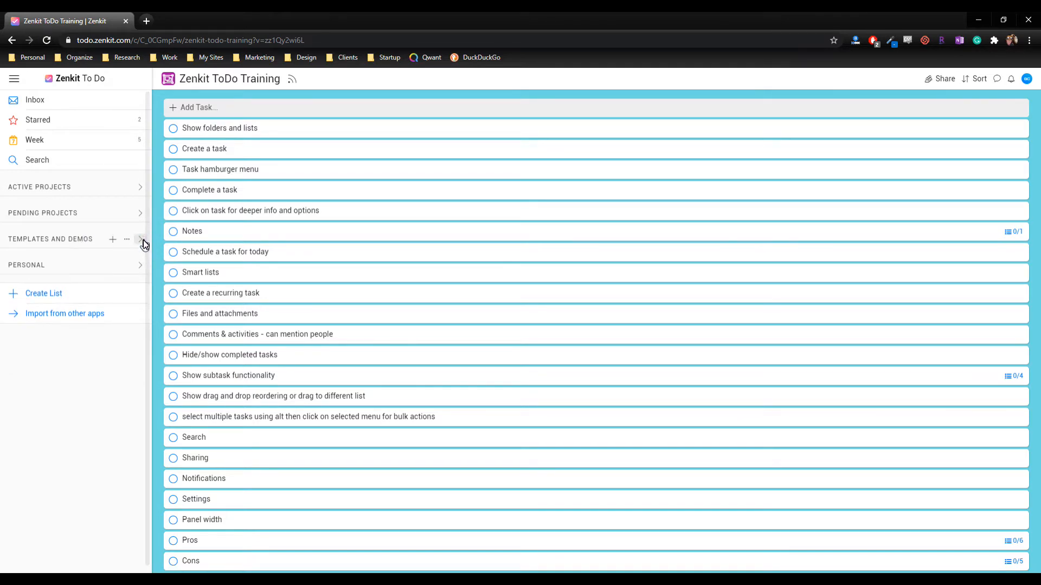
pyautogui.click(112, 239)
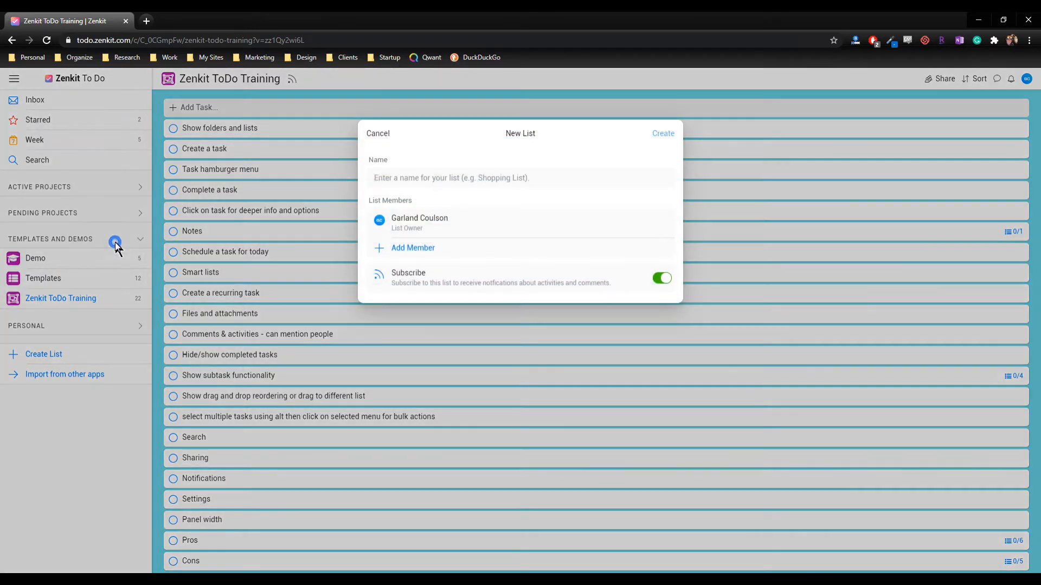
pyautogui.moveTo(581, 200)
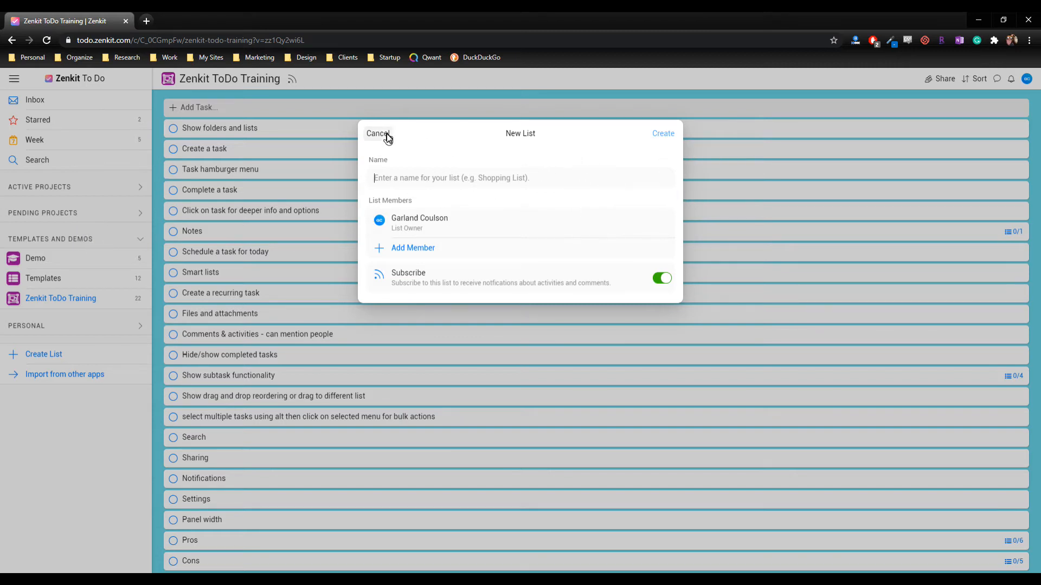
# Step: Cancel the new list, add a task named 'sample task', and check off Create a task
pyautogui.click(378, 134)
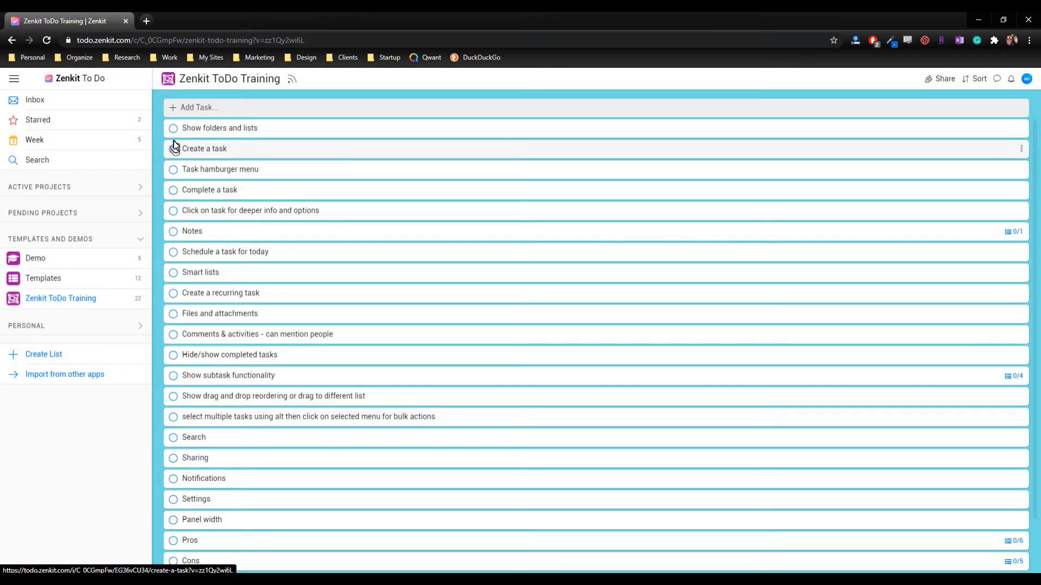
pyautogui.click(174, 128)
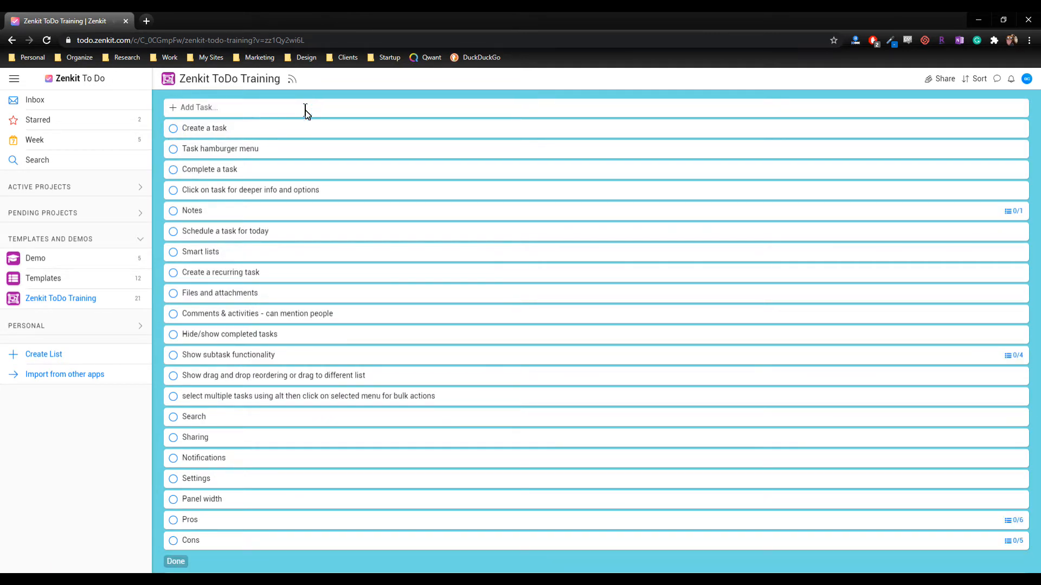
pyautogui.write('sa')
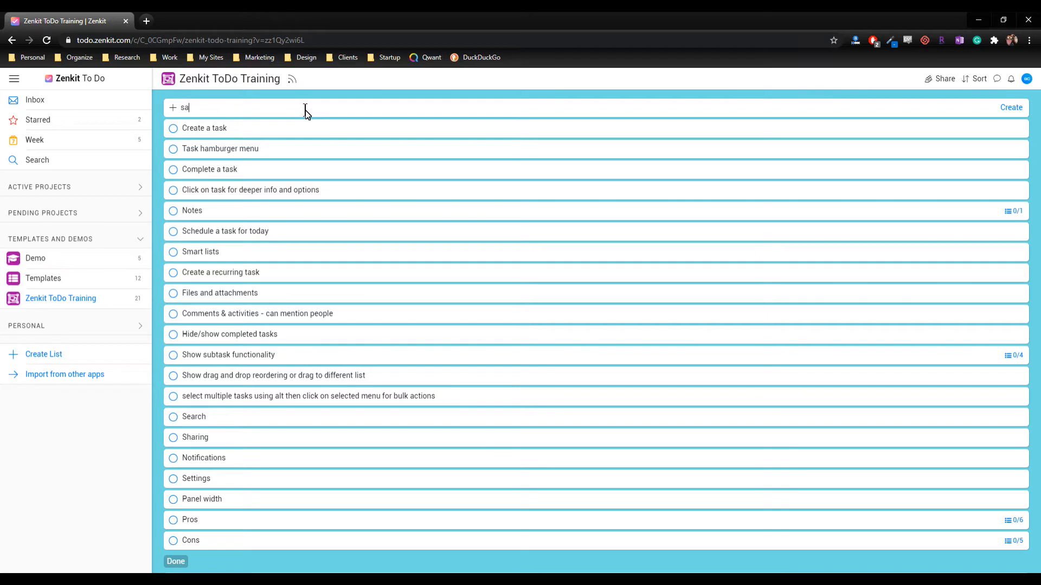
pyautogui.write('mple task')
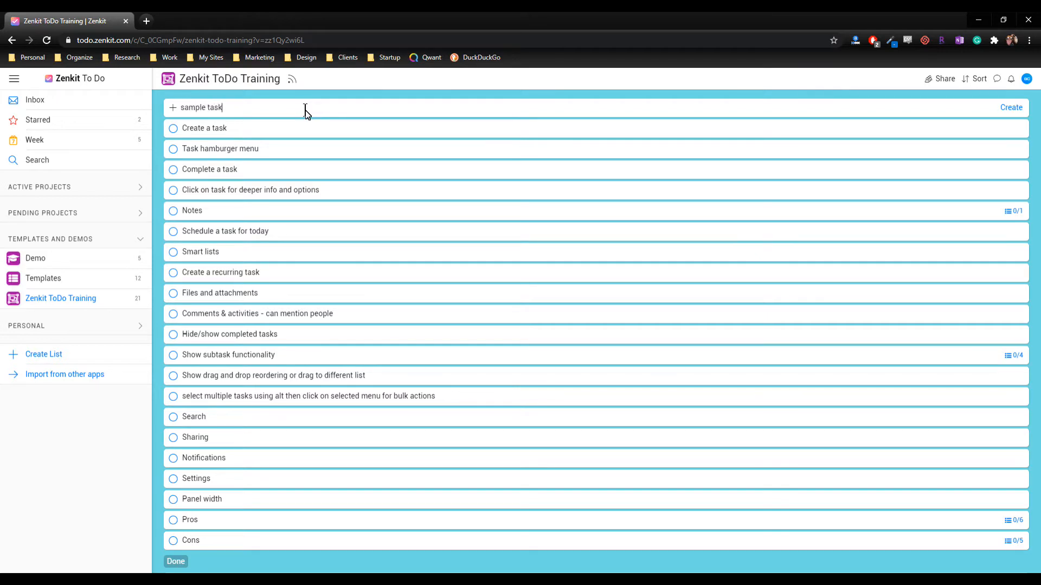
pyautogui.click(1011, 107)
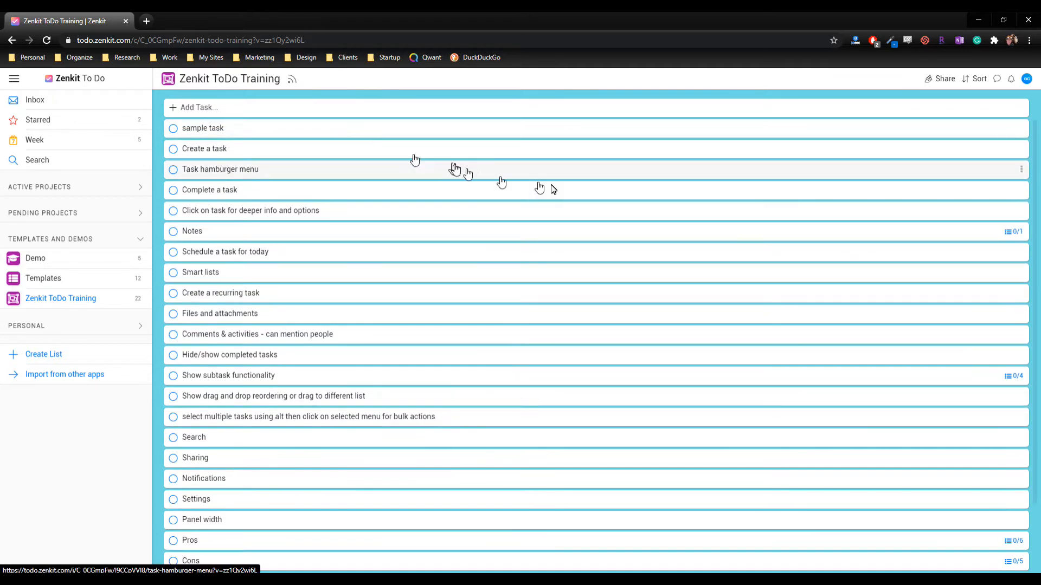
pyautogui.click(173, 148)
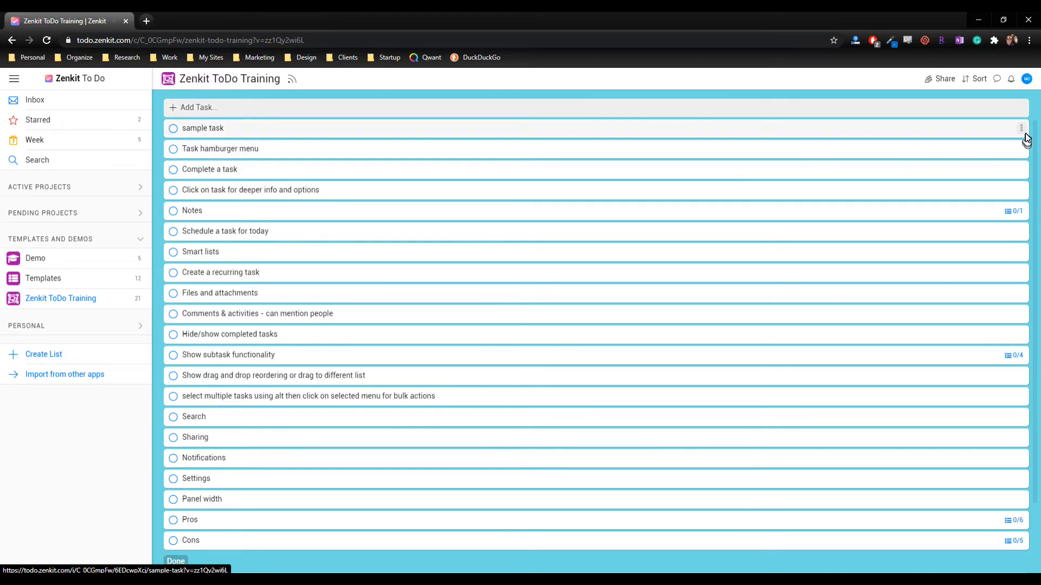
pyautogui.moveTo(1023, 135)
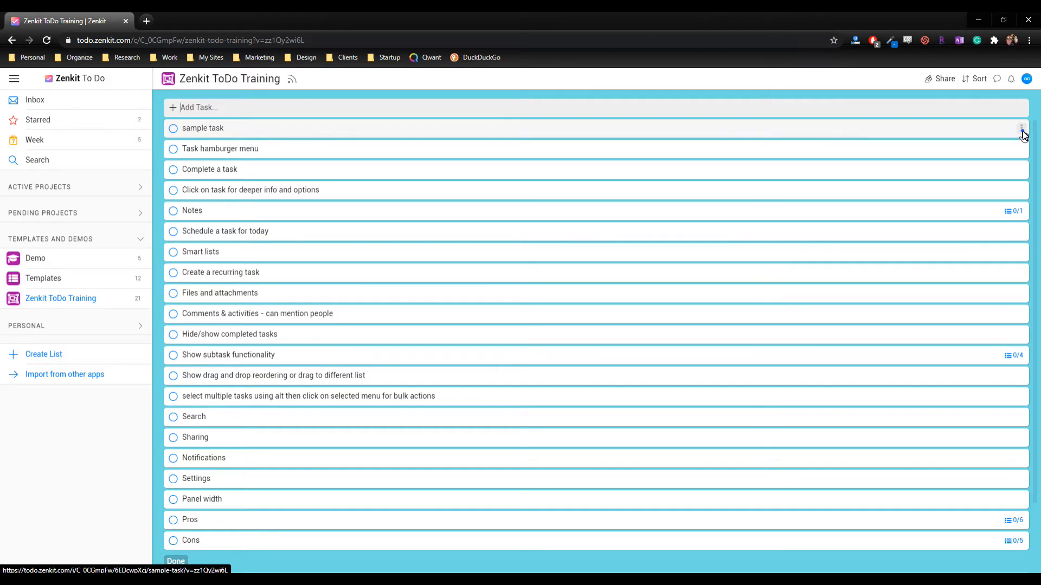
pyautogui.click(1023, 128)
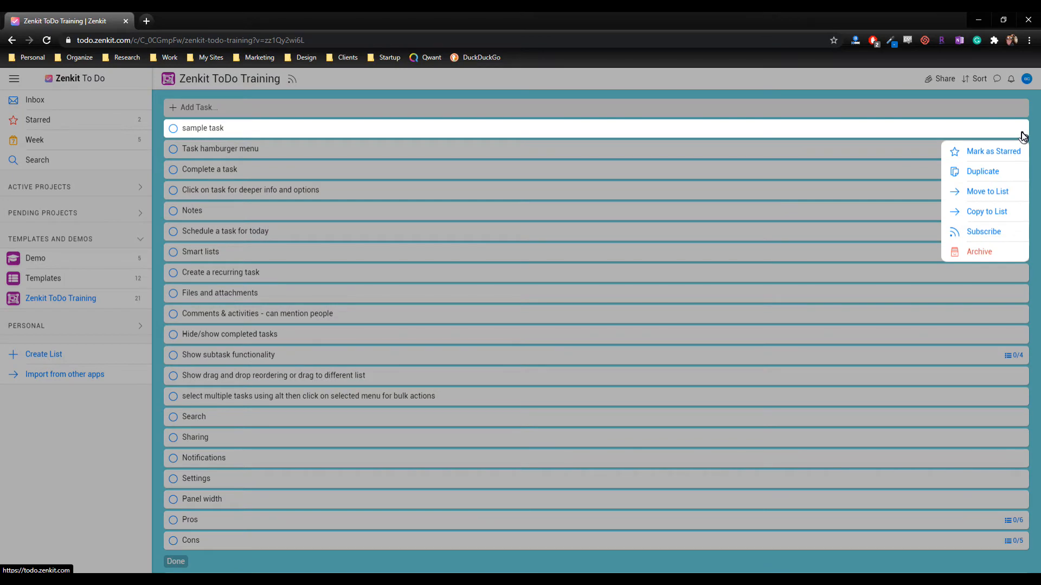
pyautogui.moveTo(989, 152)
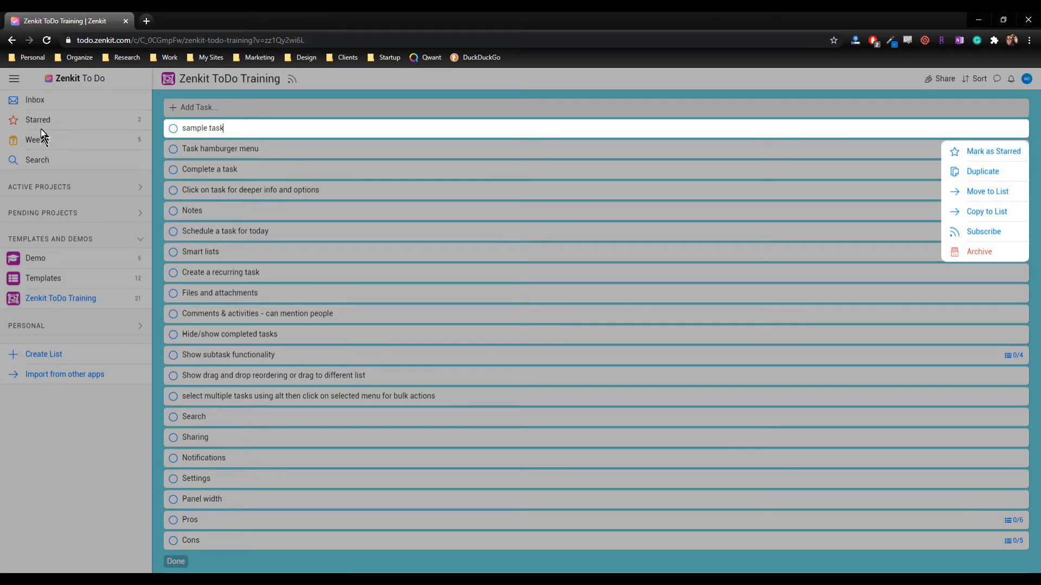
pyautogui.moveTo(982, 172)
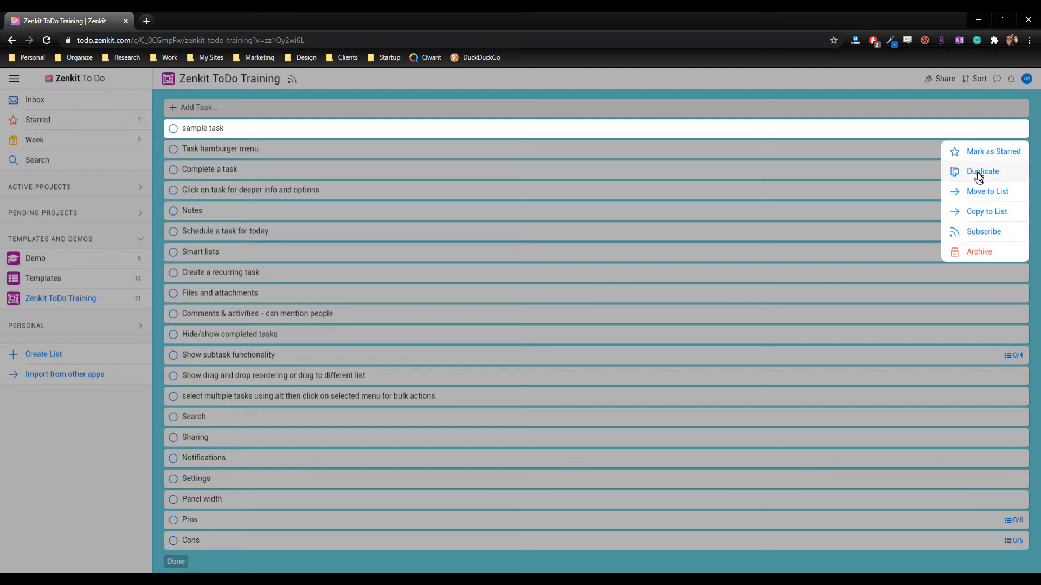
pyautogui.moveTo(989, 196)
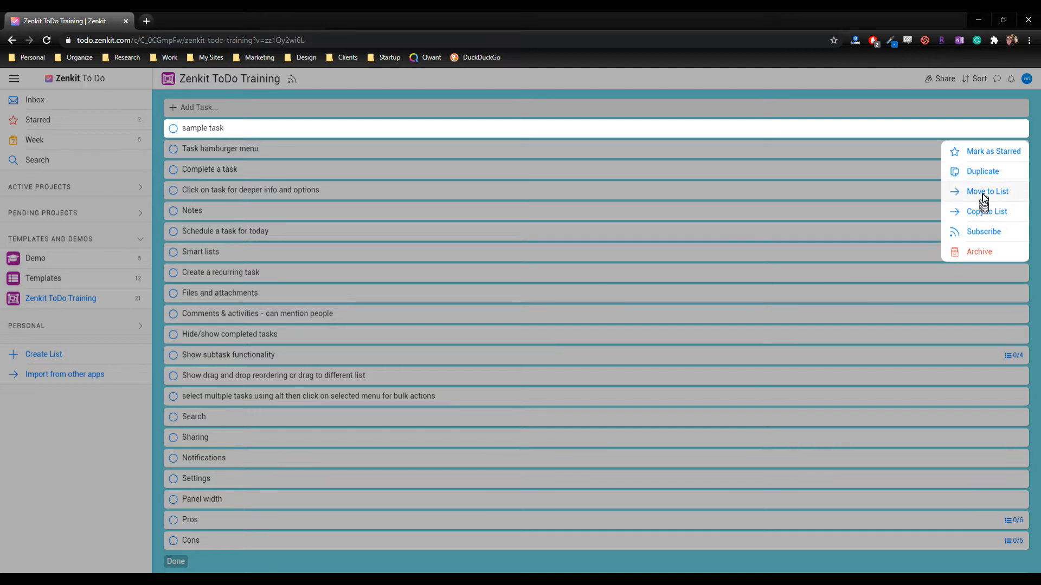
pyautogui.moveTo(986, 214)
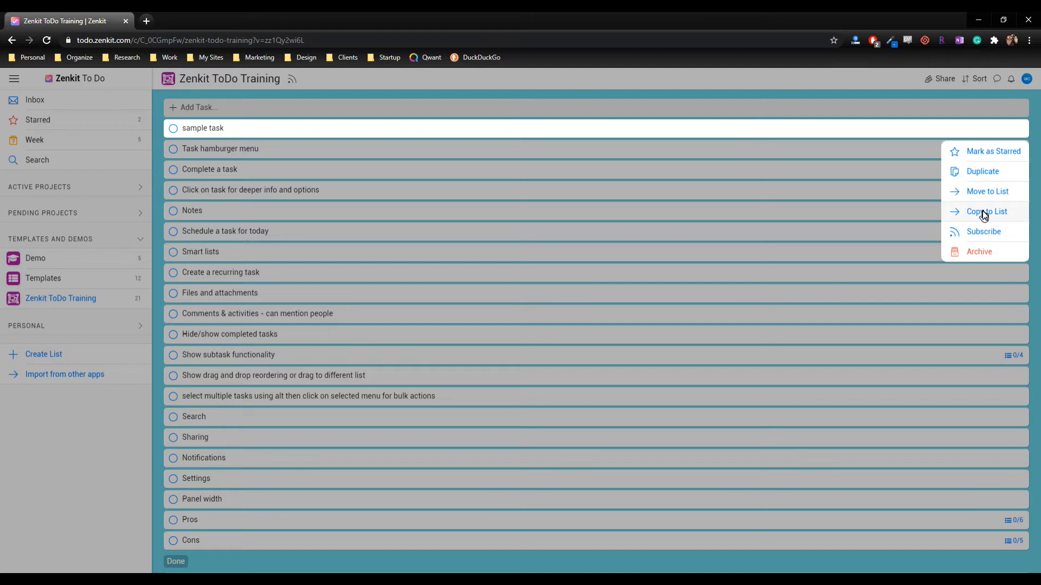
pyautogui.moveTo(978, 221)
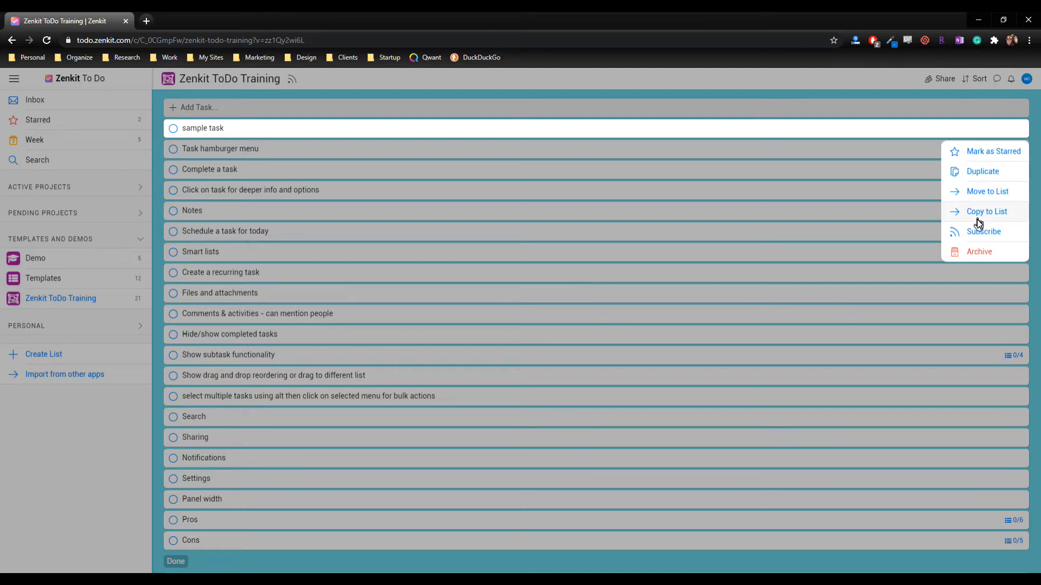
pyautogui.moveTo(984, 235)
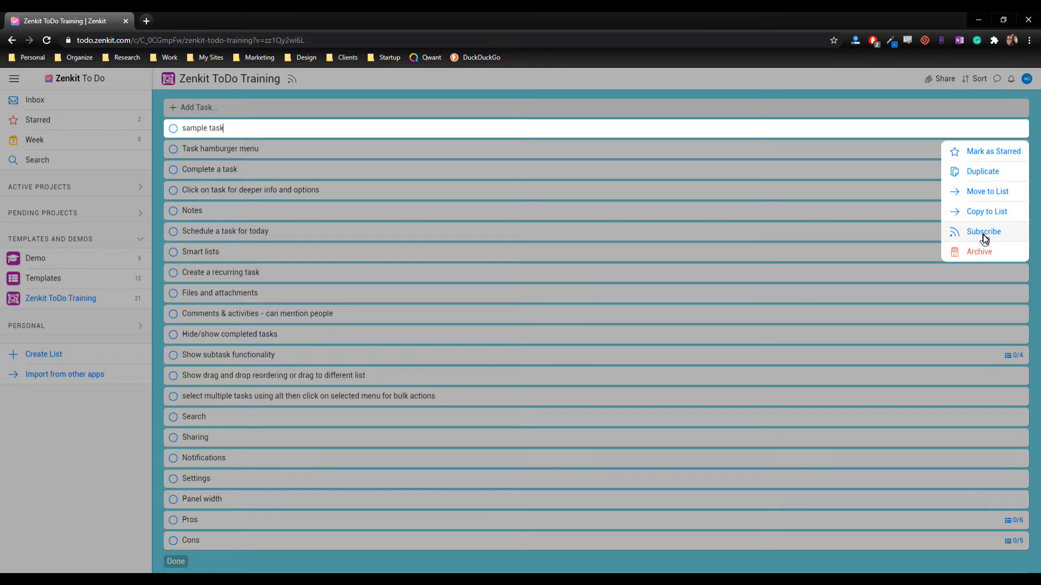
pyautogui.moveTo(977, 251)
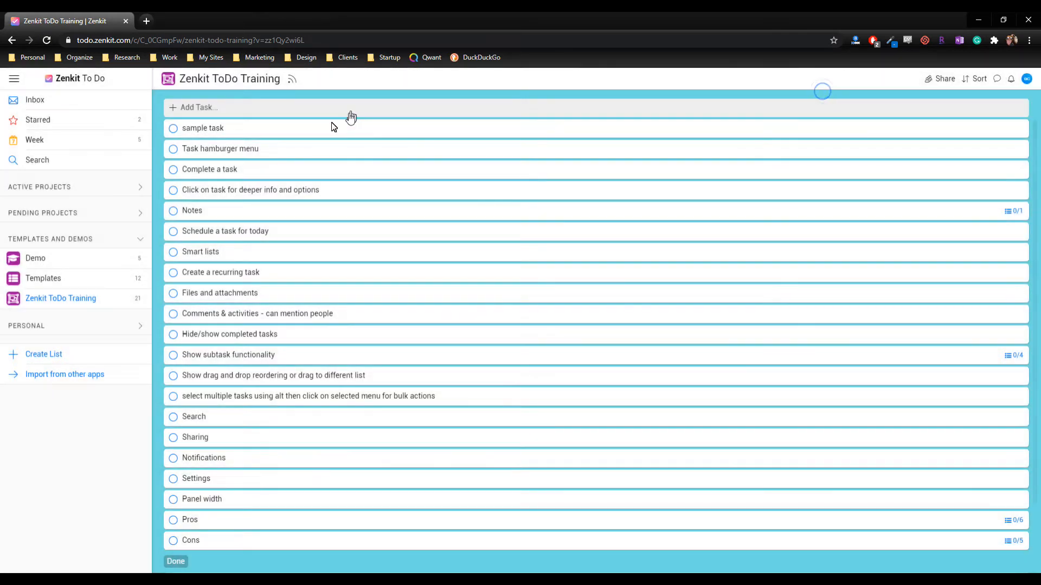
# Step: Check off sample task, Task hamburger menu and Complete a task
pyautogui.click(172, 128)
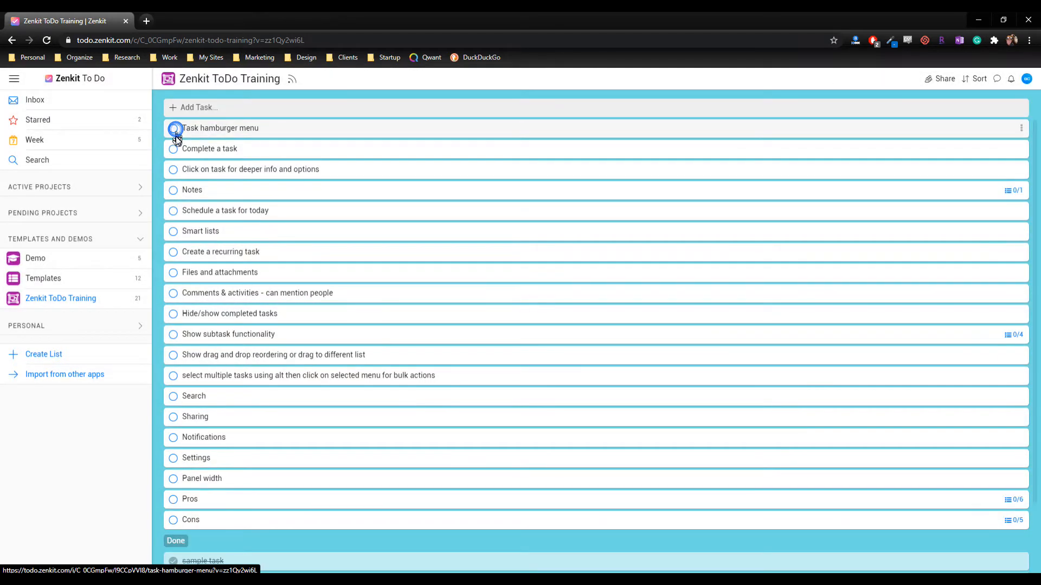
pyautogui.click(173, 128)
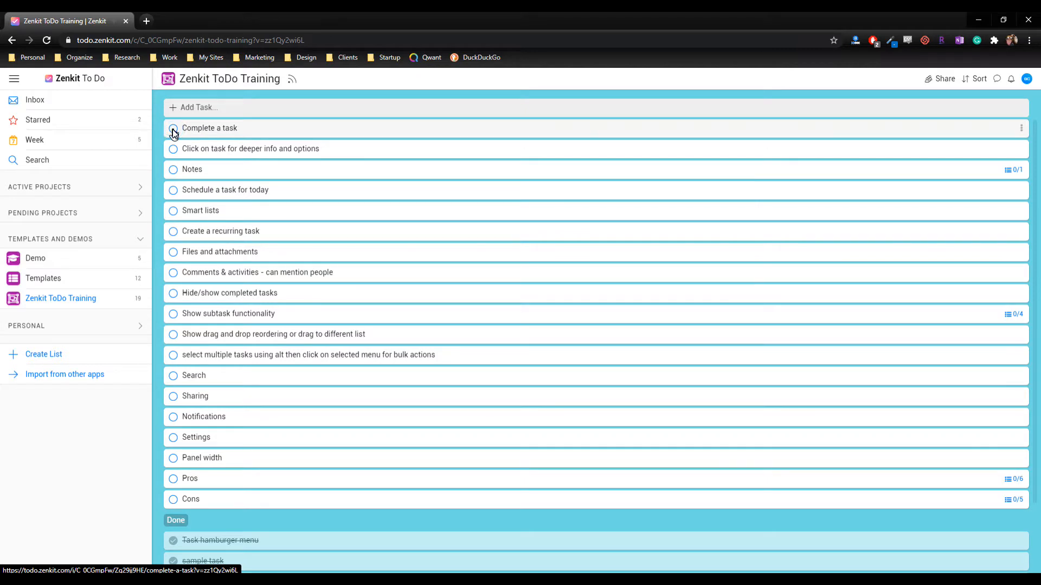
pyautogui.click(173, 128)
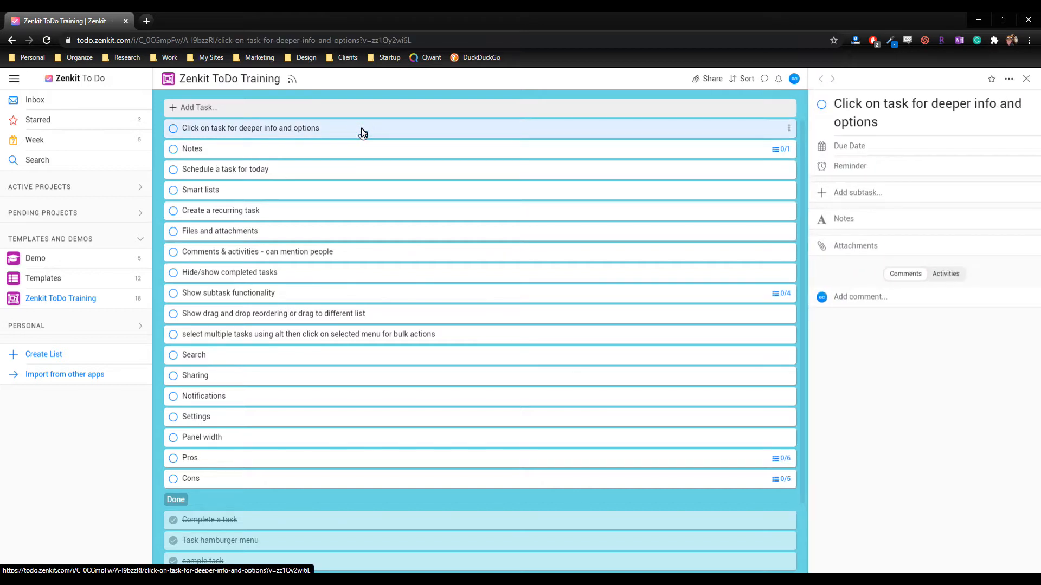
pyautogui.moveTo(491, 170)
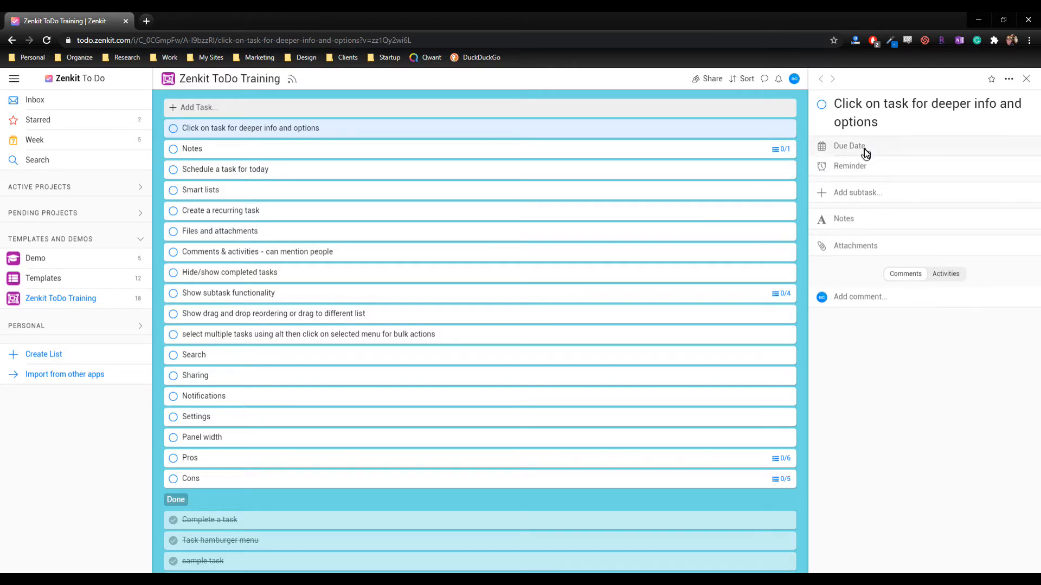
# Step: Set the deeper-info task's due date to today, 08/10/2020
pyautogui.click(848, 147)
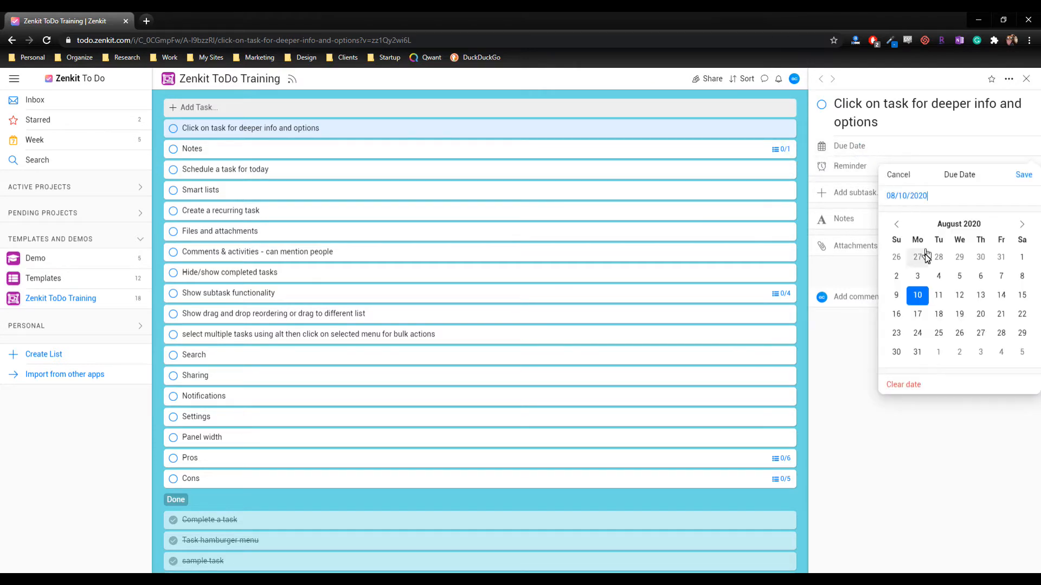
pyautogui.moveTo(939, 295)
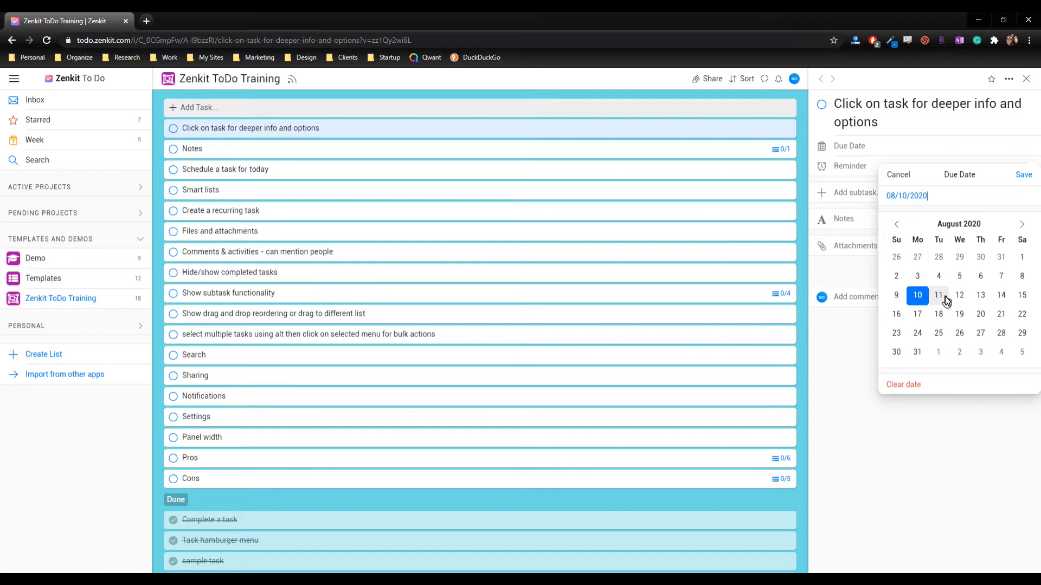
pyautogui.moveTo(925, 280)
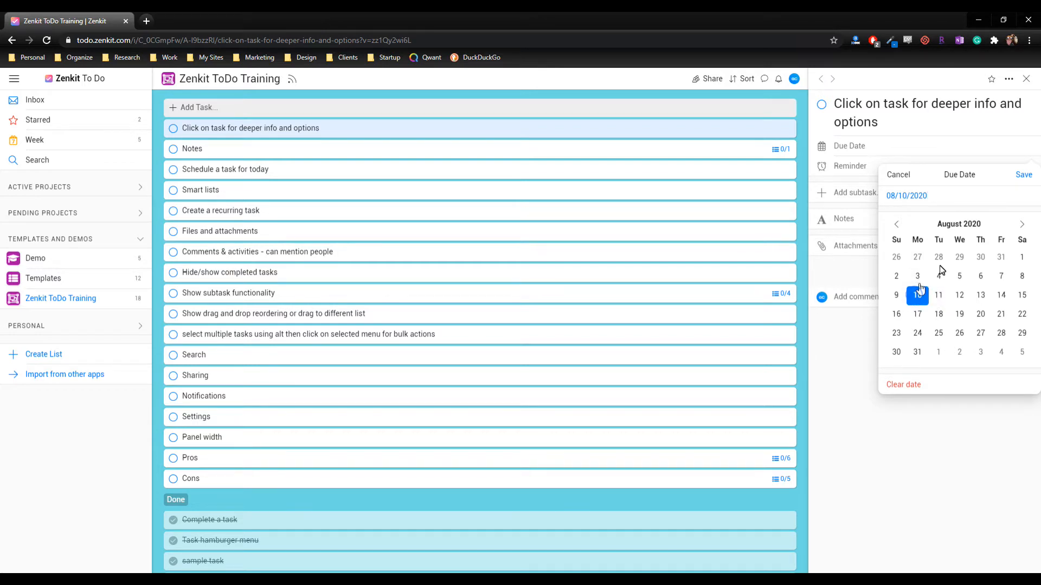
pyautogui.click(1022, 174)
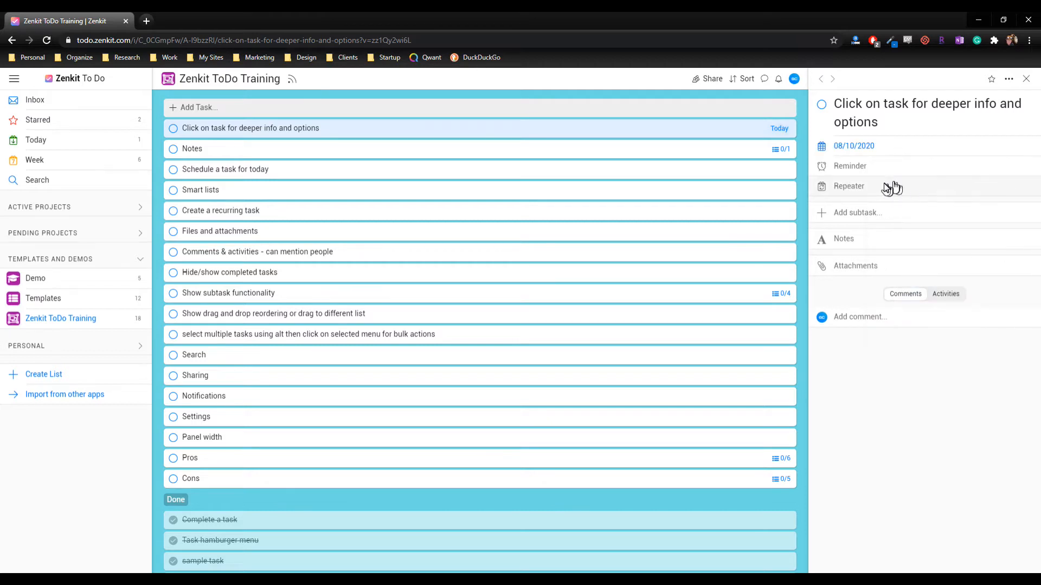
pyautogui.moveTo(879, 171)
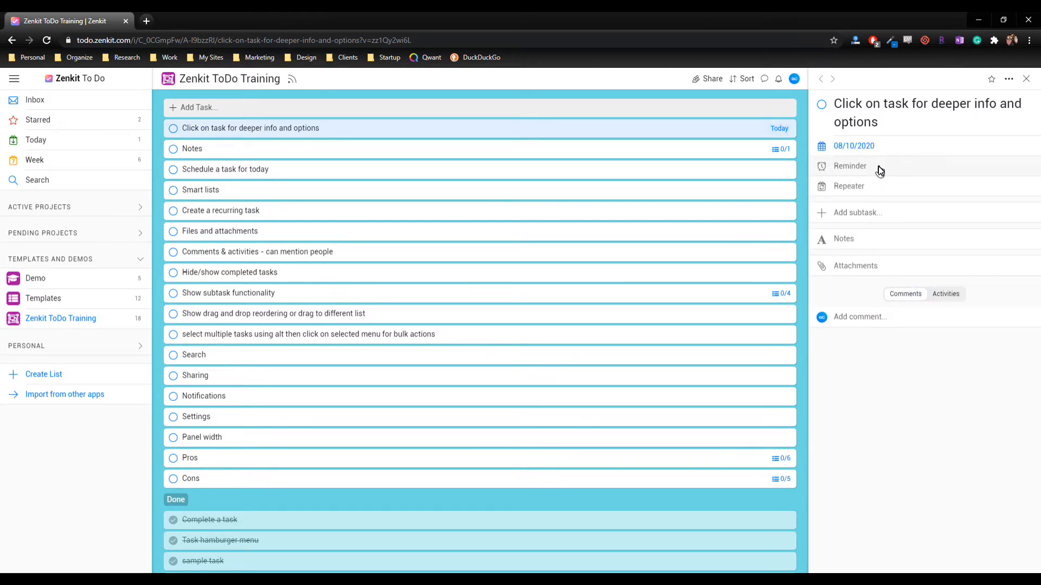
pyautogui.click(850, 165)
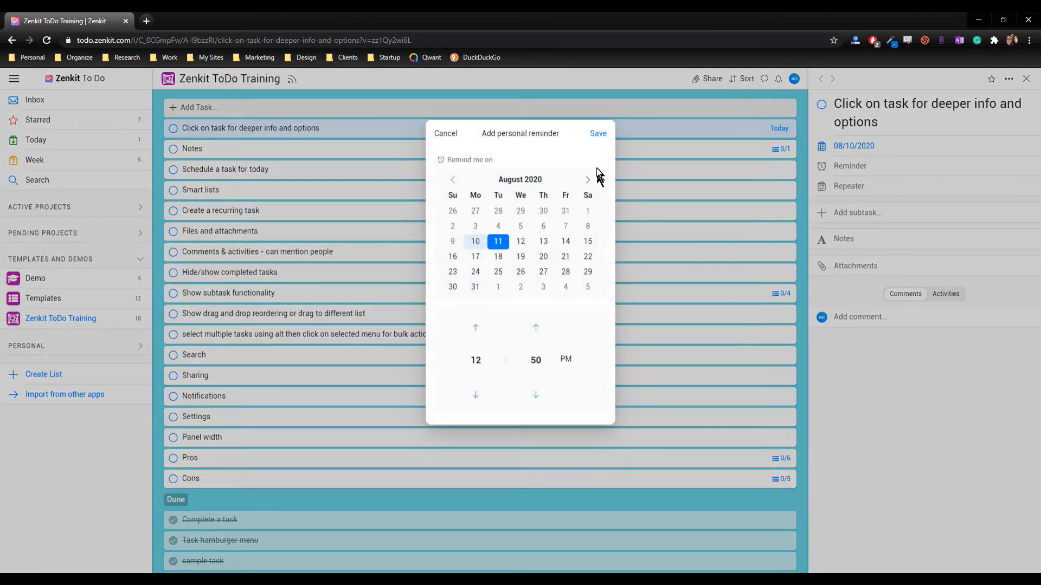
pyautogui.click(446, 134)
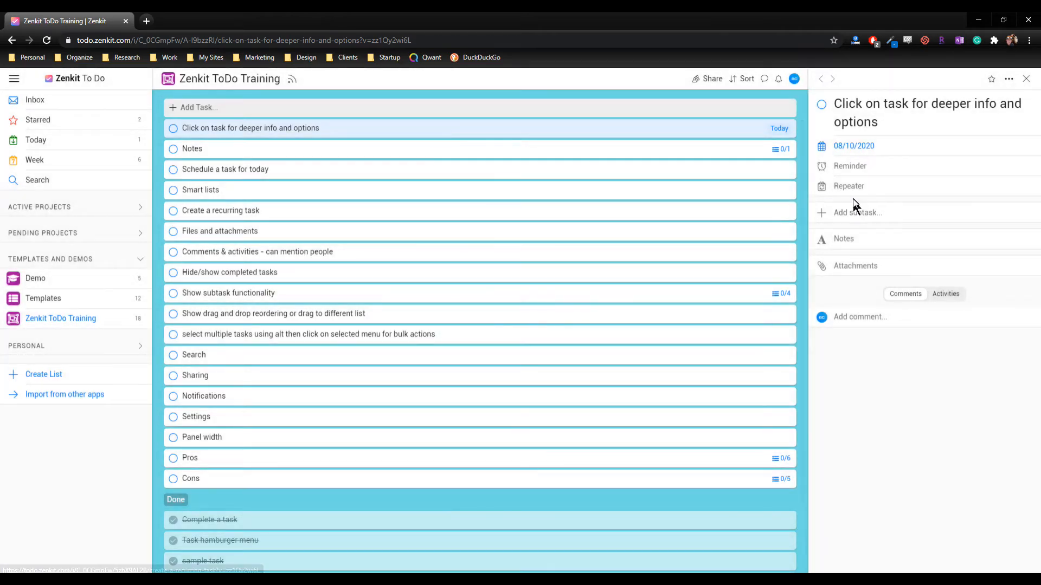
pyautogui.click(847, 185)
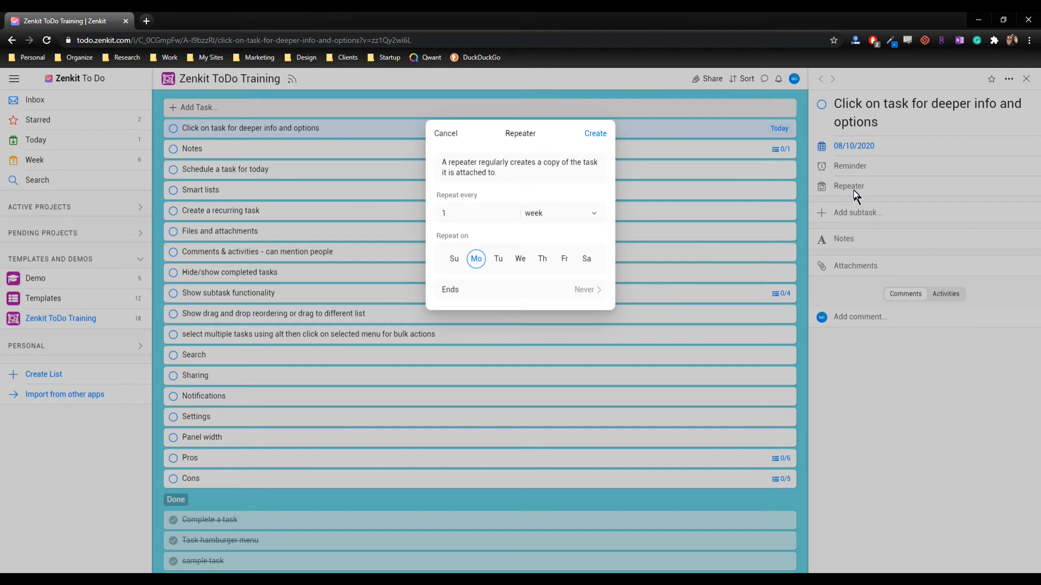
pyautogui.moveTo(448, 150)
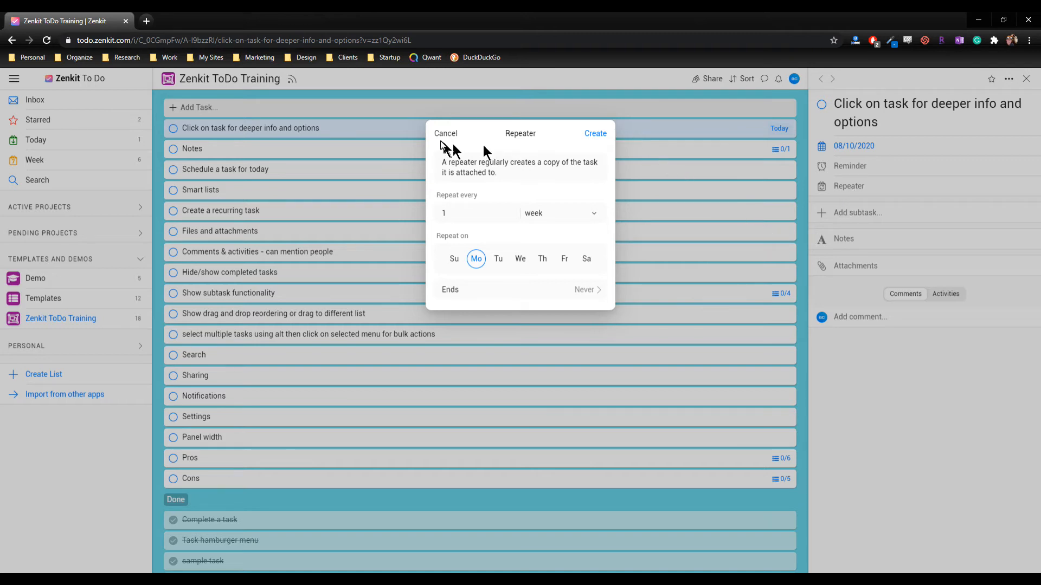
pyautogui.click(446, 133)
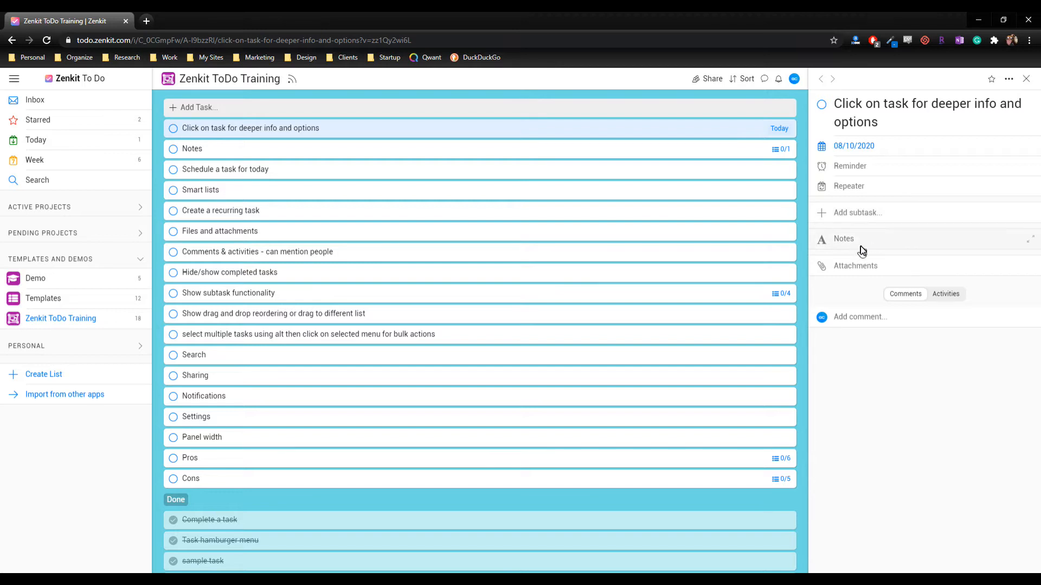
pyautogui.moveTo(872, 273)
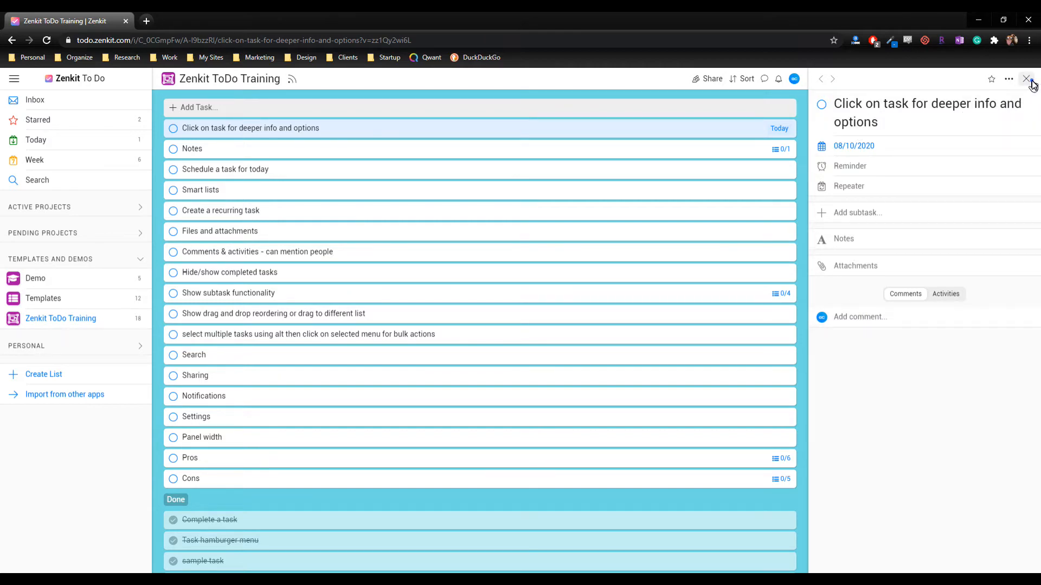
# Step: Close the task details and check off the Notes task
pyautogui.click(1028, 79)
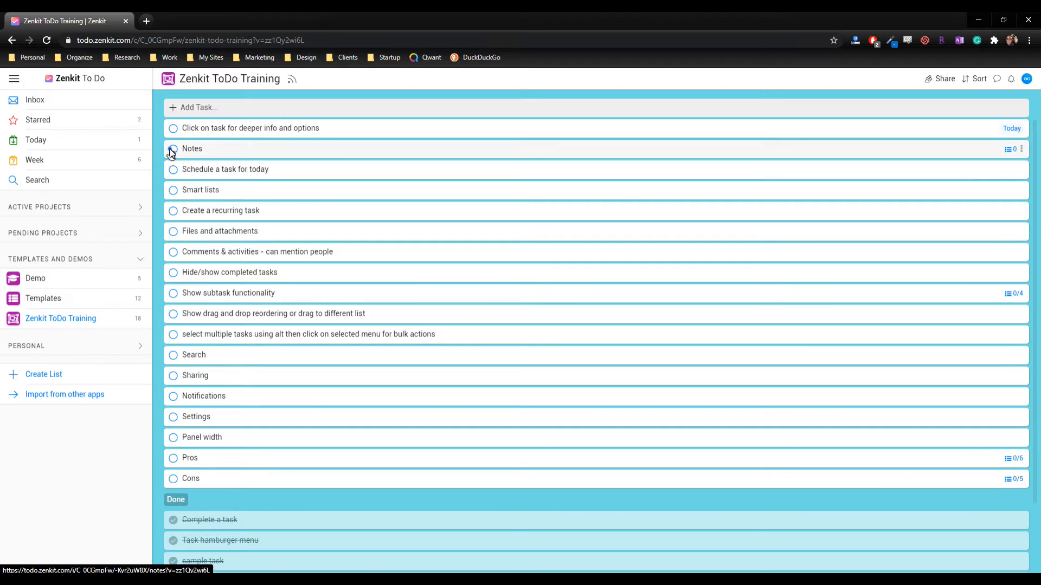
pyautogui.click(172, 149)
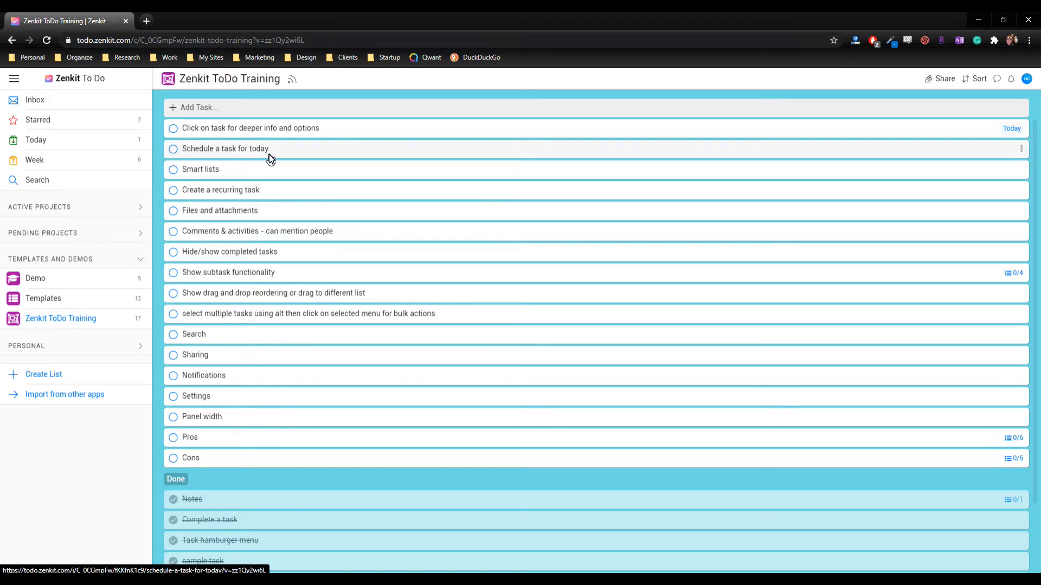
pyautogui.moveTo(93, 146)
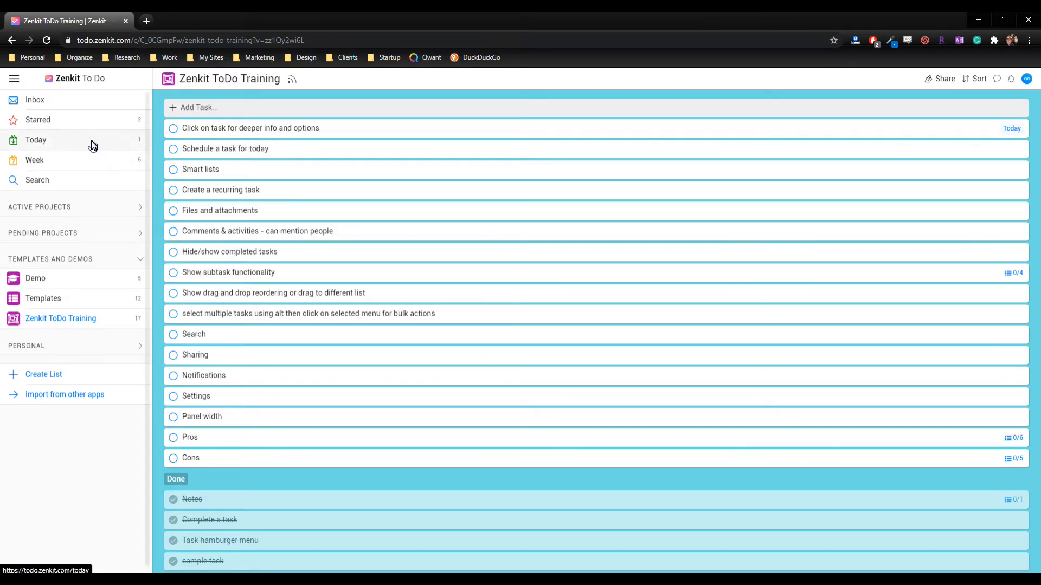
pyautogui.moveTo(82, 144)
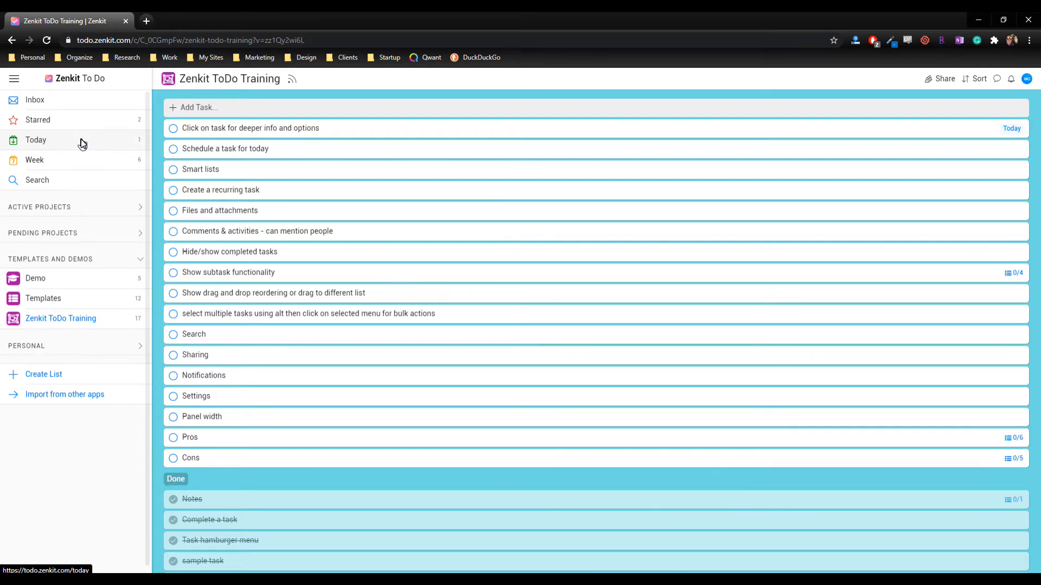
# Step: In the Today view, complete its only task, Click on task for deeper info and options
pyautogui.click(35, 140)
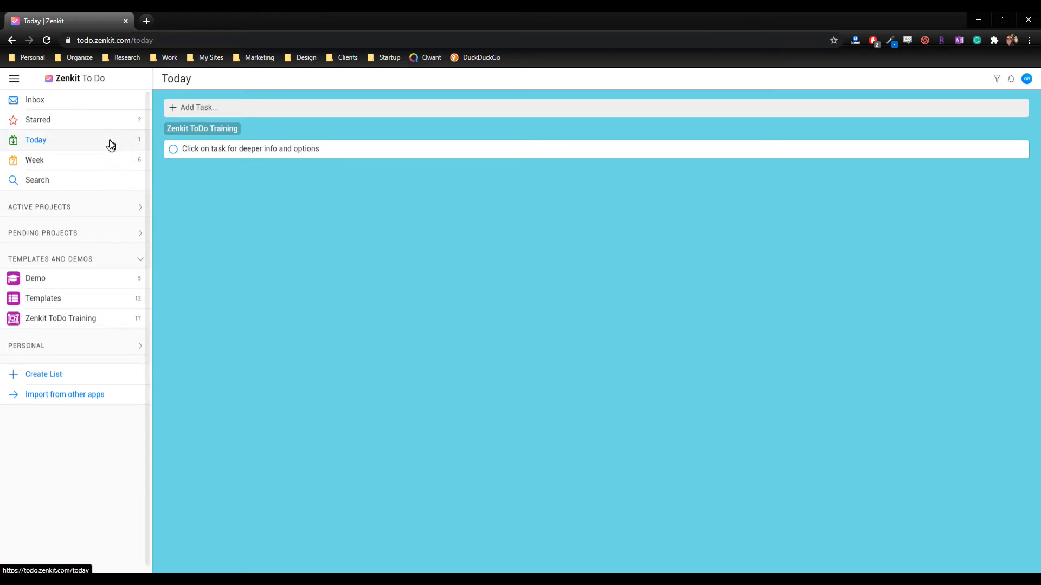
pyautogui.moveTo(100, 161)
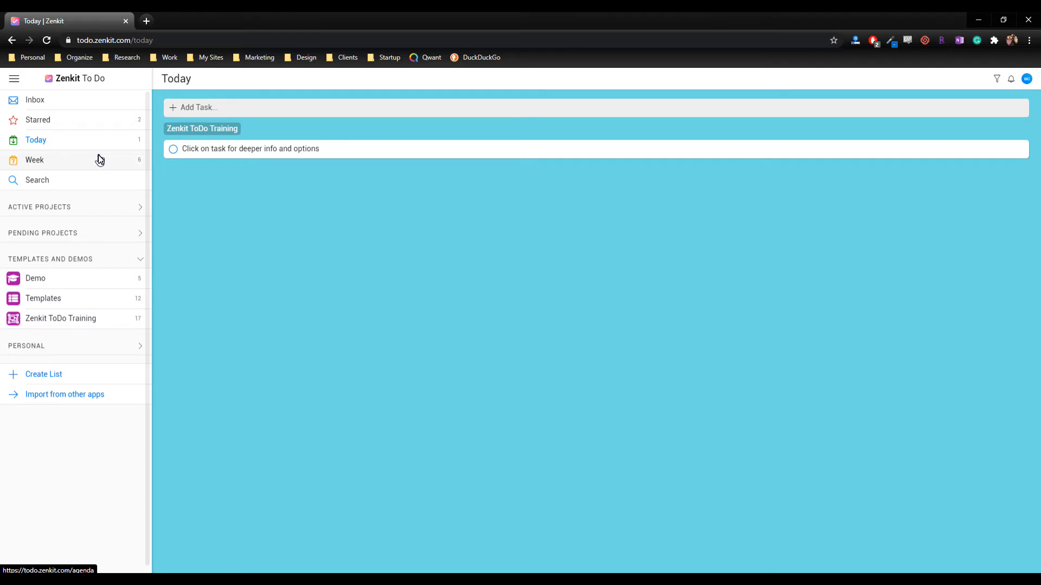
pyautogui.moveTo(181, 175)
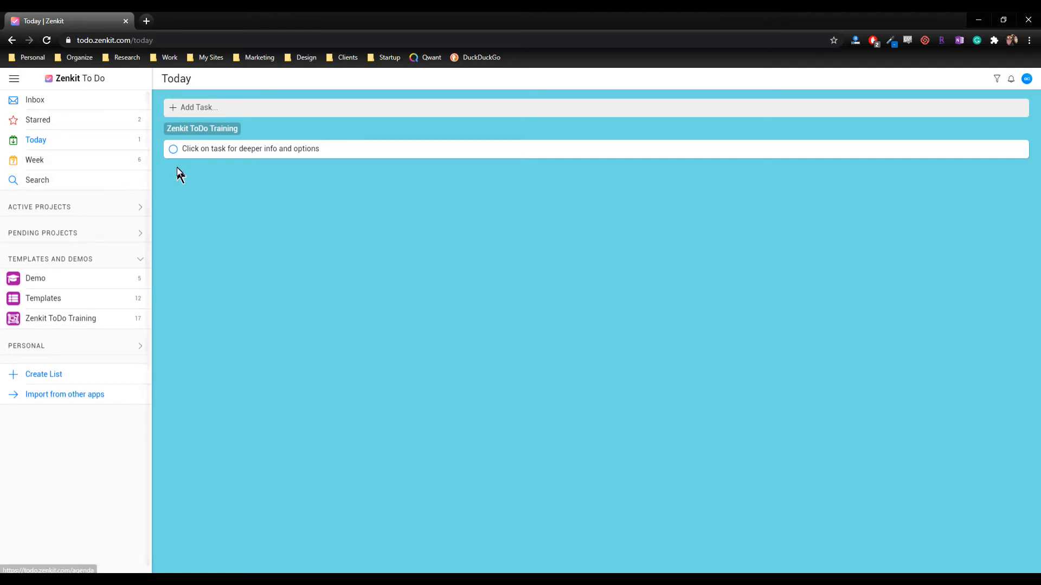
pyautogui.click(172, 149)
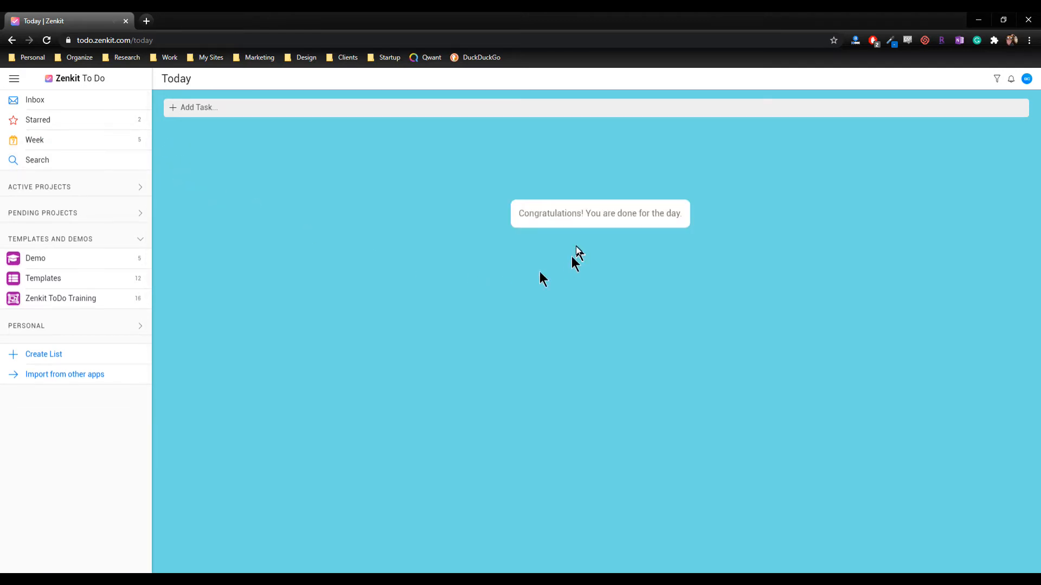
pyautogui.moveTo(621, 241)
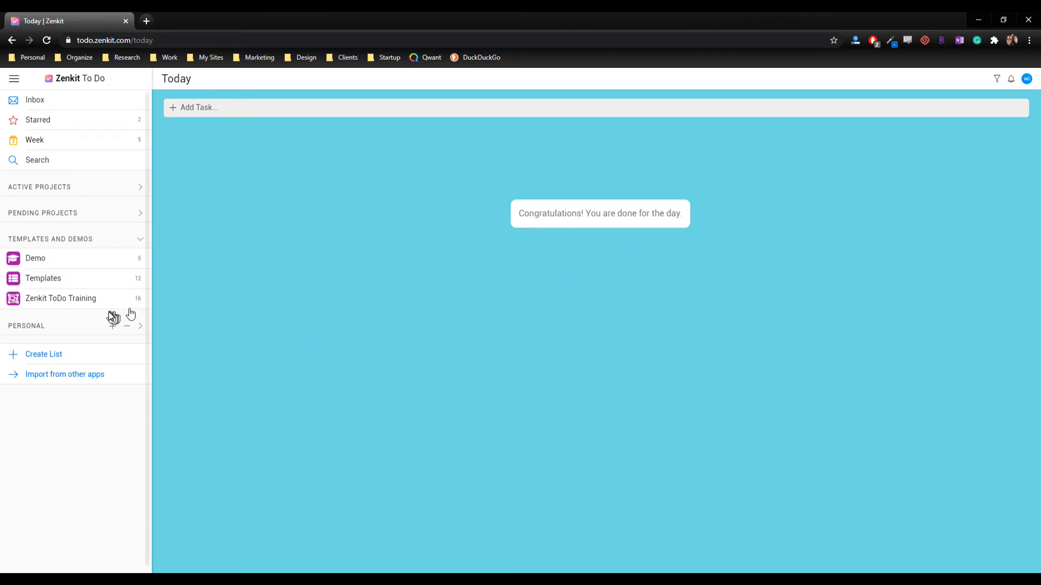
# Step: Check off Schedule a task for today and Create a recurring task, then view the Comments & activities task
pyautogui.click(61, 298)
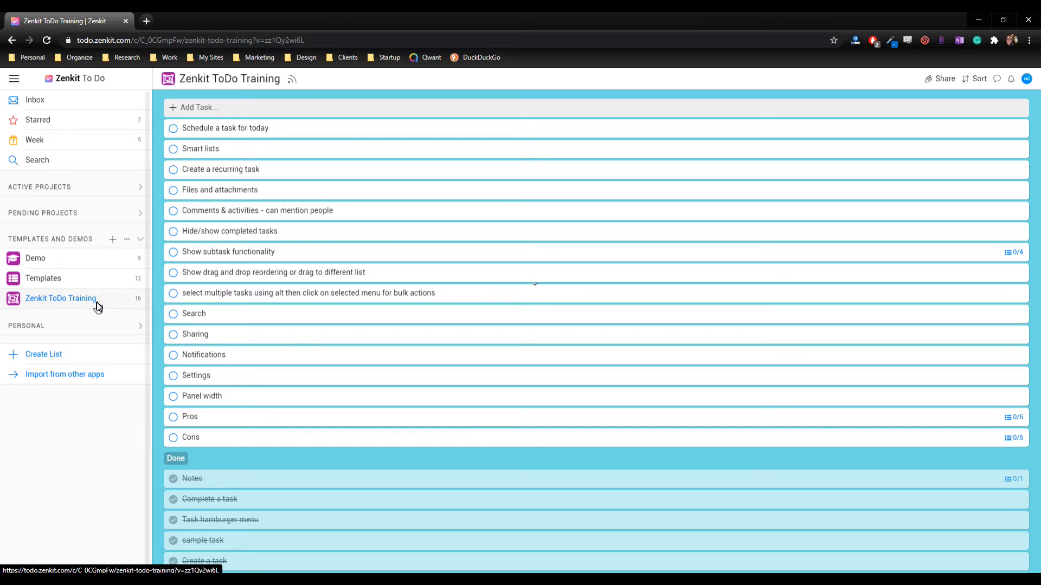
pyautogui.moveTo(175, 128)
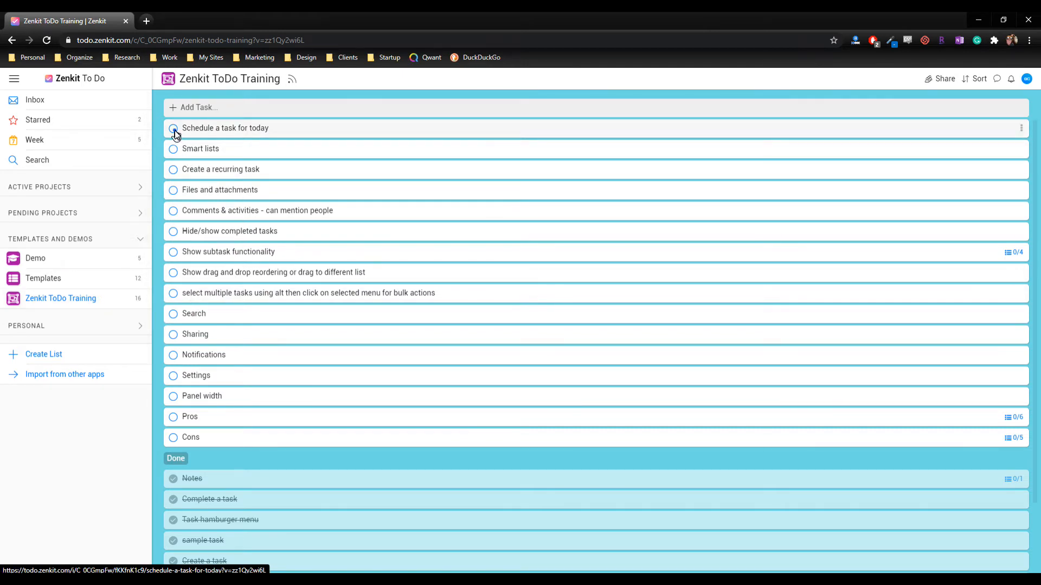
pyautogui.click(172, 127)
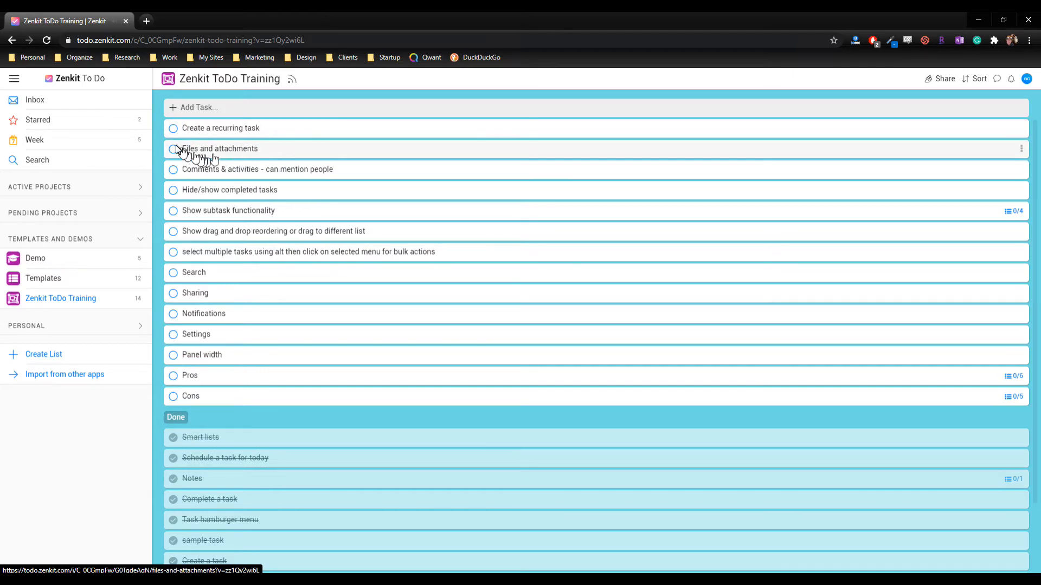
pyautogui.click(174, 128)
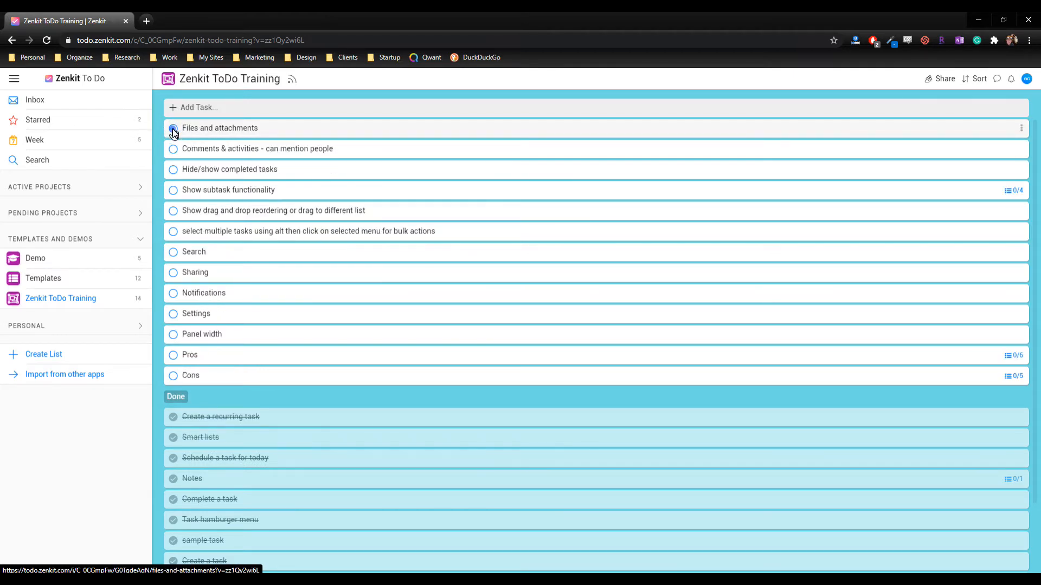
pyautogui.click(173, 128)
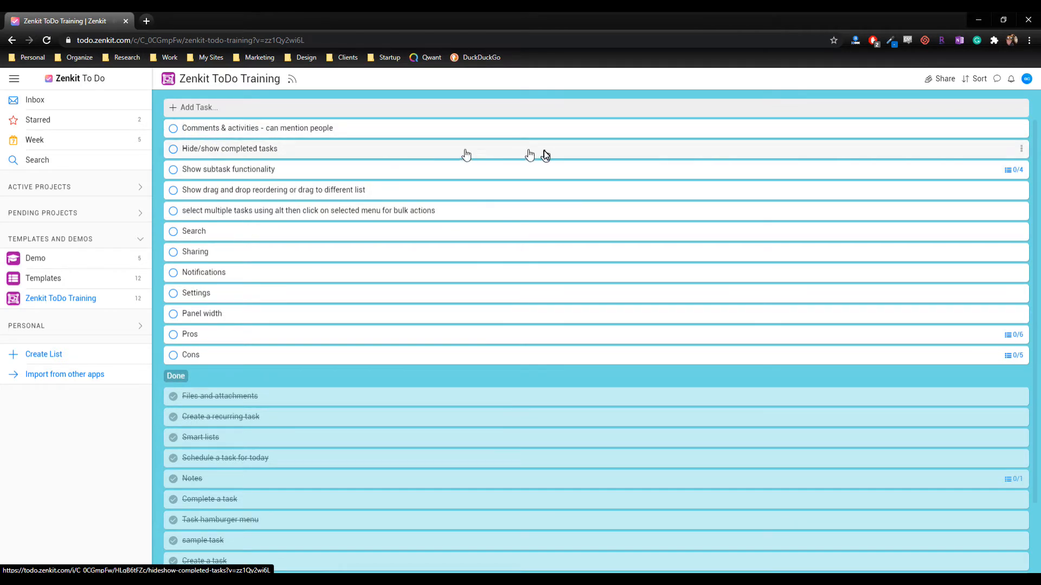
pyautogui.click(255, 128)
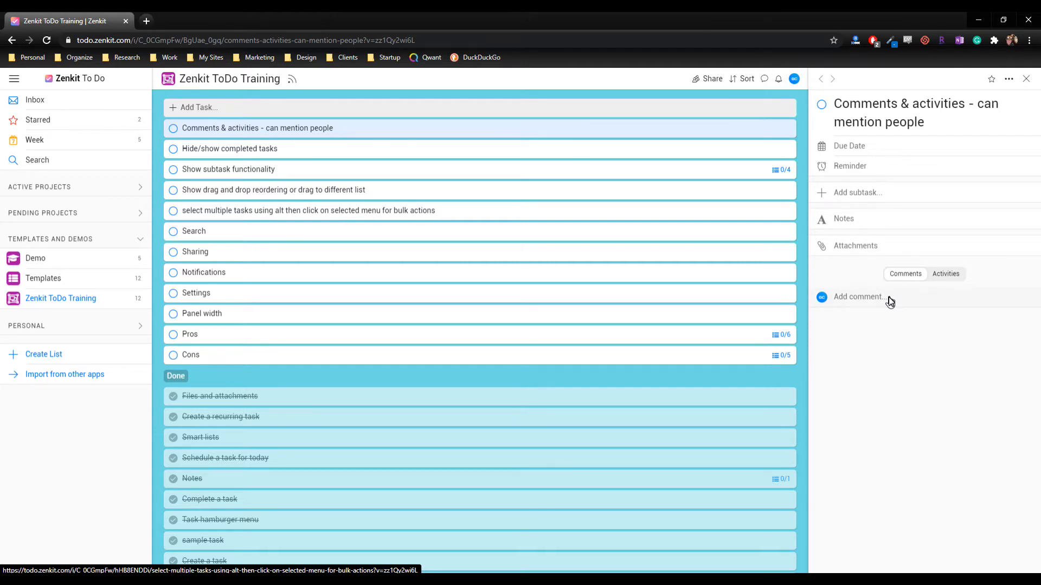
# Step: Post a comment reading 'created outline in Dynalist' on the Comments & activities task
pyautogui.click(859, 297)
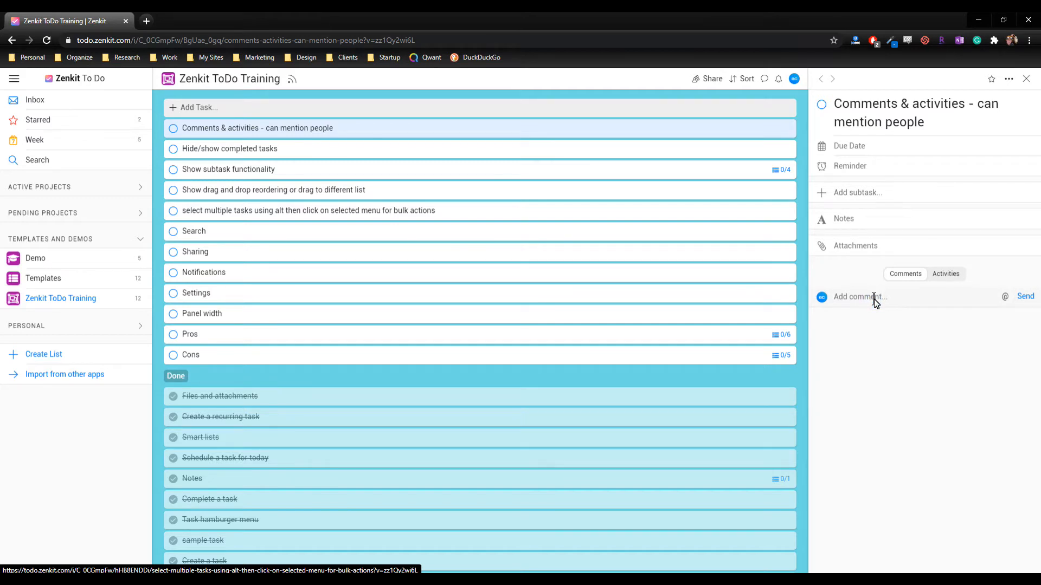
pyautogui.write('created outline in')
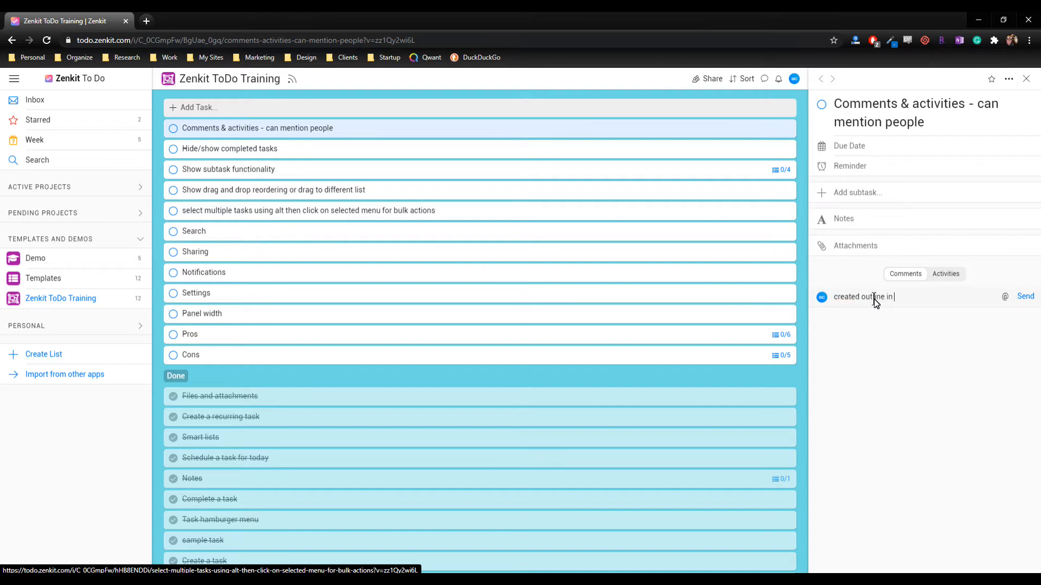
pyautogui.write('Dynalis')
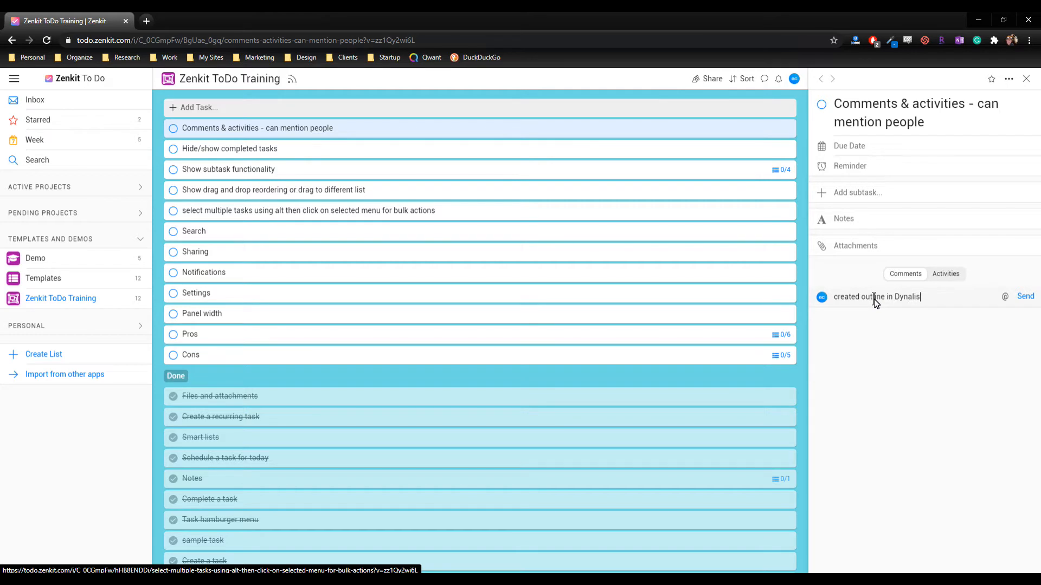
pyautogui.click(1024, 296)
pyautogui.write('@')
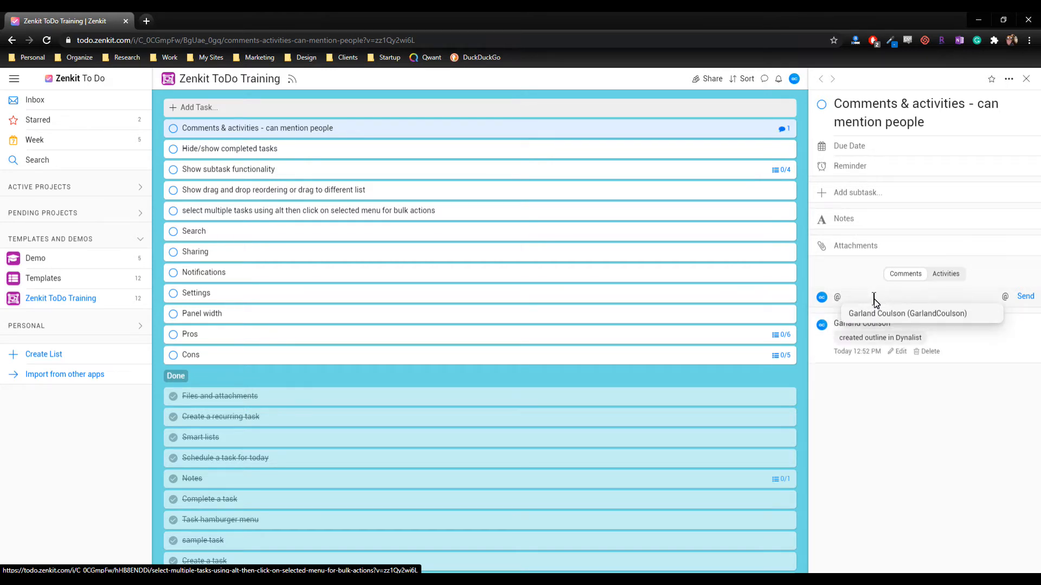
# Step: Post a second comment that @-mentions the suggested teammate
pyautogui.click(907, 313)
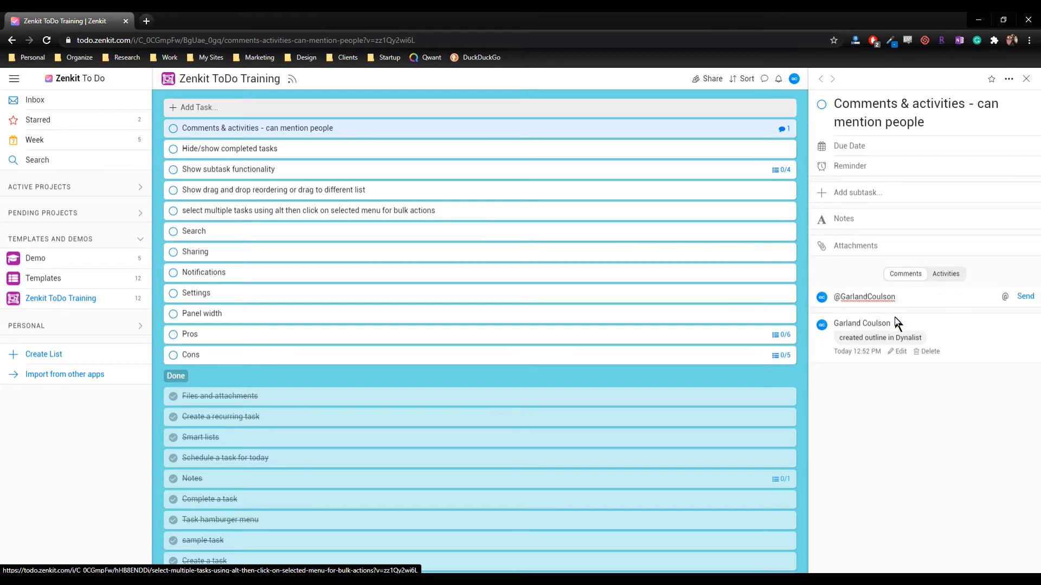
pyautogui.click(867, 297)
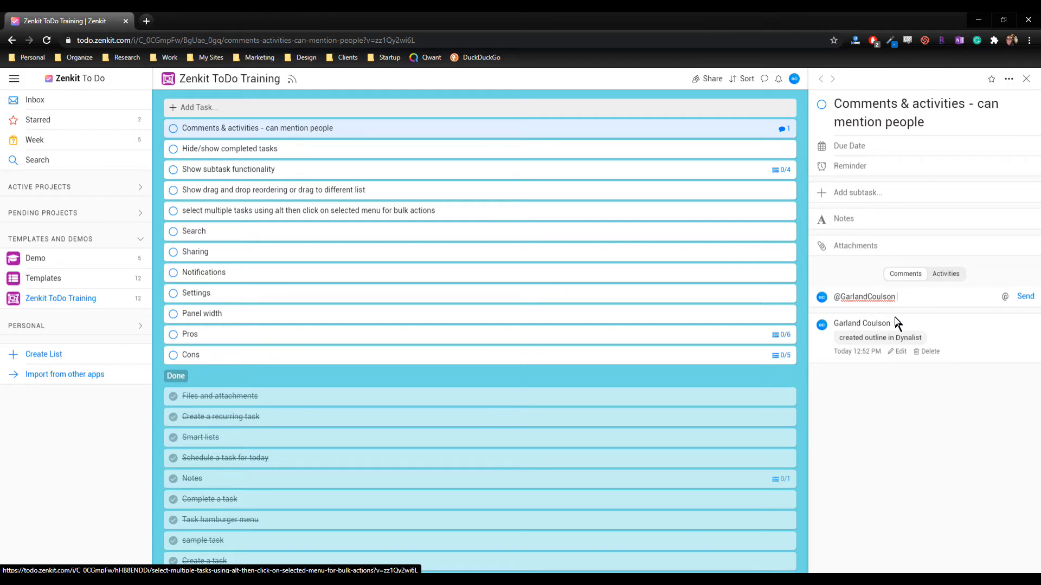
pyautogui.moveTo(992, 322)
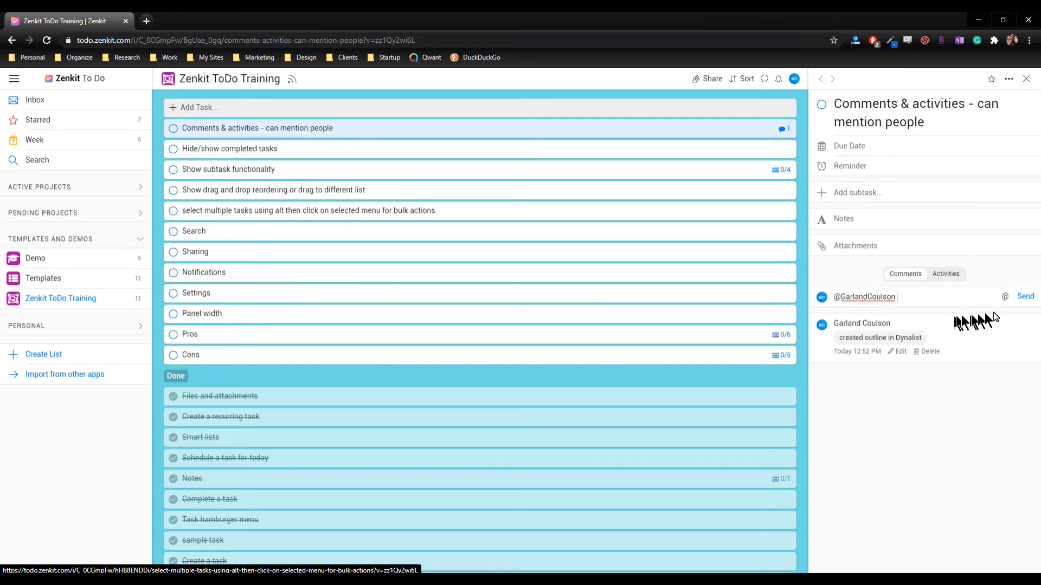
pyautogui.click(1025, 296)
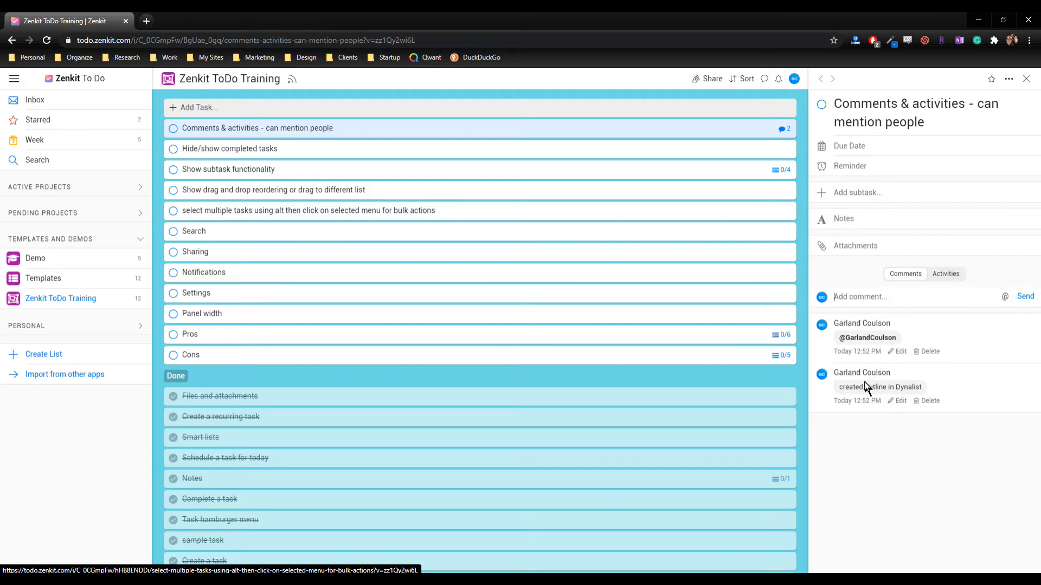
pyautogui.moveTo(901, 357)
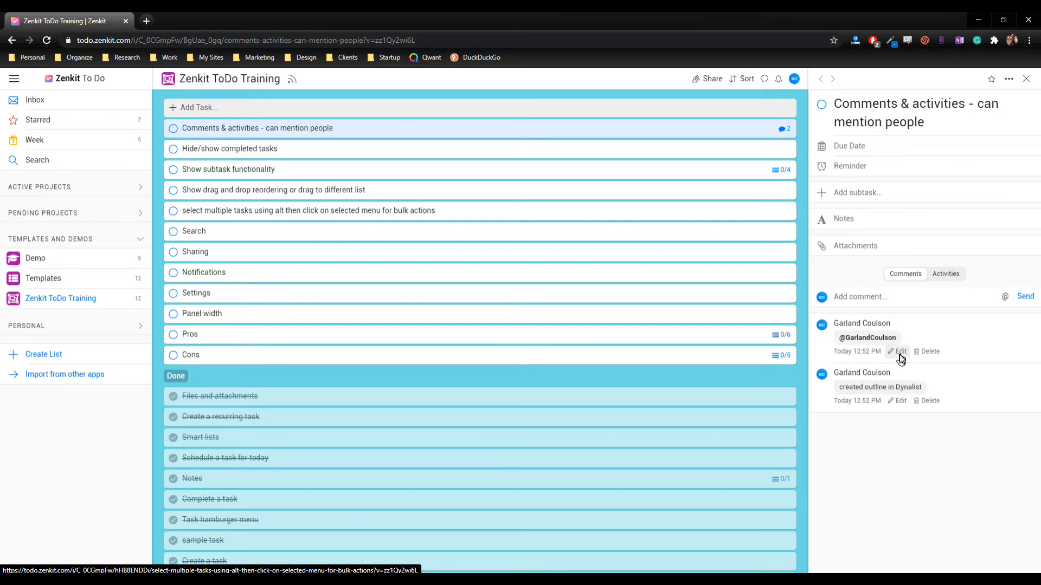
pyautogui.moveTo(963, 362)
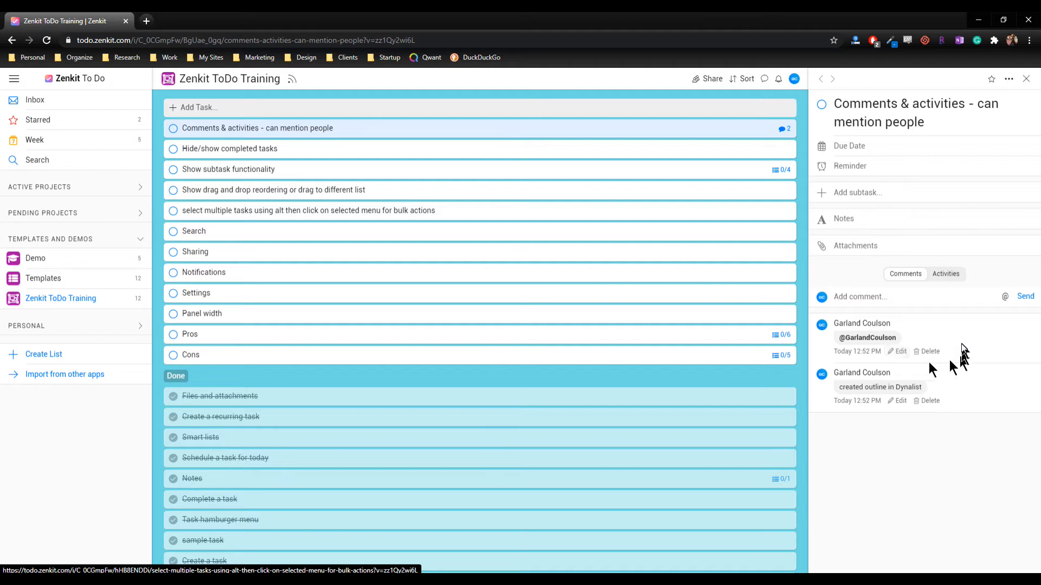
pyautogui.moveTo(964, 350)
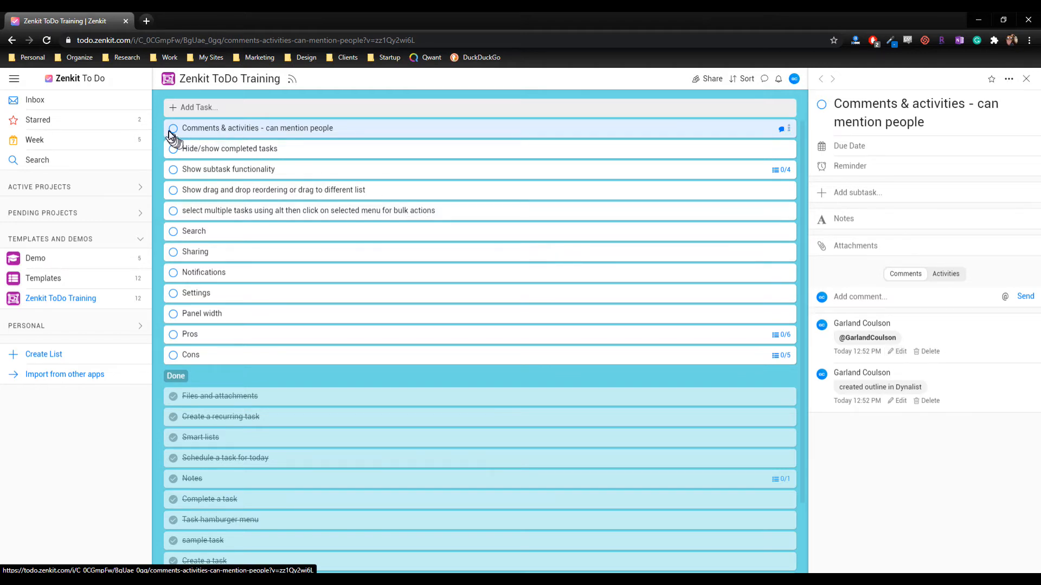
# Step: Mark the Comments & activities task as done
pyautogui.click(172, 128)
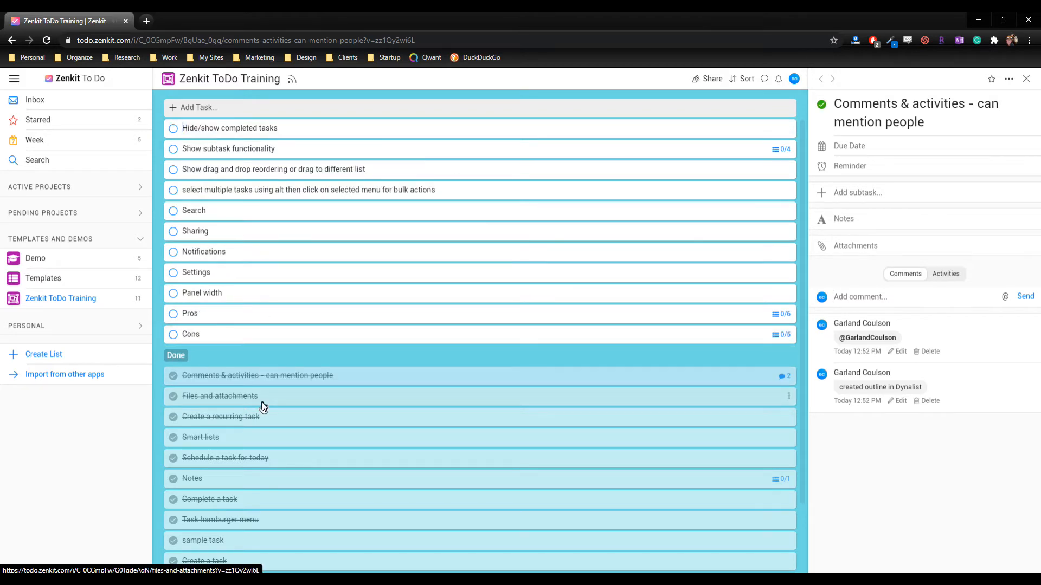
pyautogui.scroll(-3)
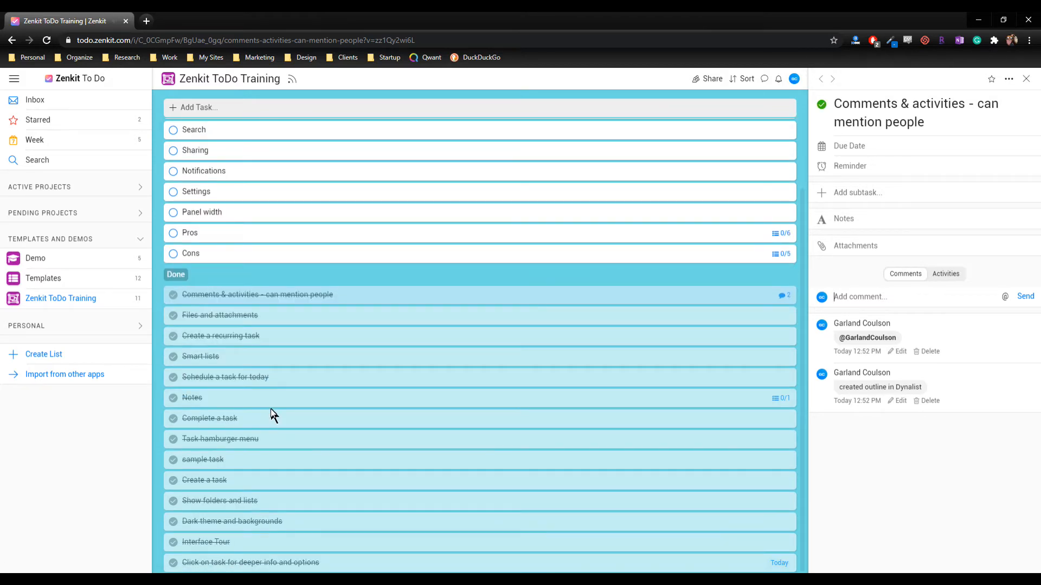
pyautogui.scroll(3)
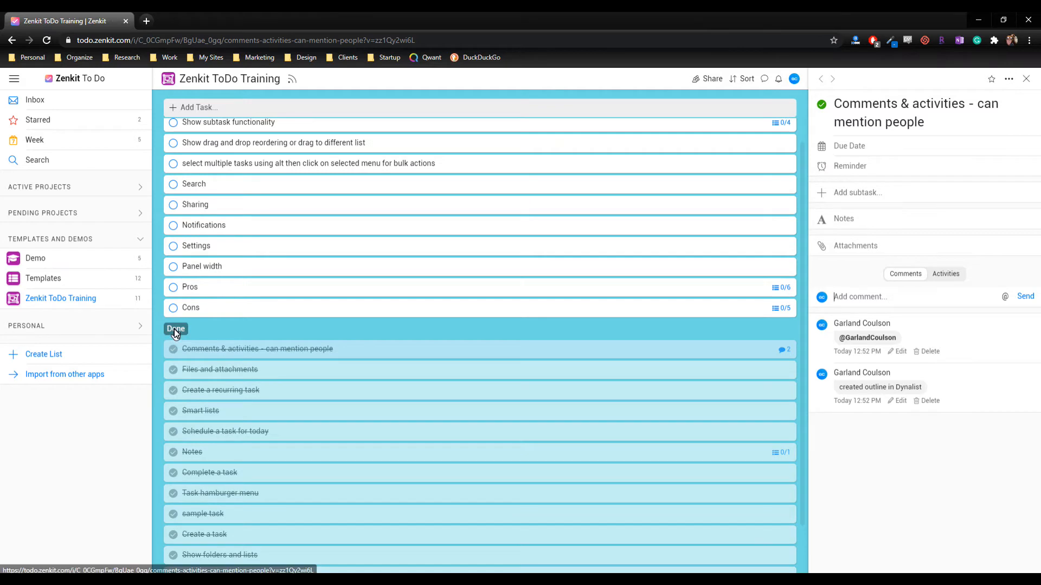
# Step: Hide the completed tasks via the Done section options, then show them again
pyautogui.click(176, 328)
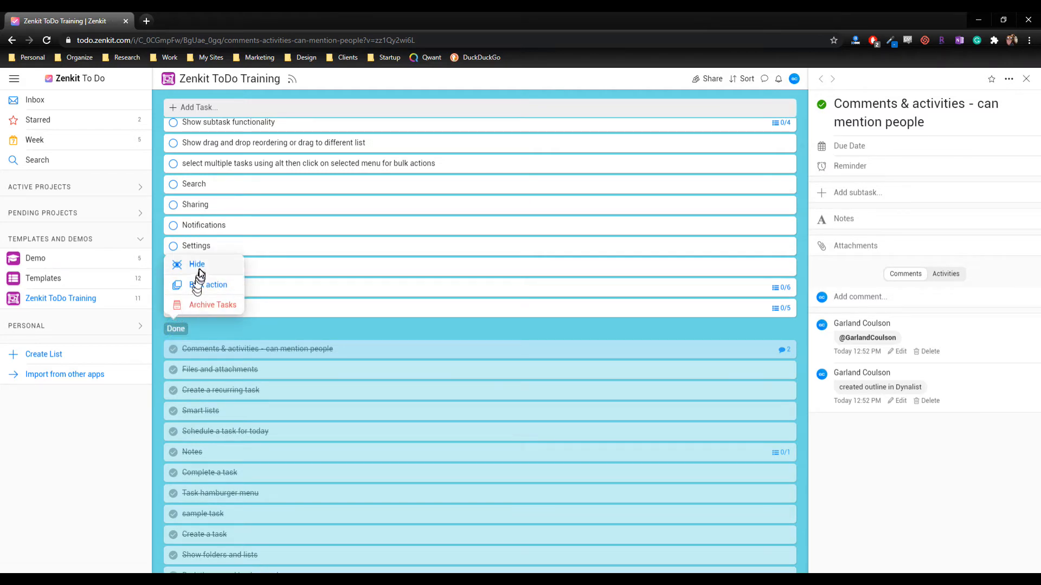
pyautogui.click(198, 265)
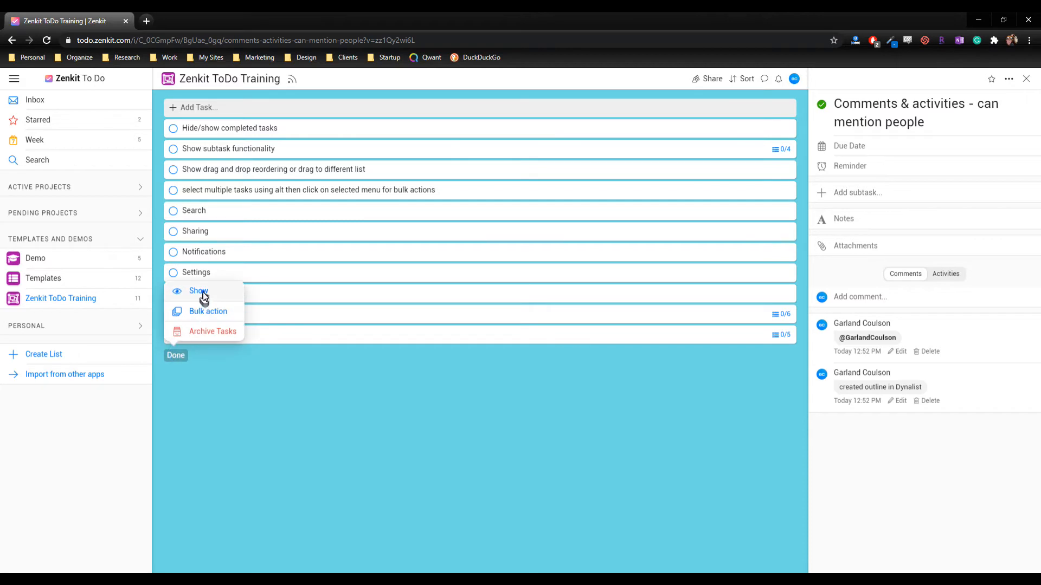
pyautogui.click(198, 291)
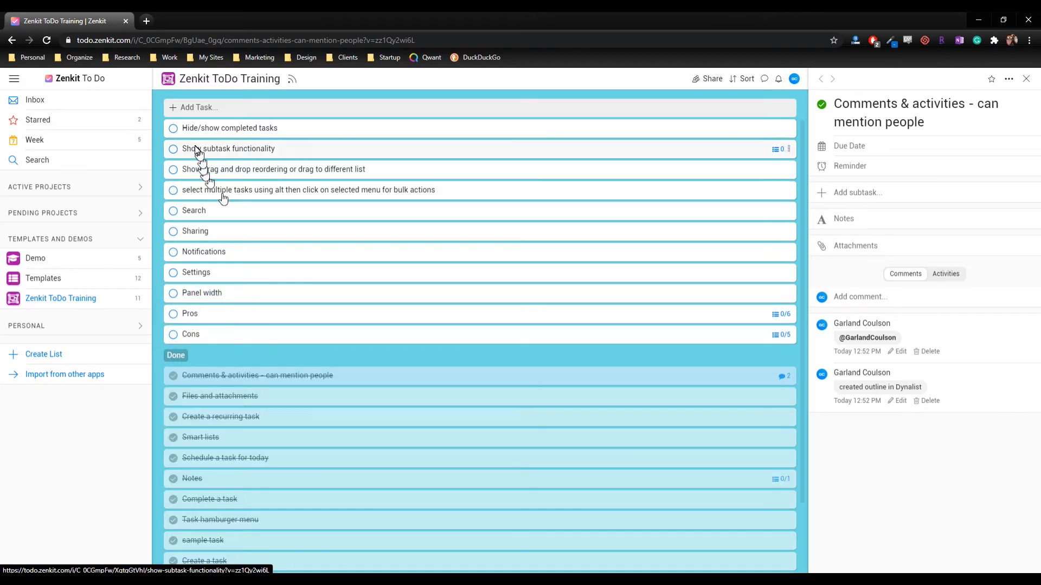
pyautogui.click(173, 128)
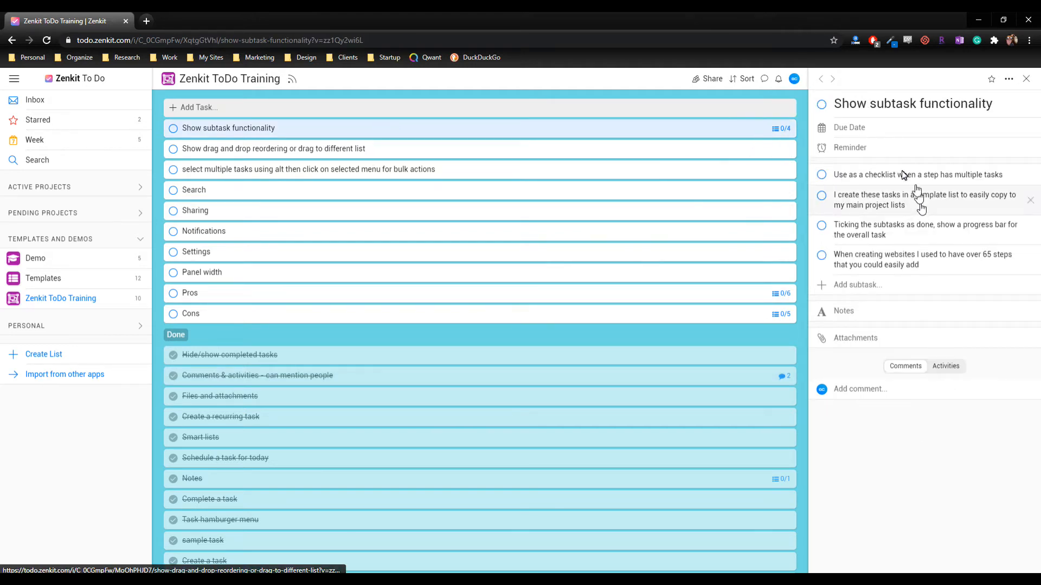
pyautogui.moveTo(942, 192)
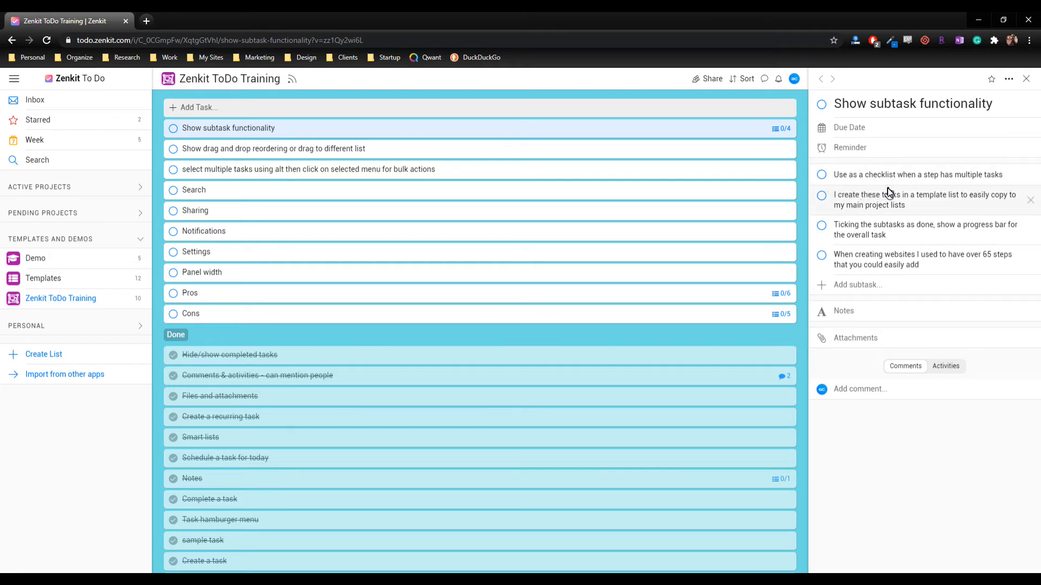
pyautogui.moveTo(918, 186)
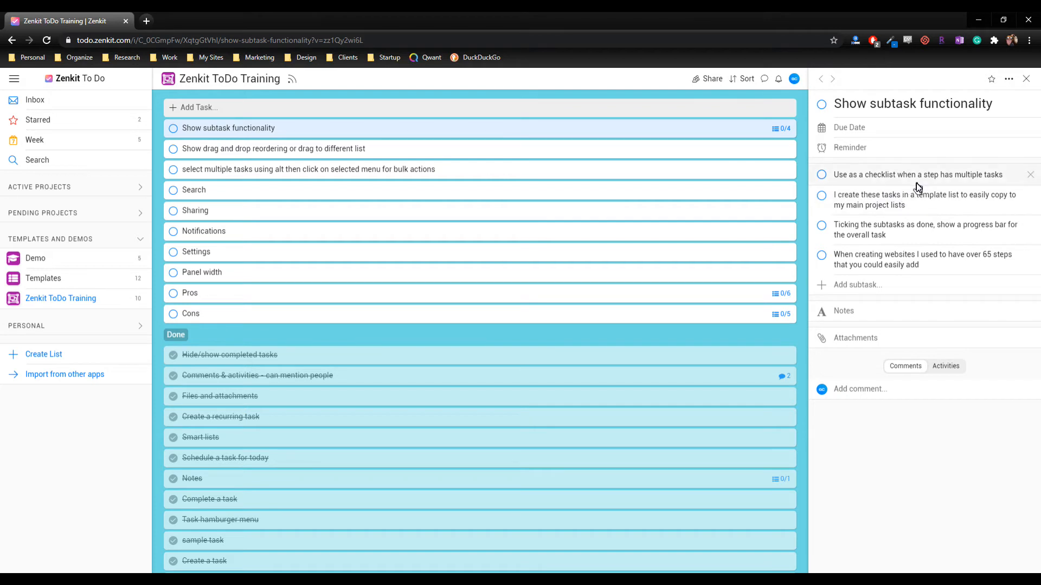
# Step: Tick off all four subtasks of Show subtask functionality in the side panel
pyautogui.click(822, 175)
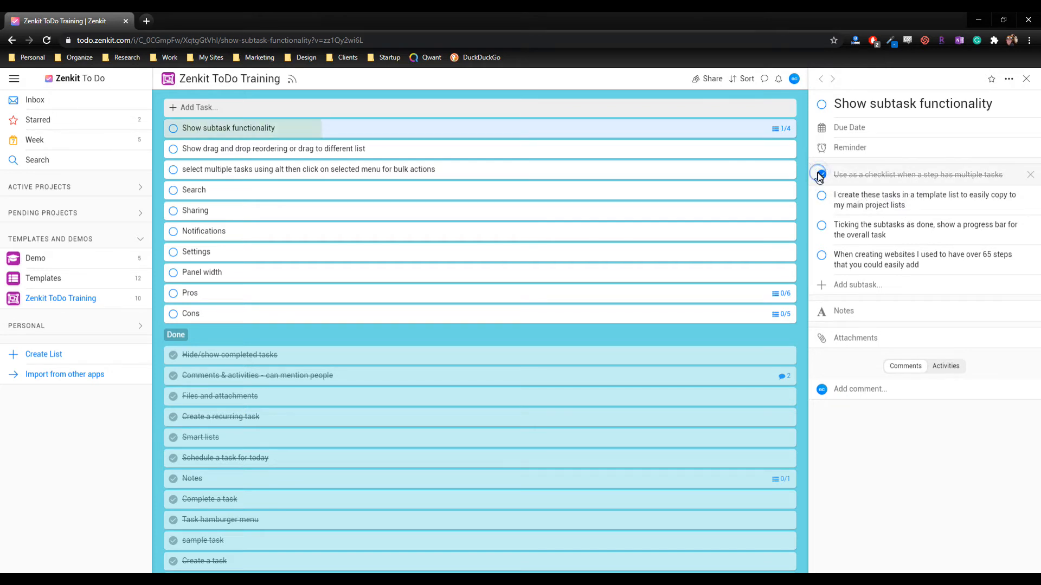
pyautogui.click(820, 175)
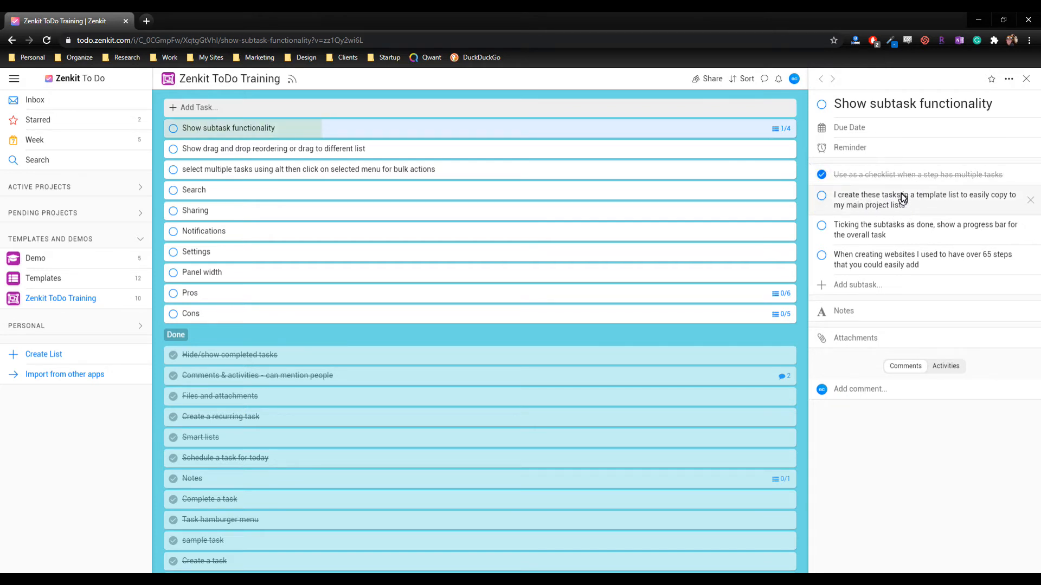
pyautogui.moveTo(871, 213)
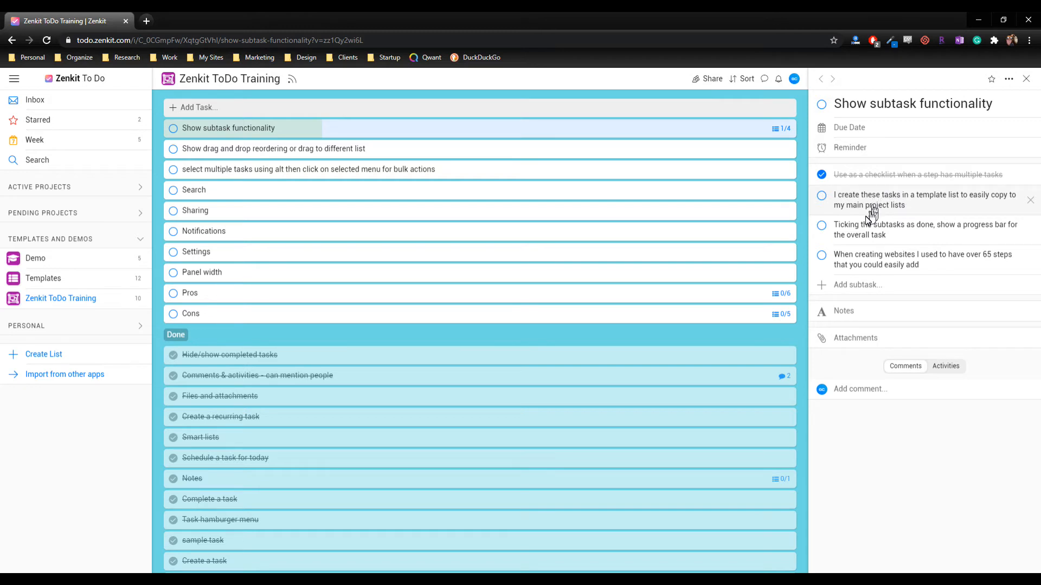
pyautogui.click(821, 195)
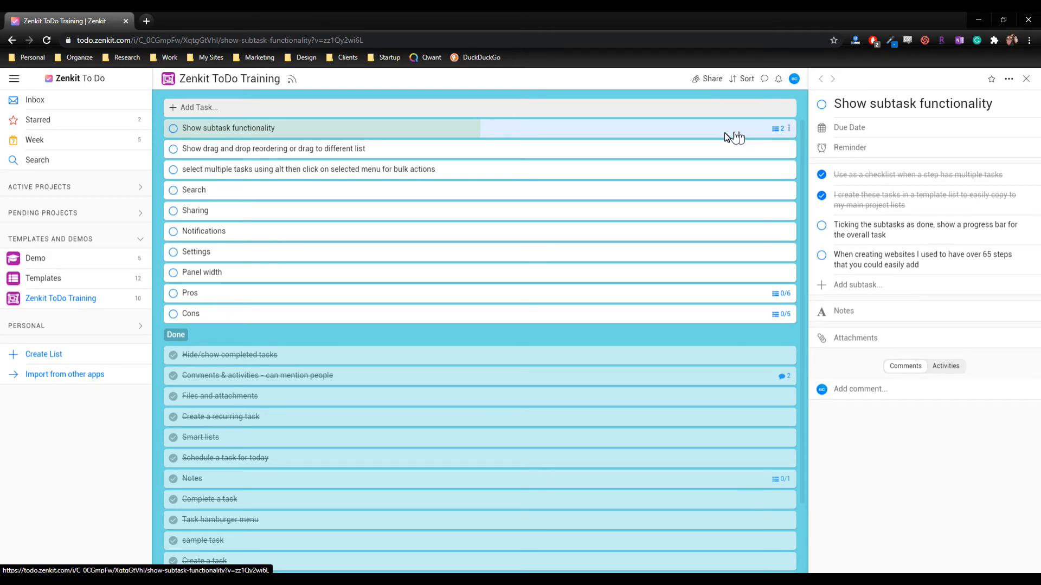
pyautogui.click(822, 226)
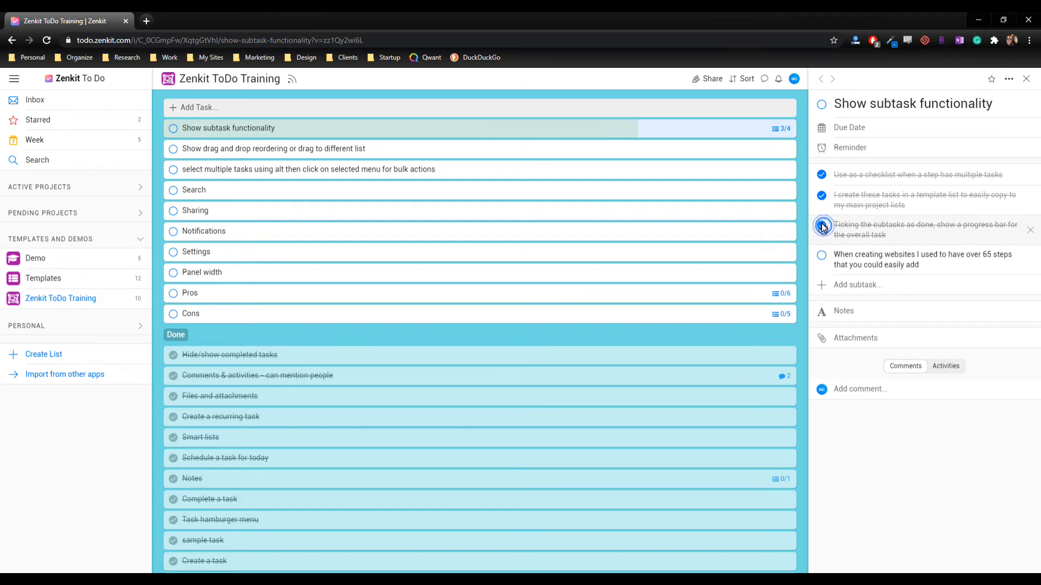
pyautogui.click(820, 226)
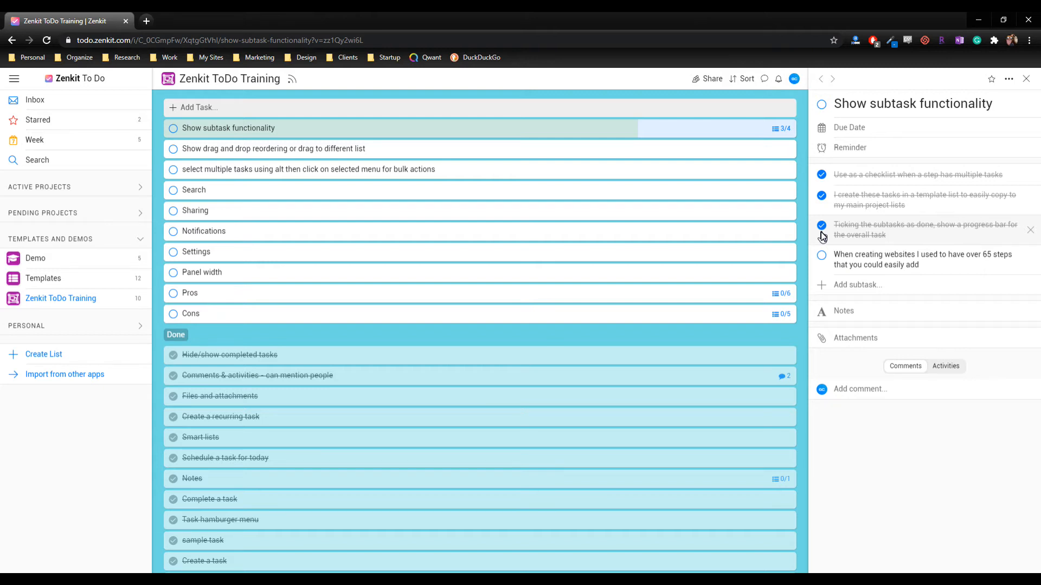
pyautogui.click(821, 258)
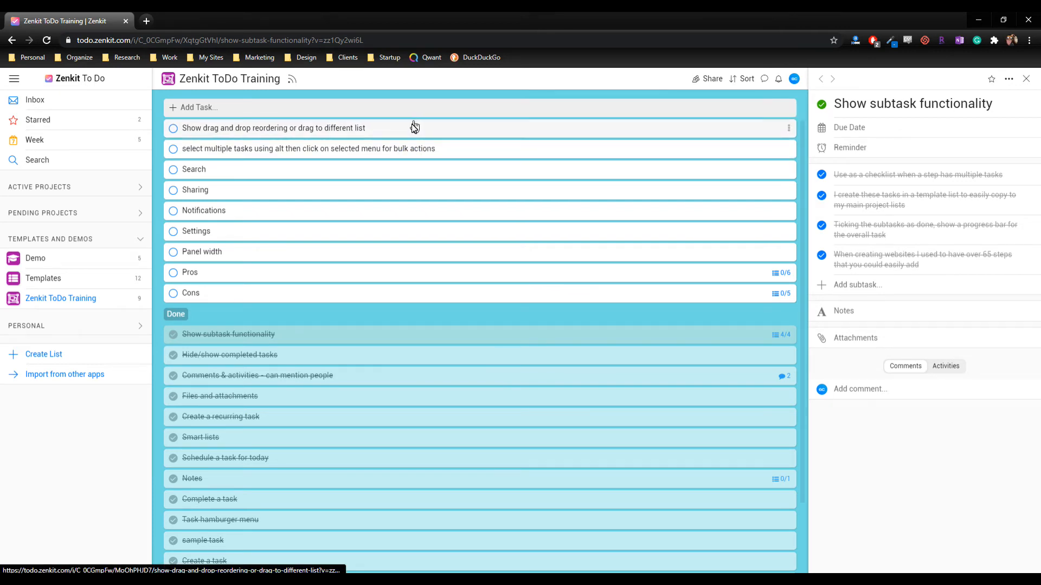
# Step: Mark the drag-and-drop task done, move the multi-select task below Cons, and select three tasks together
pyautogui.click(172, 128)
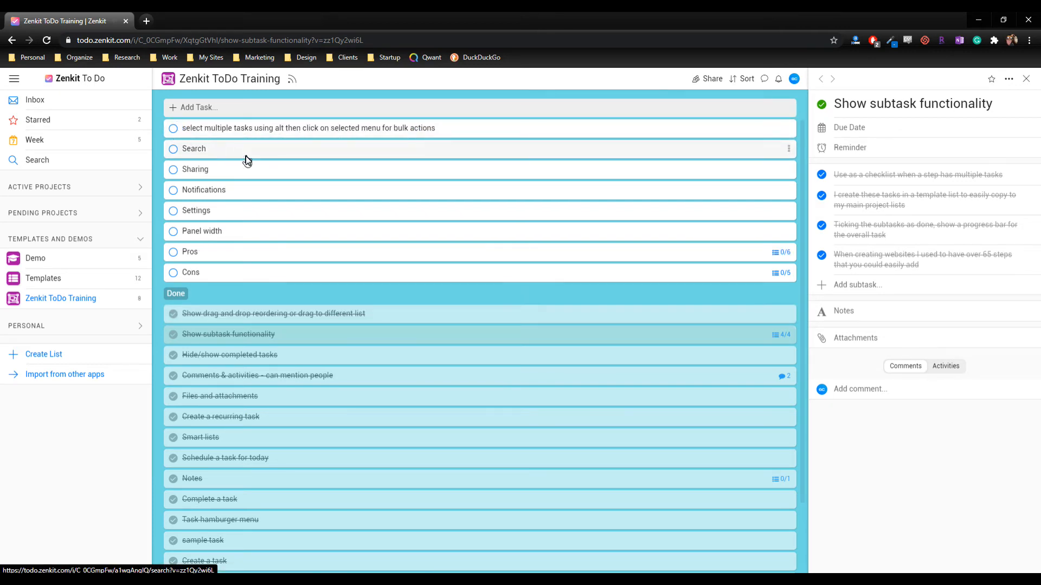
pyautogui.moveTo(209, 193)
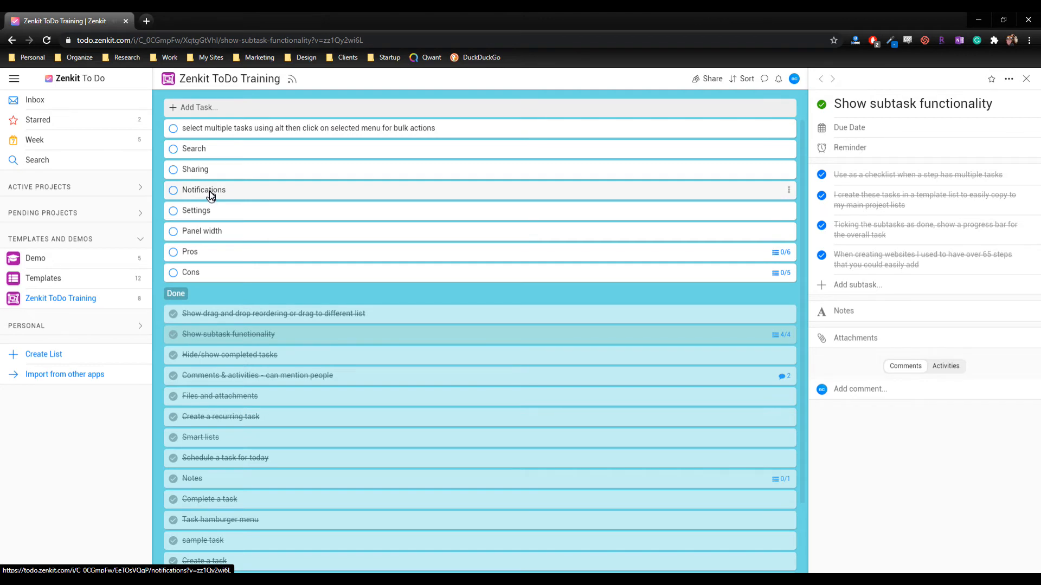
pyautogui.moveTo(173, 128)
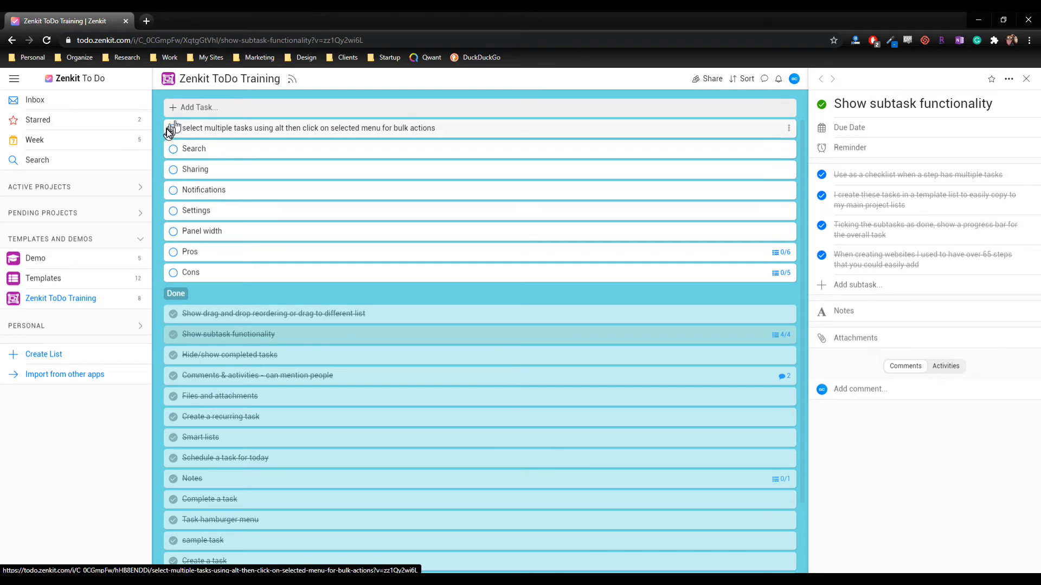
pyautogui.click(173, 128)
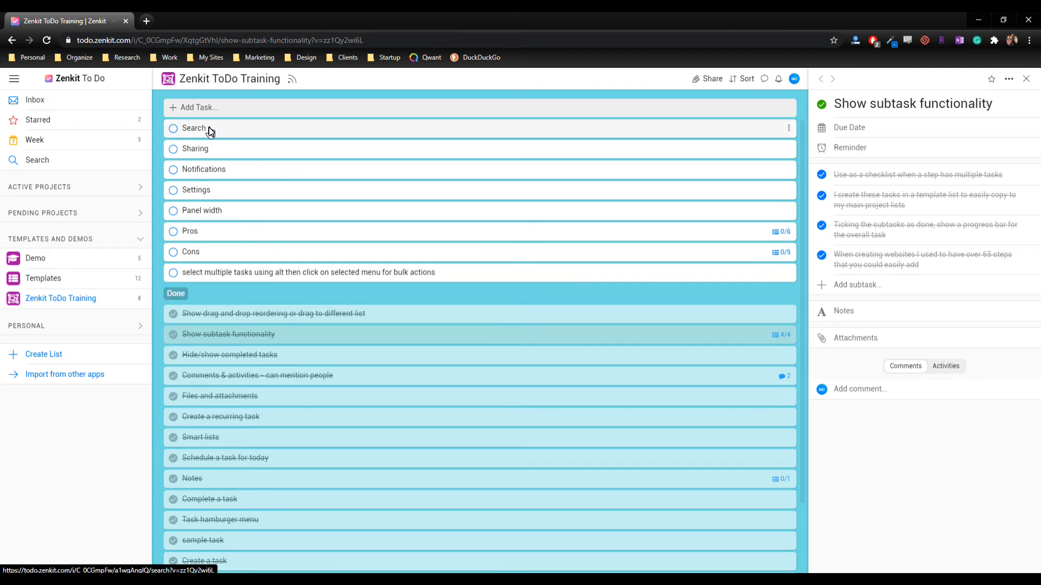
pyautogui.click(194, 148)
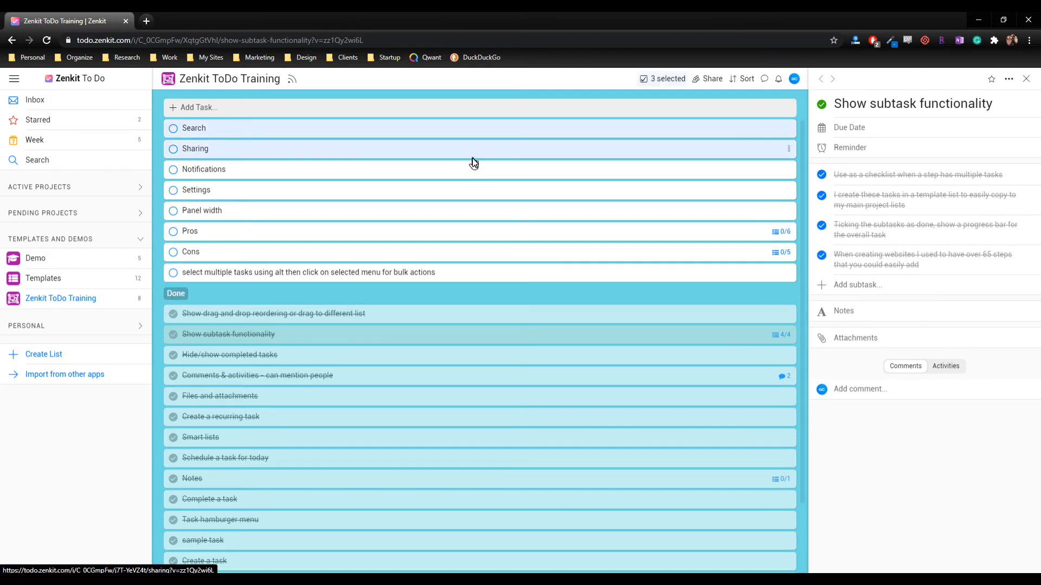
pyautogui.moveTo(255, 170)
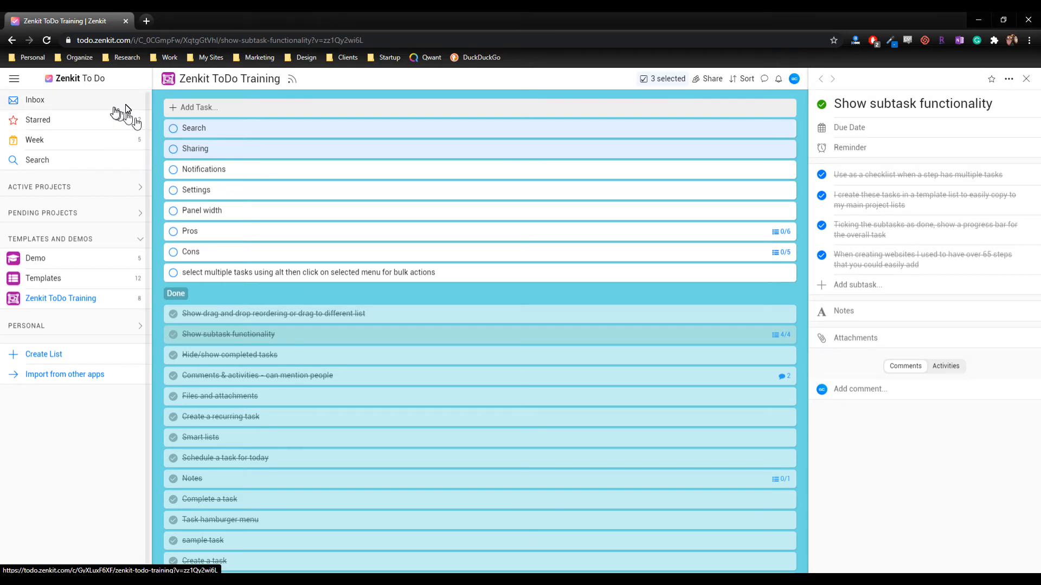
pyautogui.click(1026, 78)
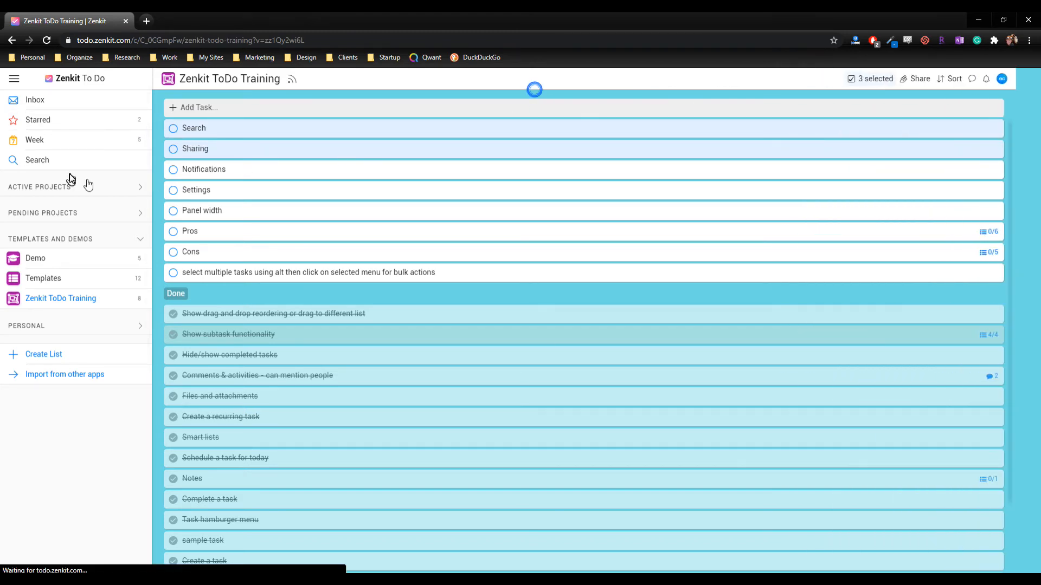
# Step: Bring up search across task lists, then return to the training list
pyautogui.click(37, 161)
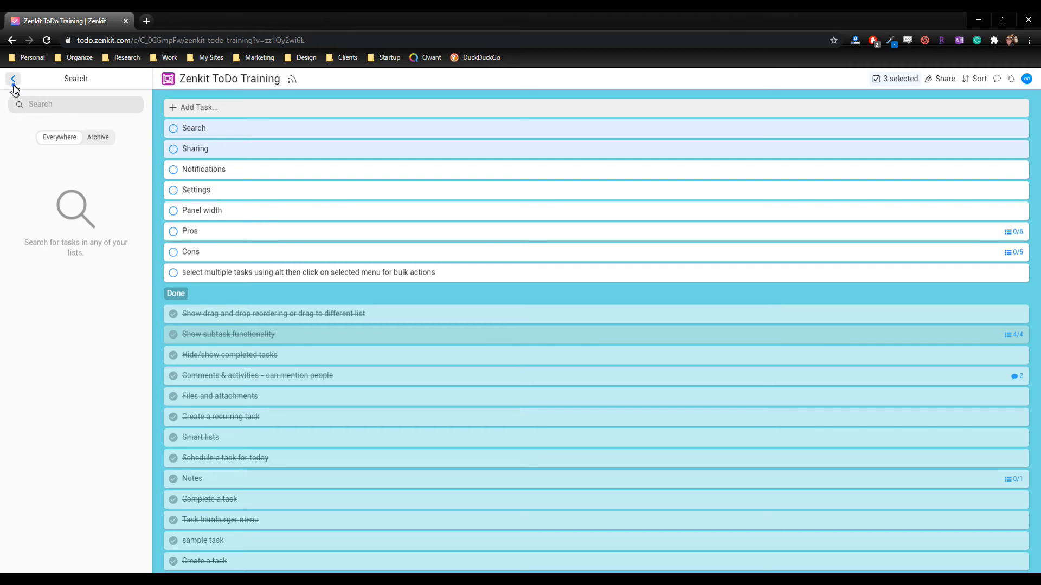
pyautogui.click(195, 149)
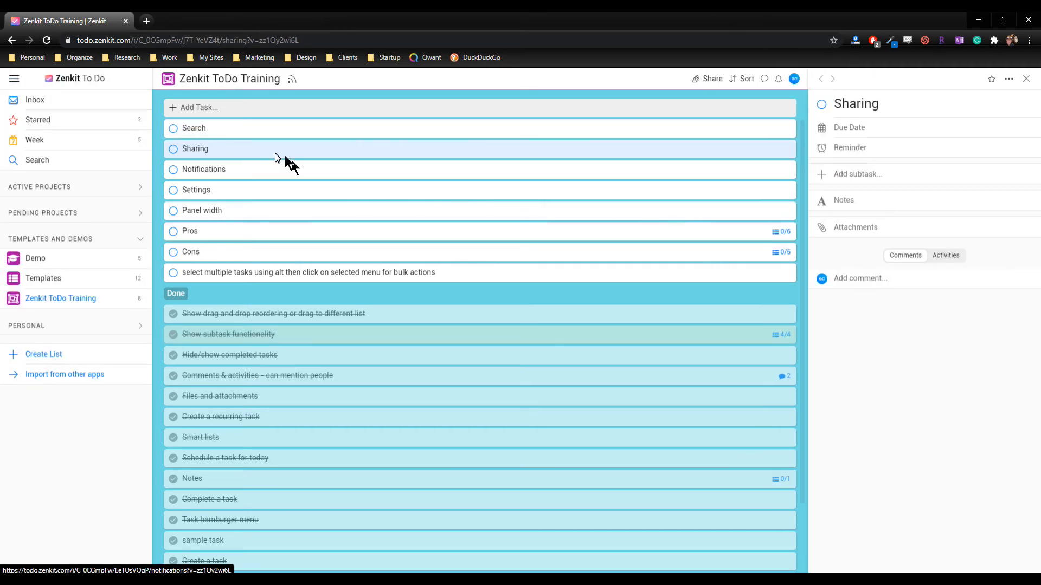
pyautogui.moveTo(119, 305)
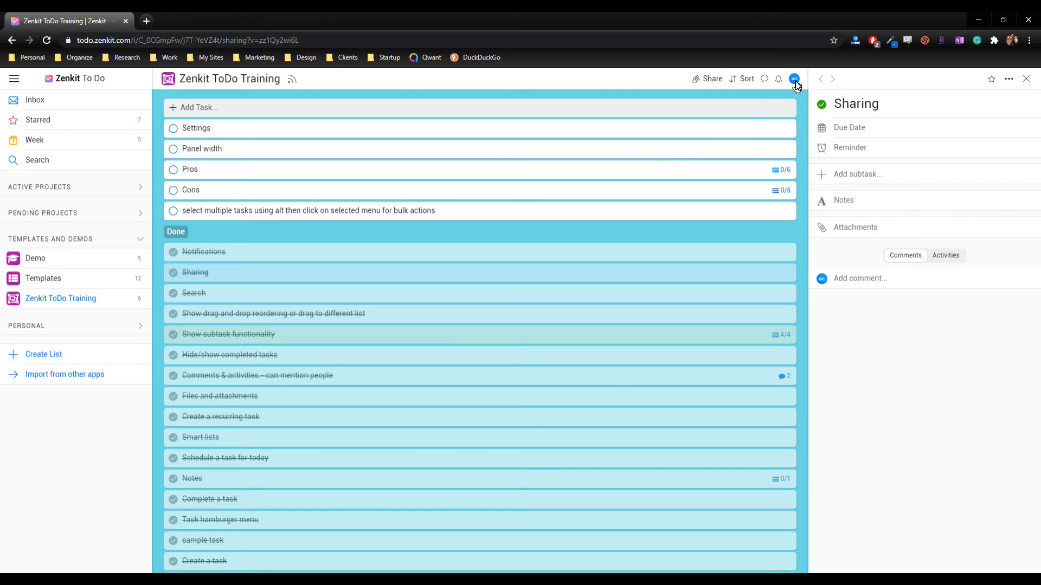
# Step: Close the Sharing details and view the Smart Lists section of the app settings
pyautogui.click(1027, 79)
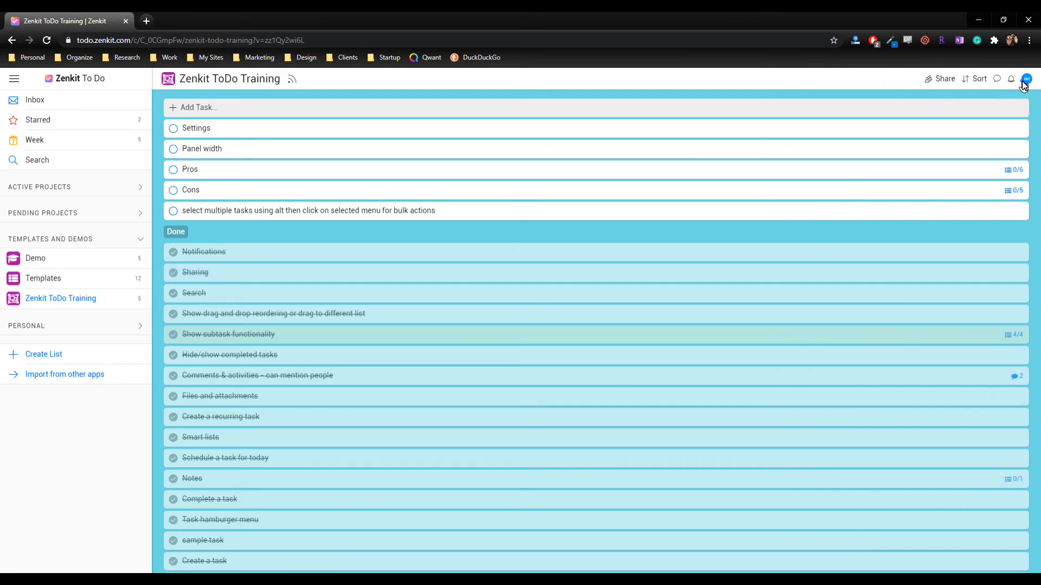
pyautogui.click(1025, 78)
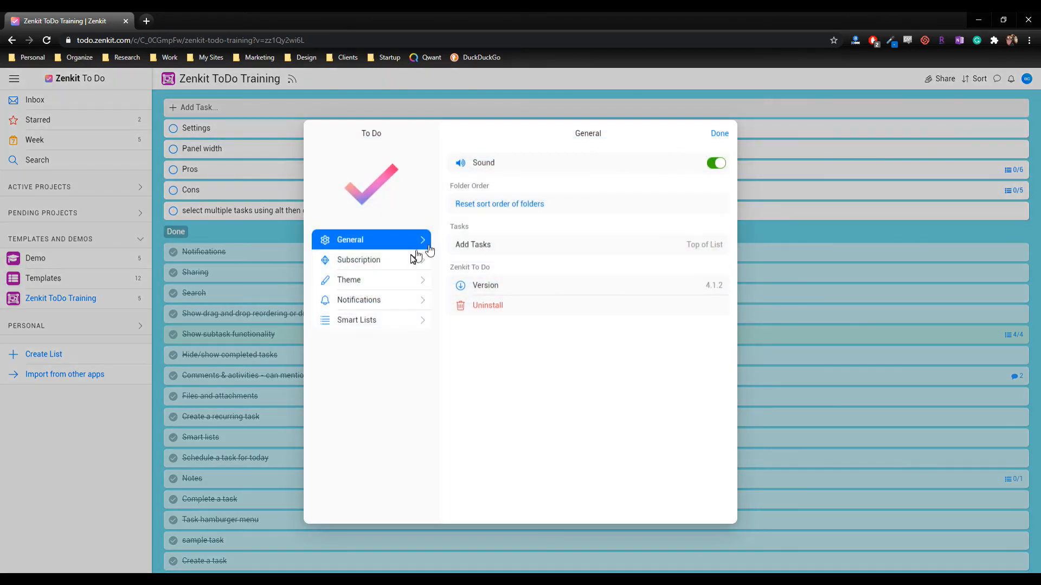
pyautogui.moveTo(390, 276)
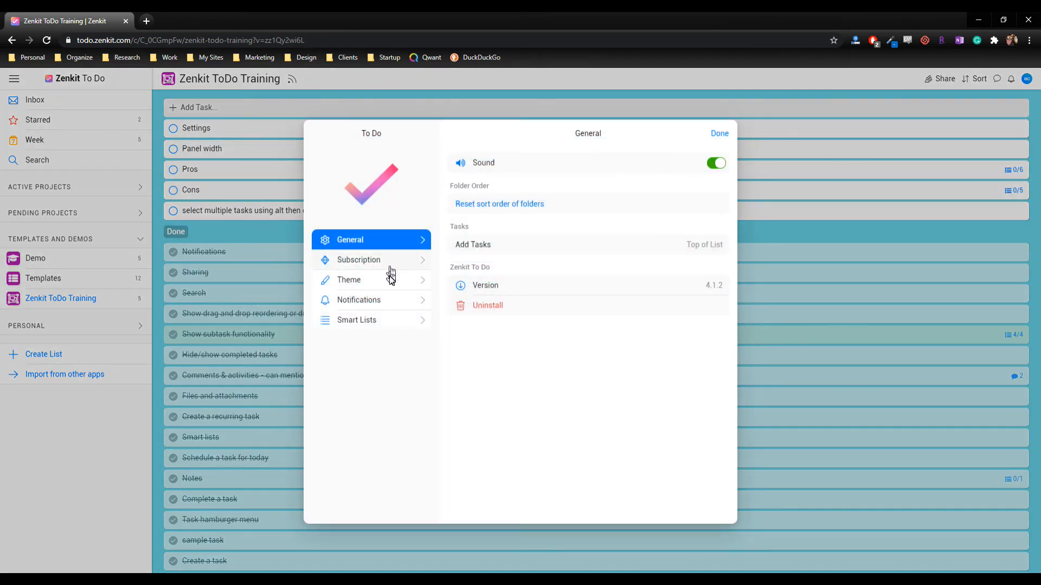
pyautogui.moveTo(392, 304)
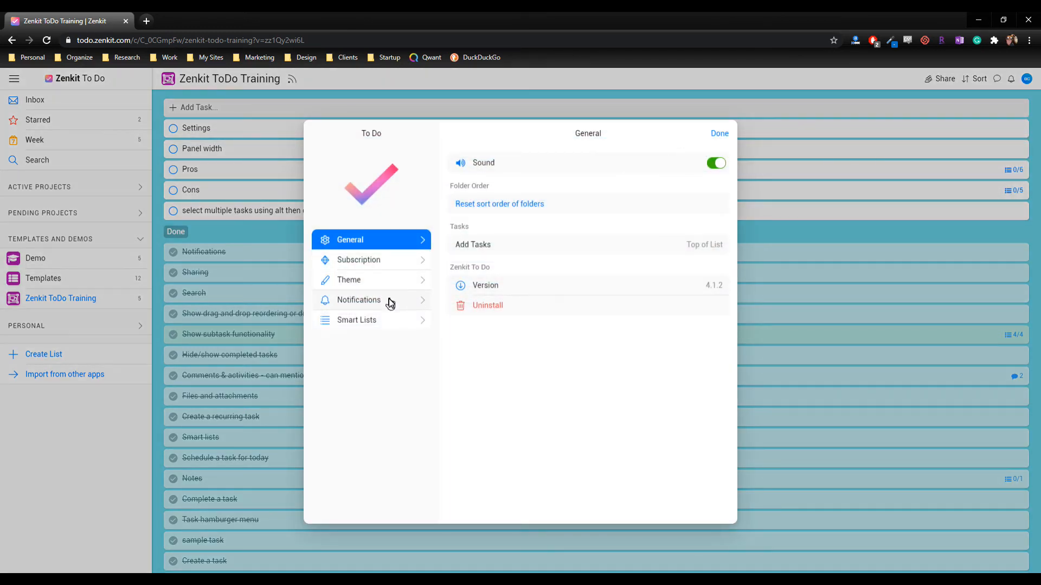
pyautogui.click(357, 319)
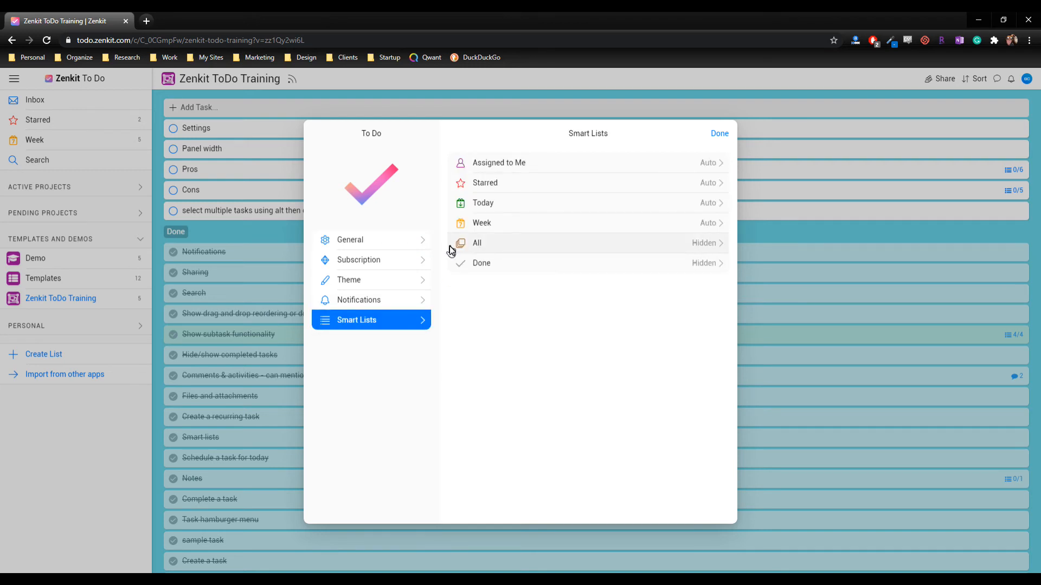
pyautogui.moveTo(518, 272)
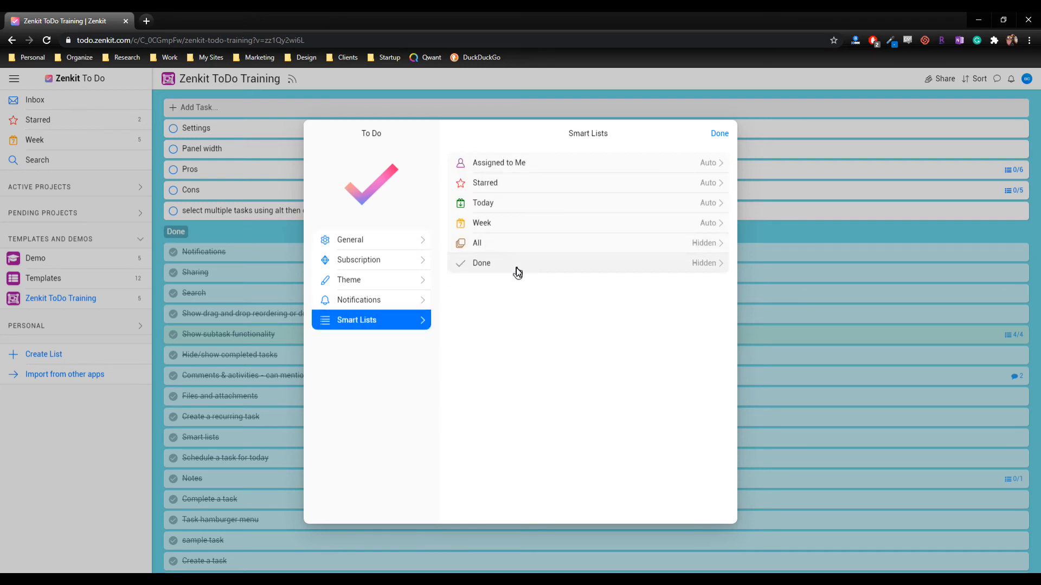
pyautogui.moveTo(511, 250)
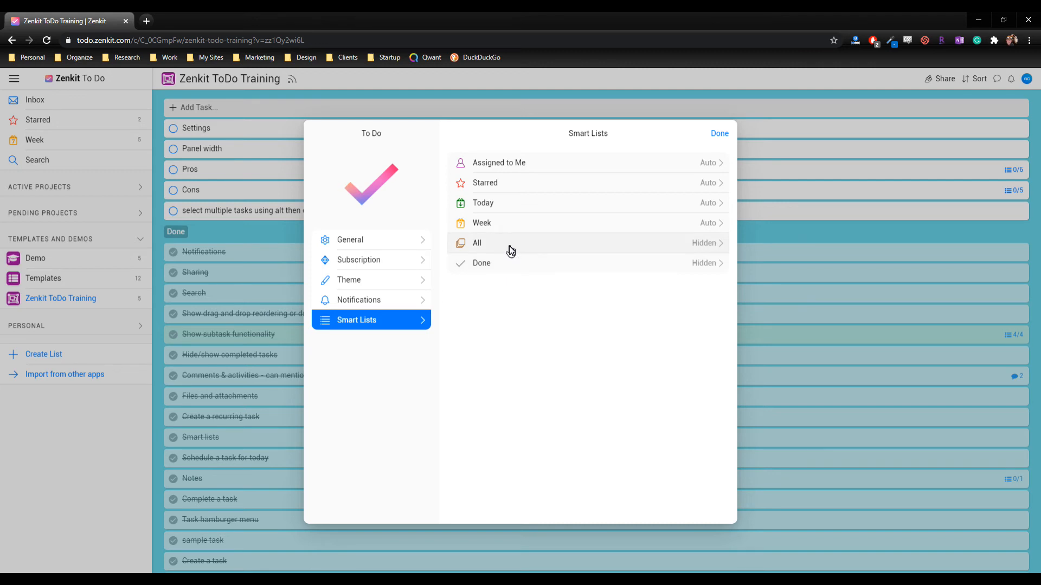
pyautogui.moveTo(567, 198)
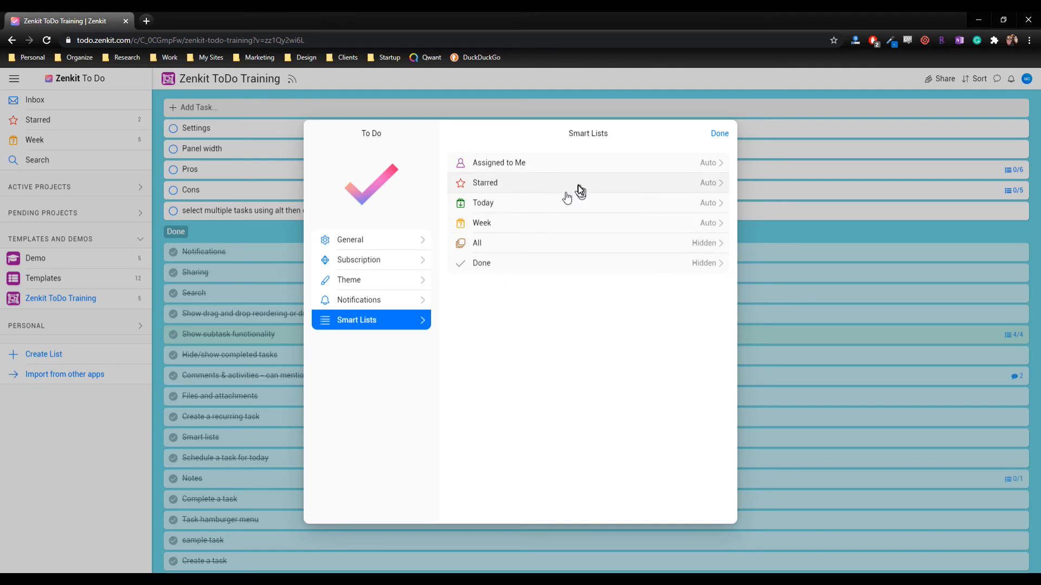
# Step: Close settings, mark the Settings task done, and open the Pros task's details
pyautogui.click(719, 134)
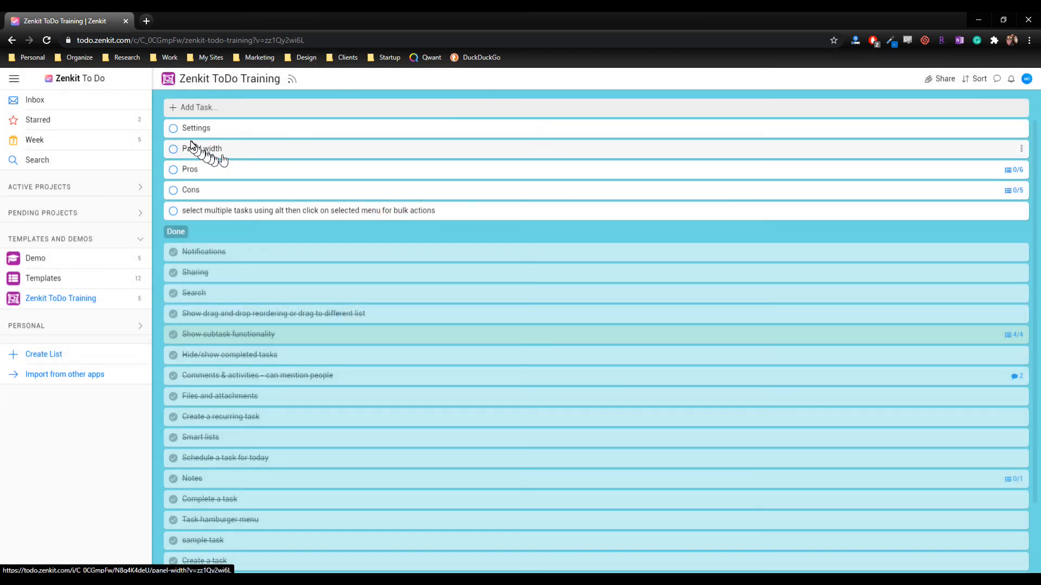
pyautogui.click(172, 128)
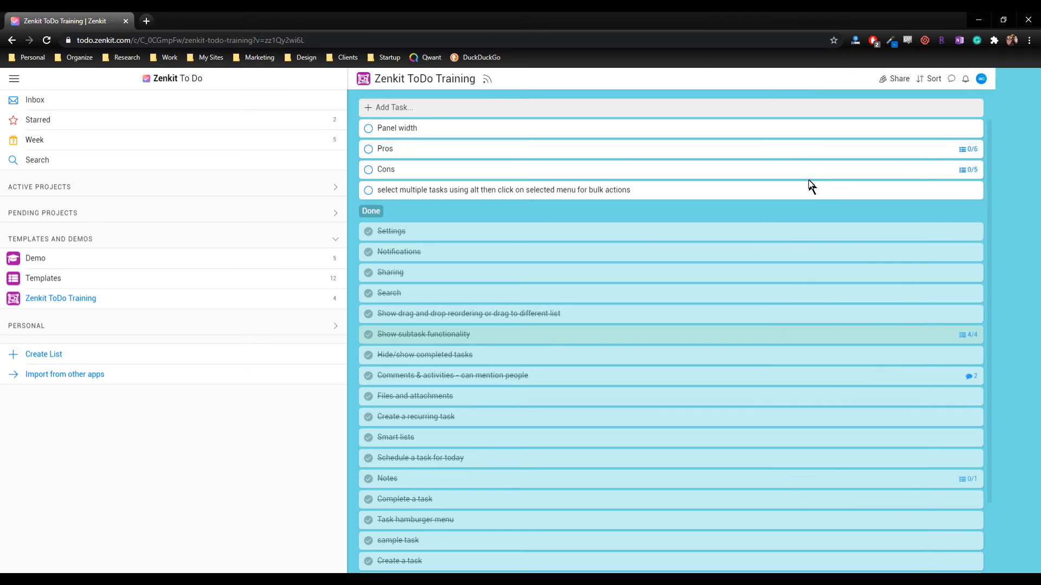
pyautogui.click(385, 148)
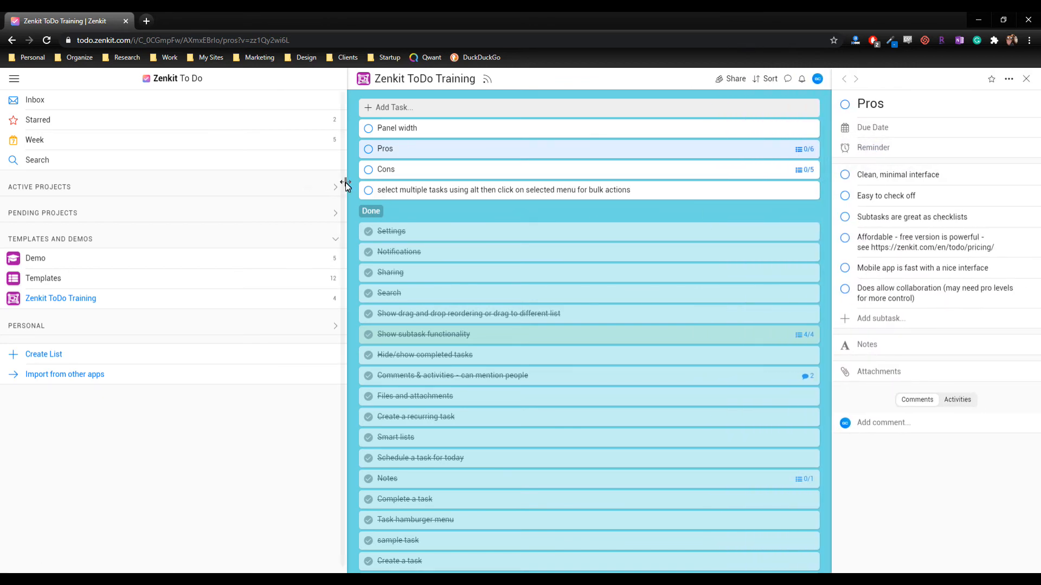
# Step: Mark the Panel width task done and tick the Clean, minimal interface subtask under Pros
pyautogui.click(335, 187)
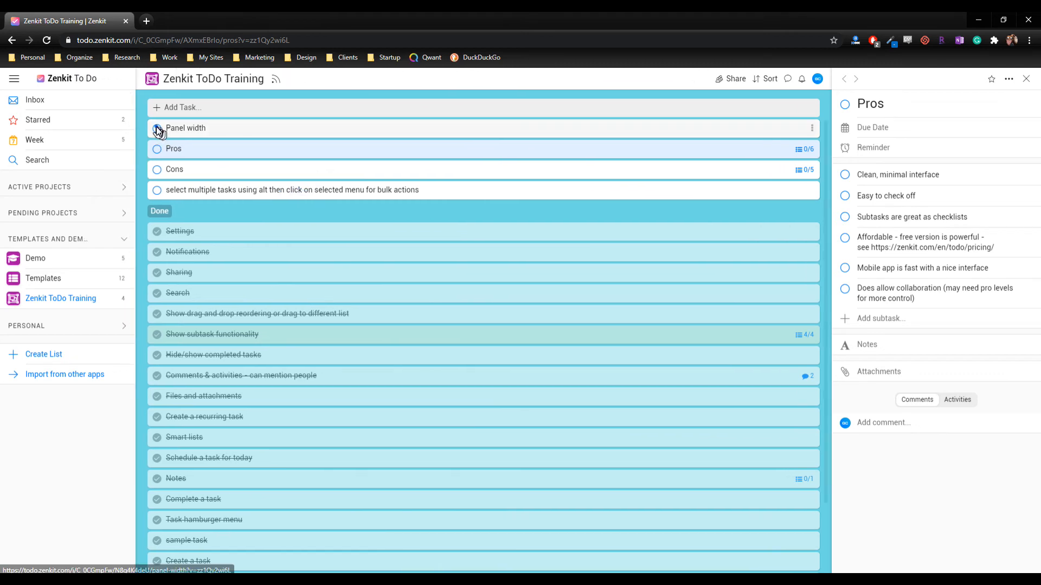
pyautogui.click(156, 130)
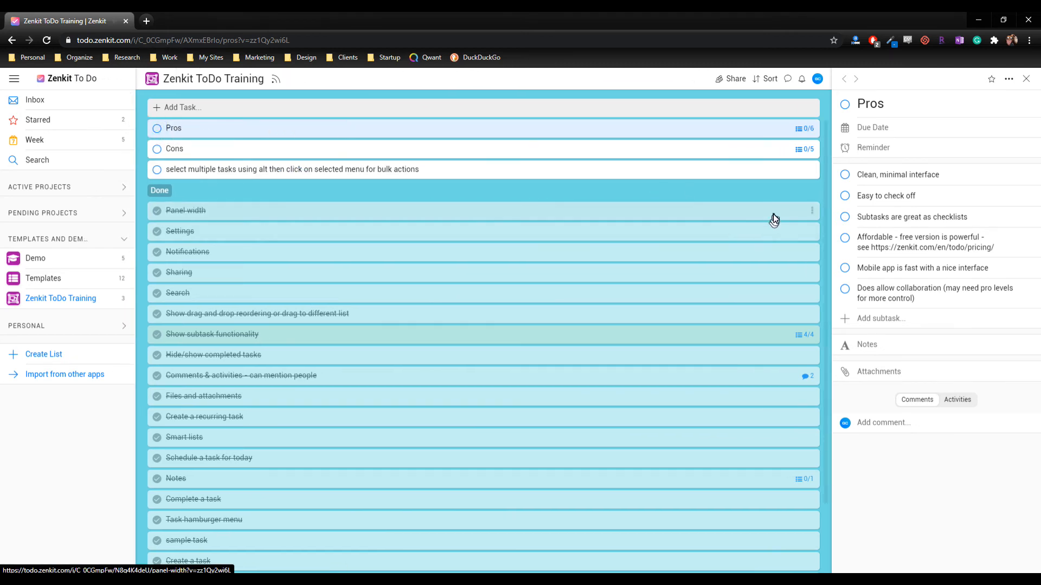
pyautogui.moveTo(380, 236)
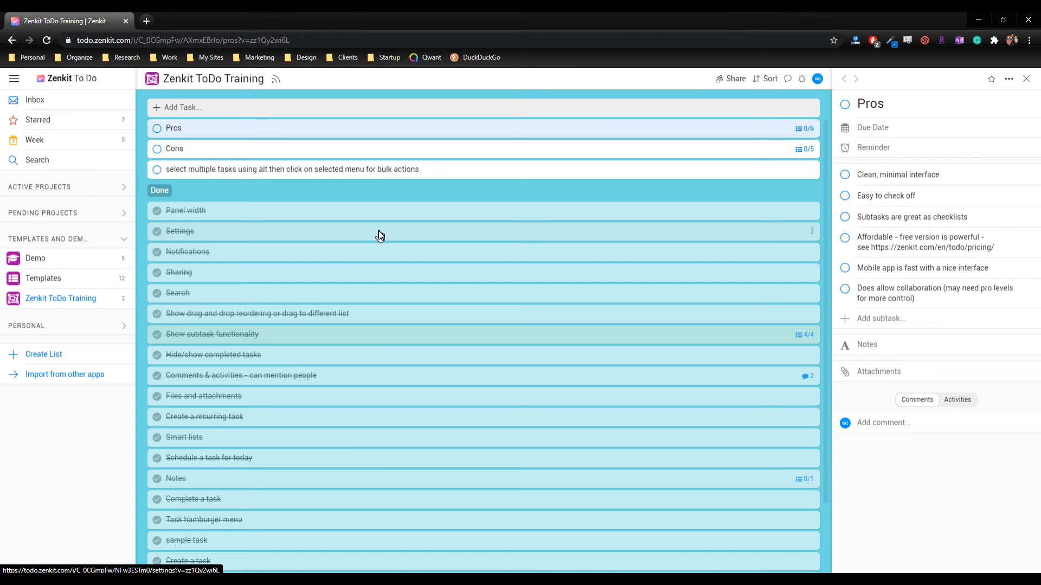
pyautogui.moveTo(846, 179)
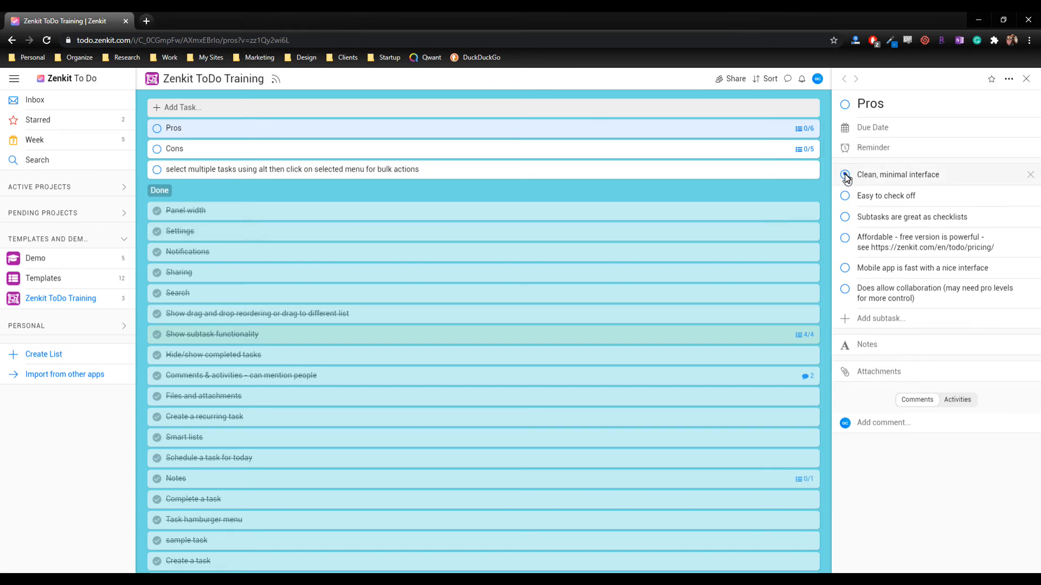
pyautogui.click(844, 174)
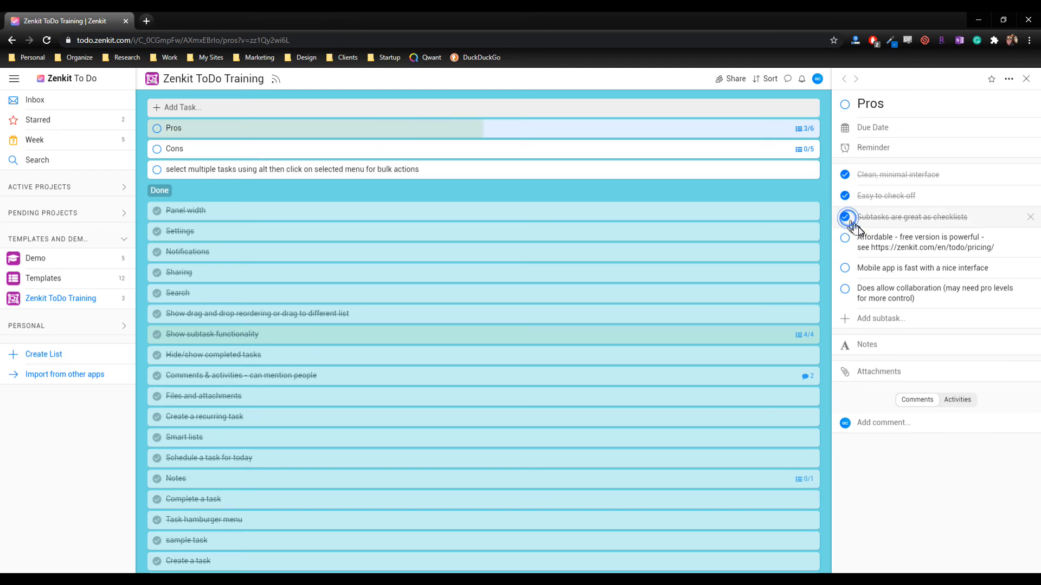
pyautogui.click(844, 217)
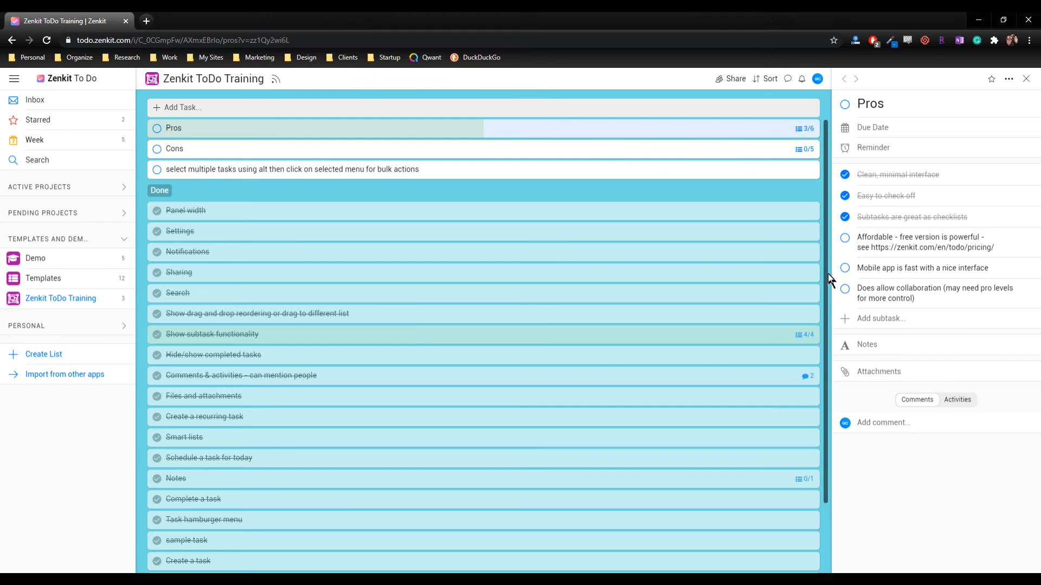
# Step: Tick and untick the Affordable, Mobile app and later subtasks, then mark Pros done with one subtask ticked
pyautogui.click(844, 237)
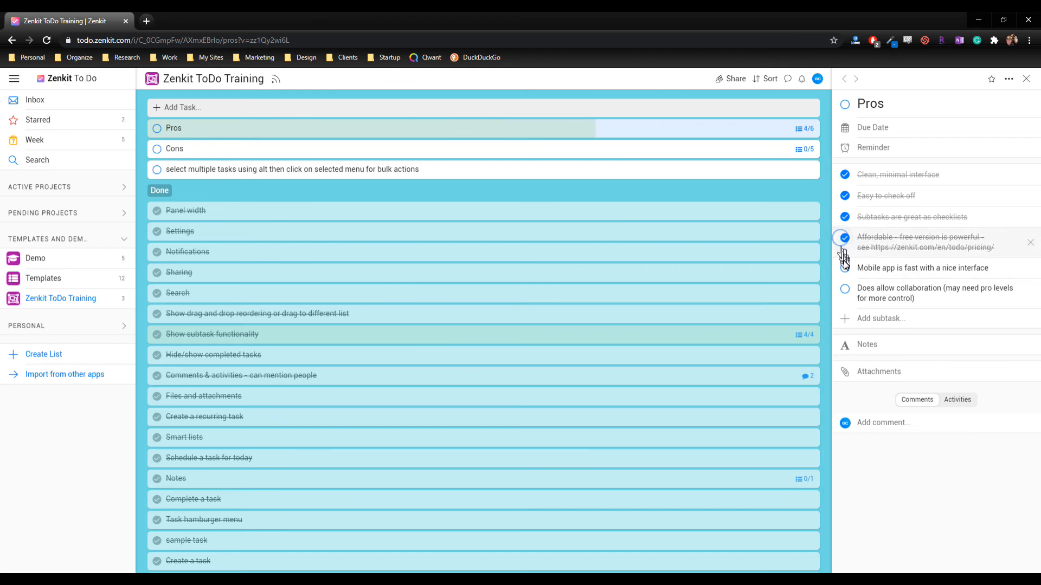
pyautogui.click(843, 237)
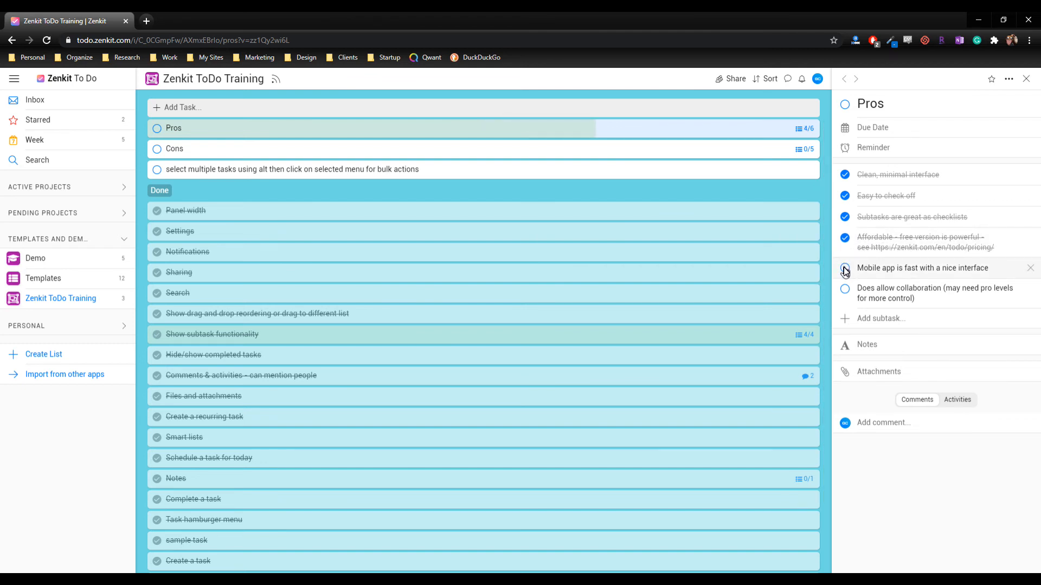
pyautogui.click(845, 267)
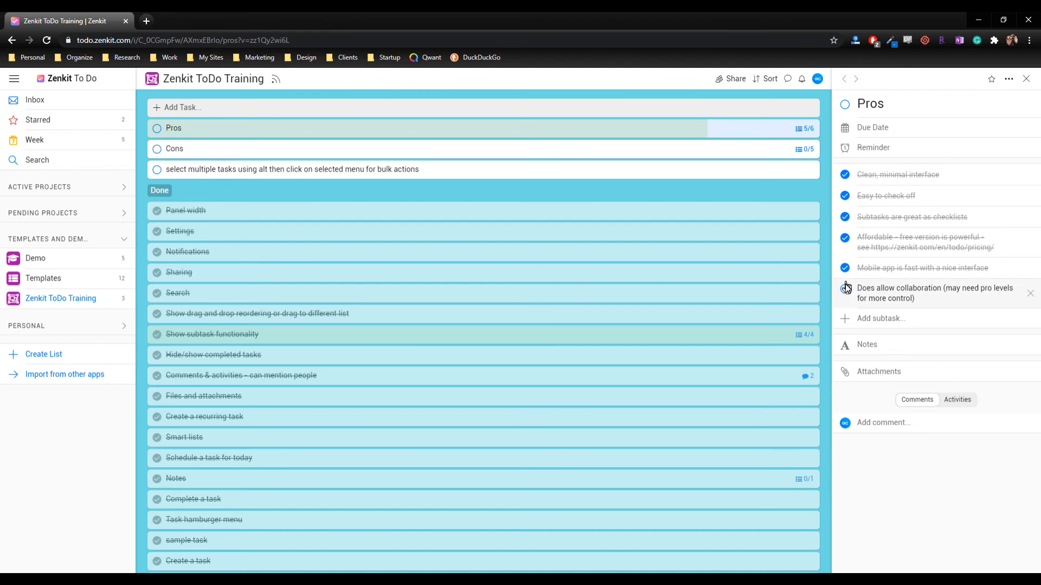
pyautogui.click(845, 289)
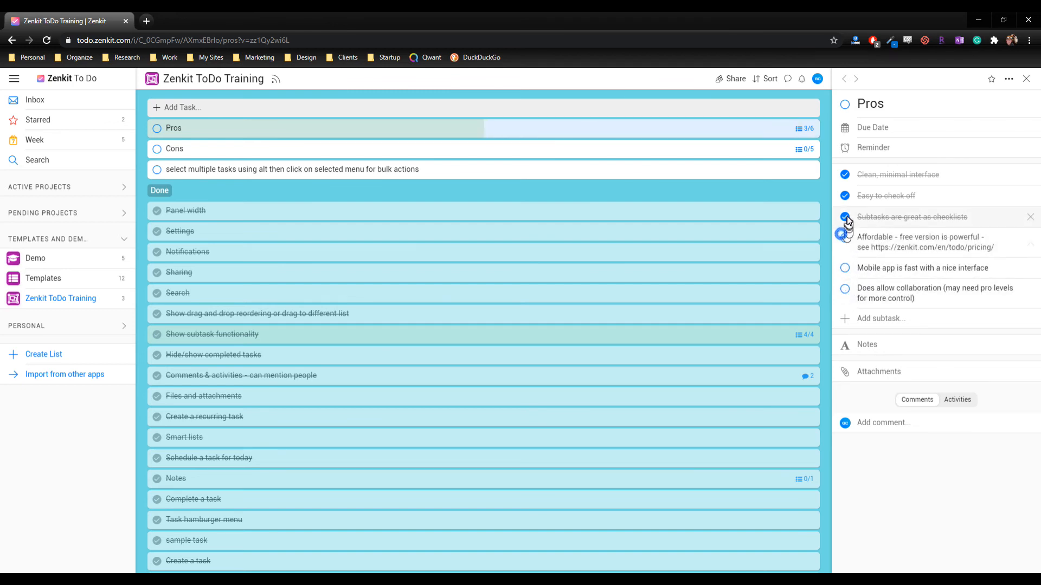
pyautogui.click(845, 216)
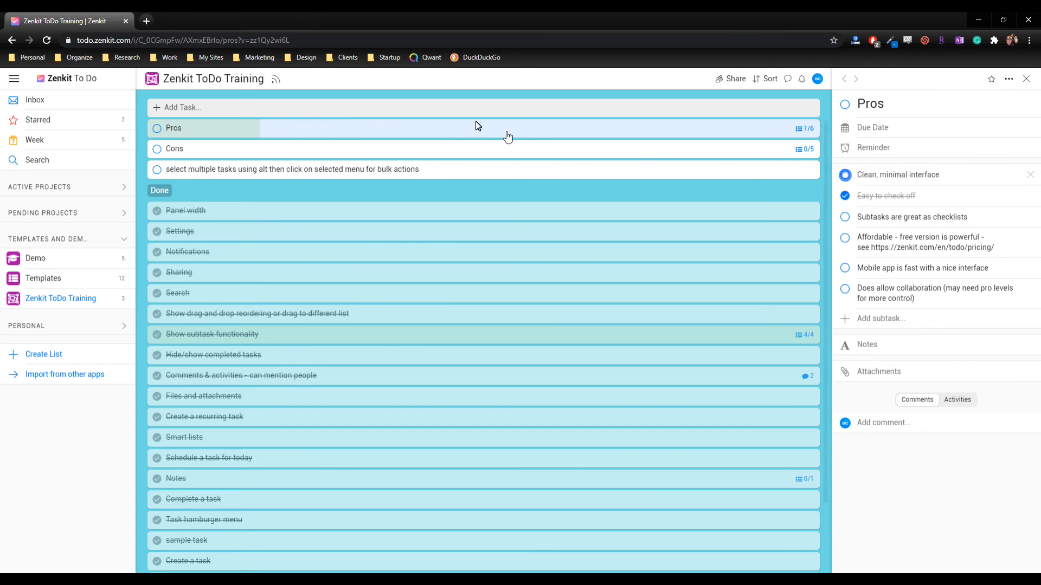
pyautogui.click(156, 128)
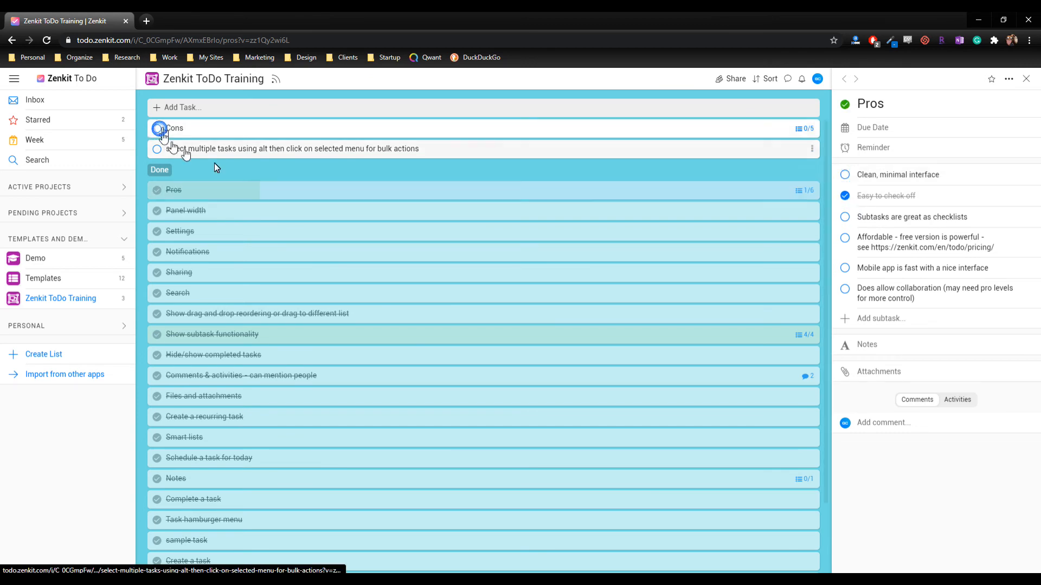
# Step: Open the Cons task's details, then show the Starred smart list with its two starred tasks
pyautogui.click(157, 128)
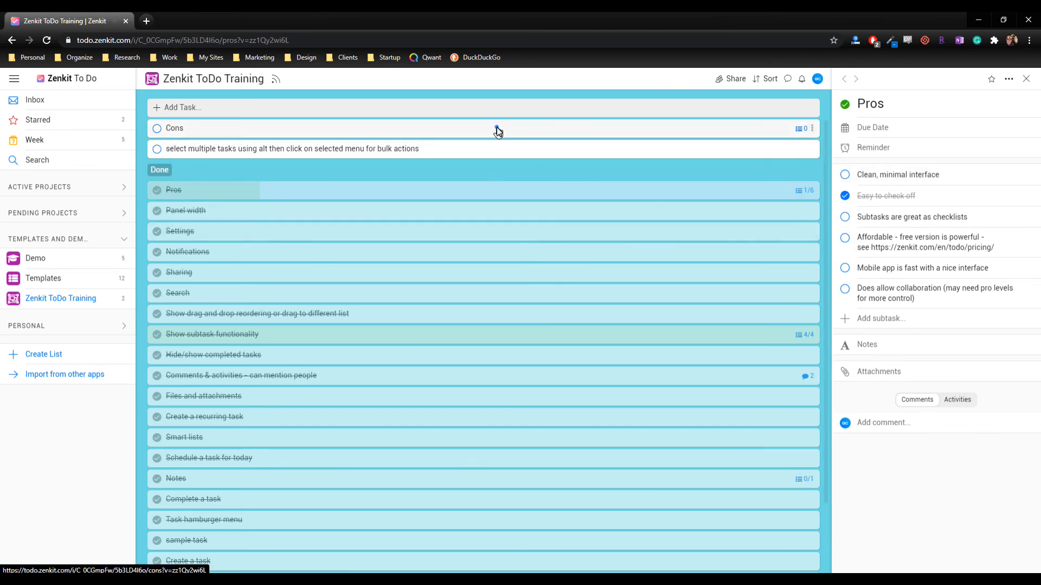
pyautogui.click(173, 128)
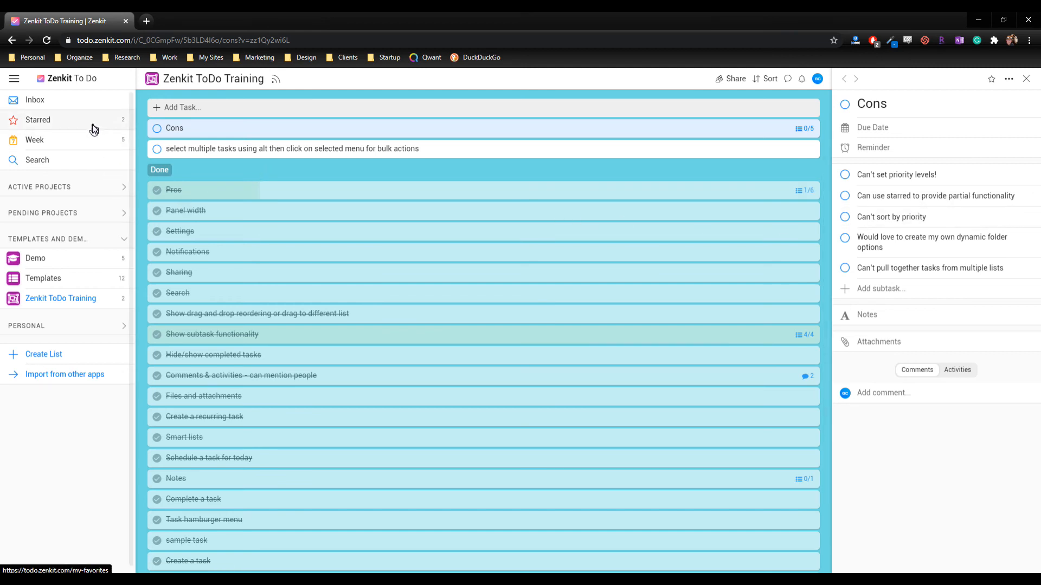
pyautogui.click(37, 119)
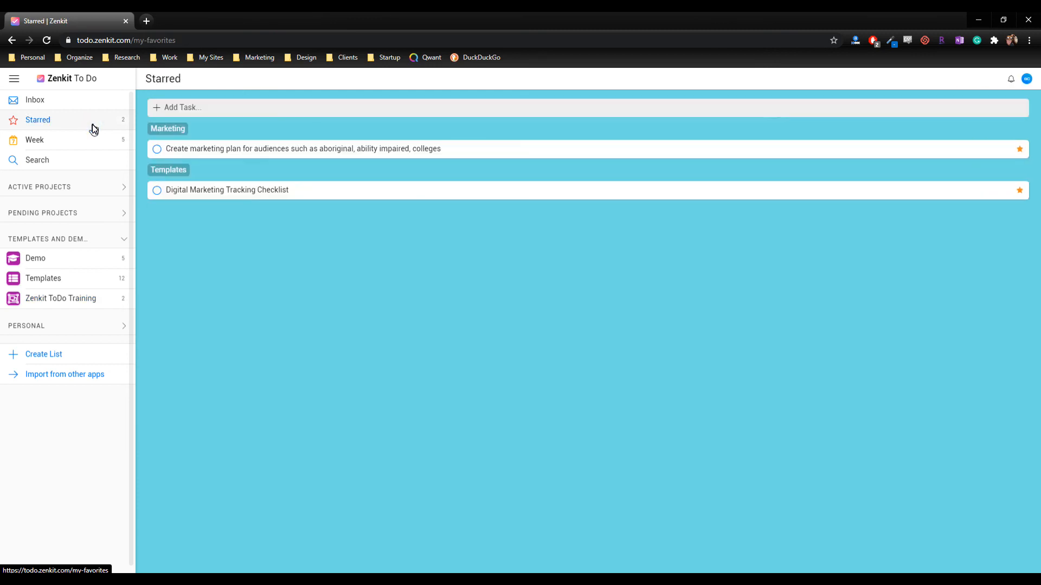
pyautogui.moveTo(88, 240)
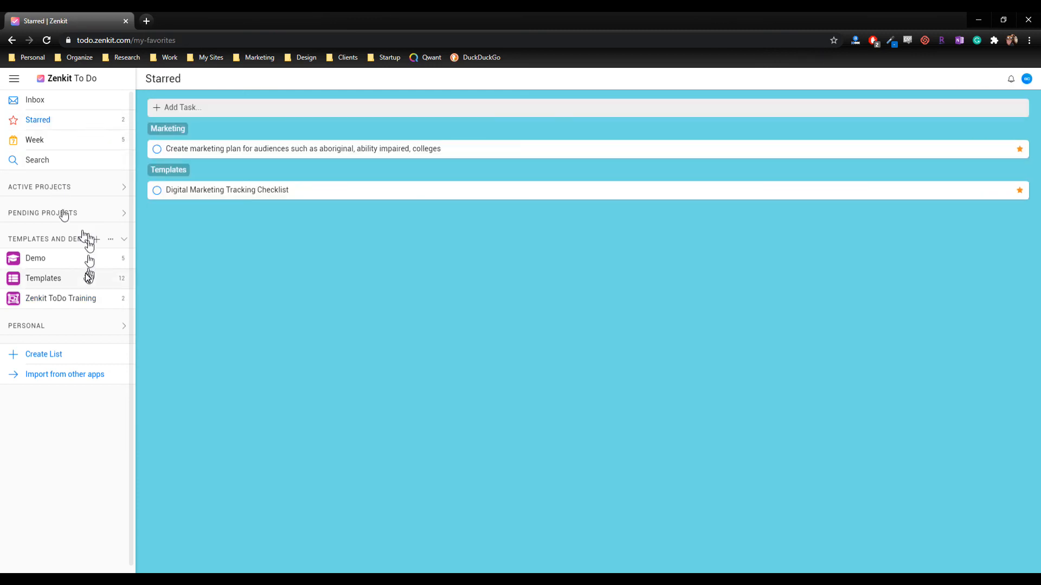
# Step: Return to the Zenkit ToDo Training list and reopen the Cons task's five-subtask details
pyautogui.click(61, 298)
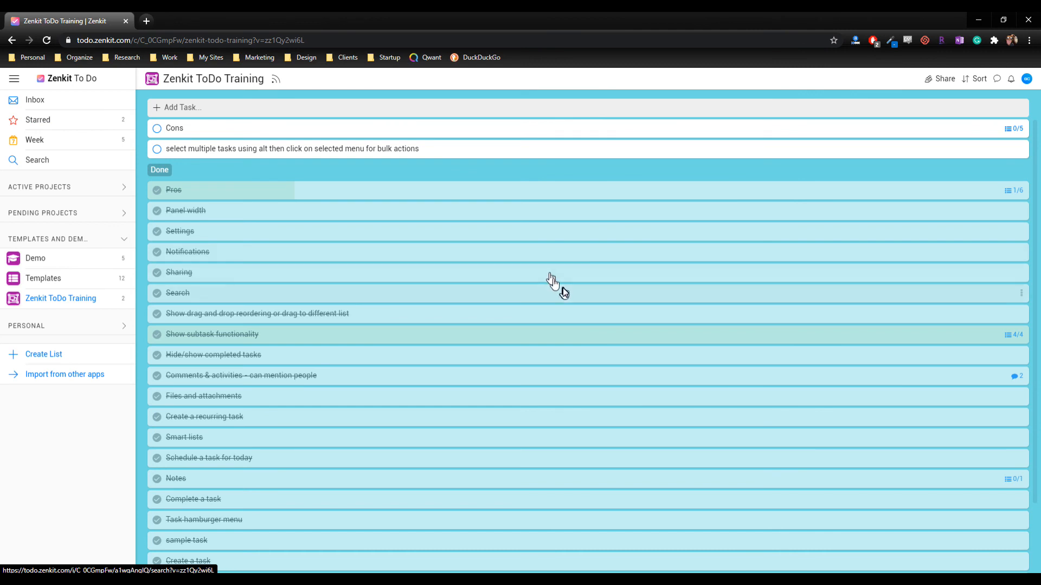
pyautogui.moveTo(568, 295)
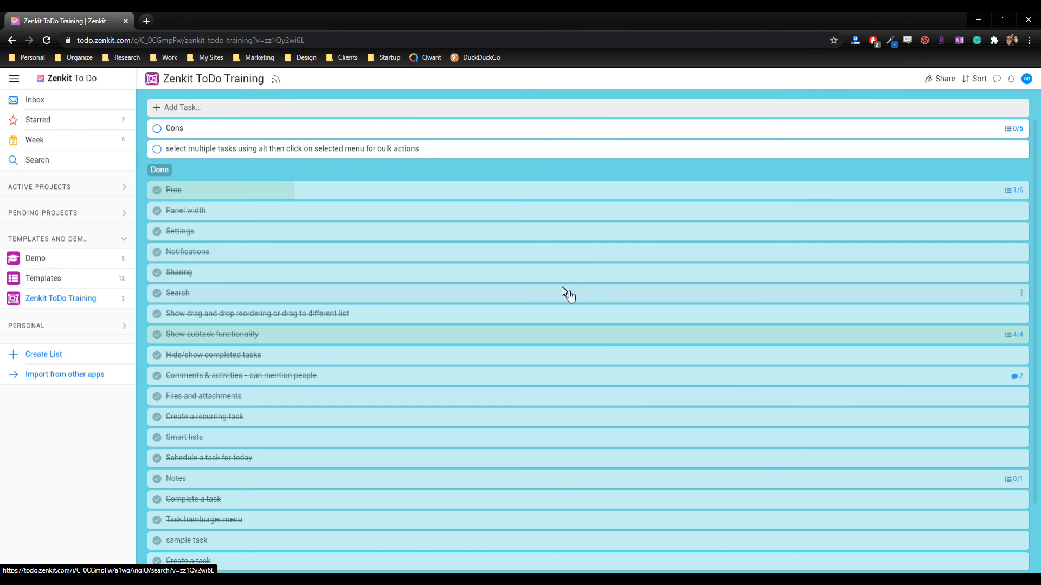
pyautogui.click(174, 128)
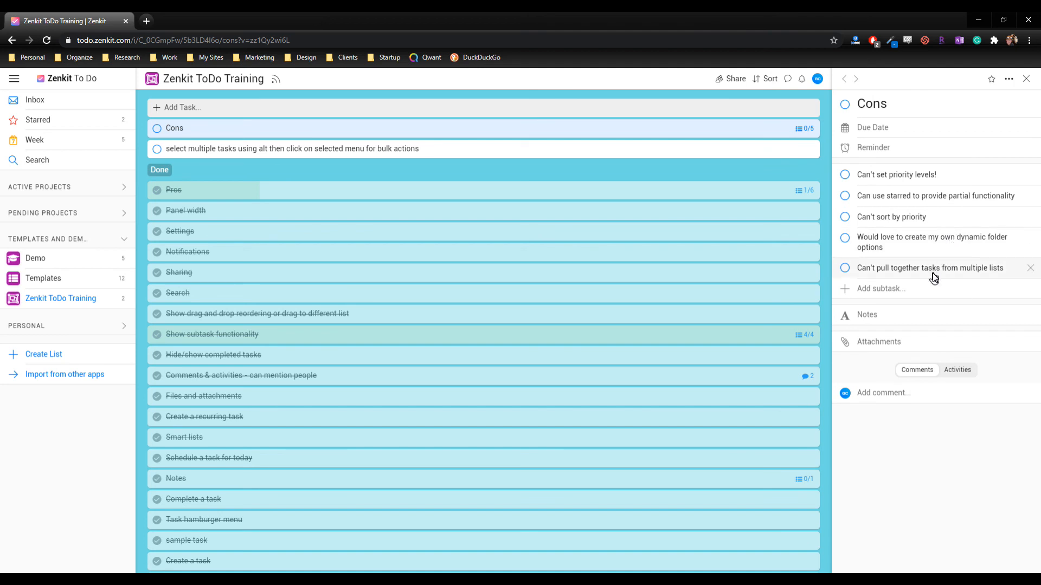
pyautogui.moveTo(976, 317)
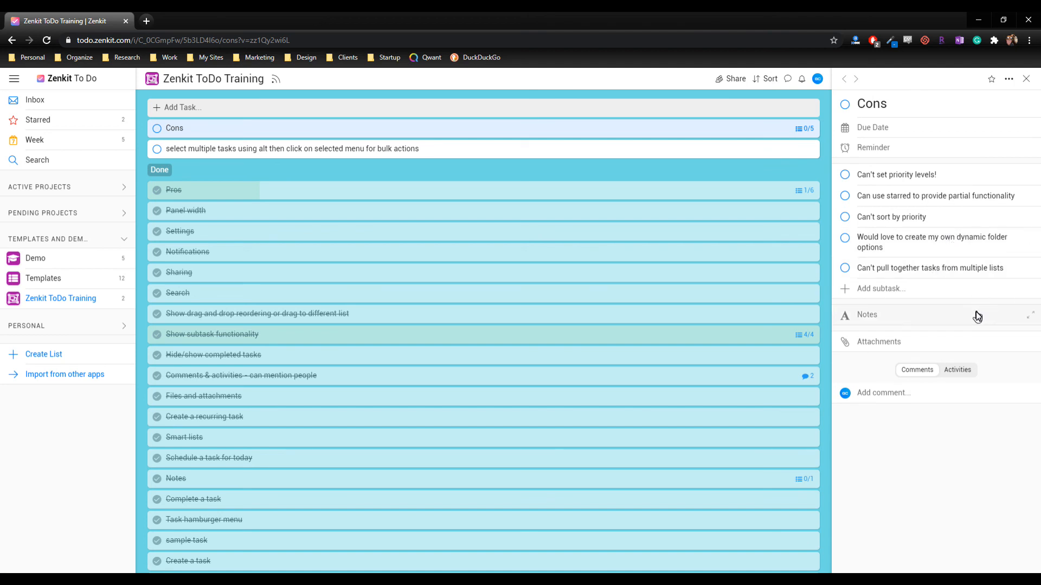
pyautogui.moveTo(140, 147)
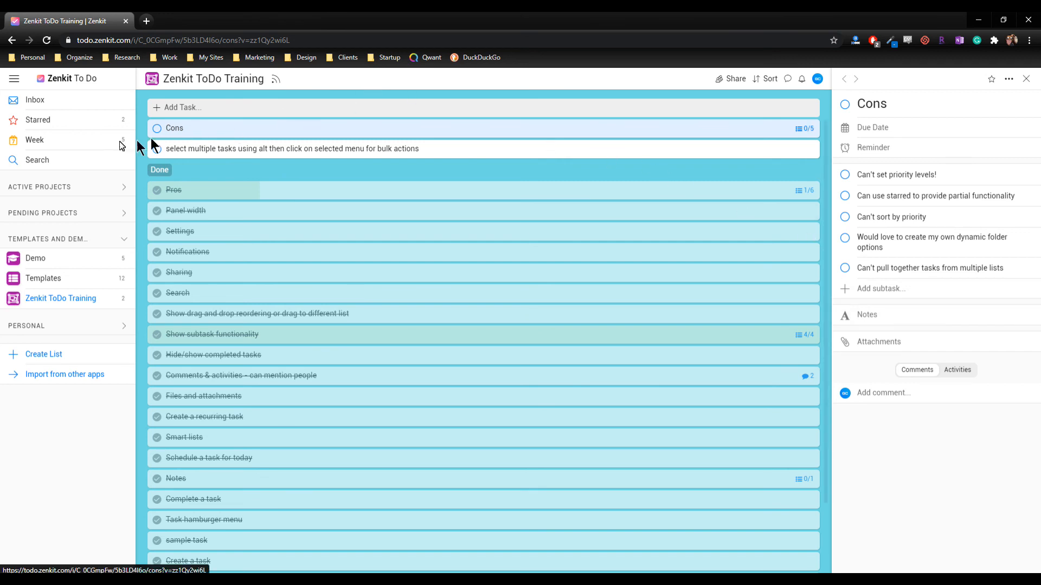
pyautogui.moveTo(67, 142)
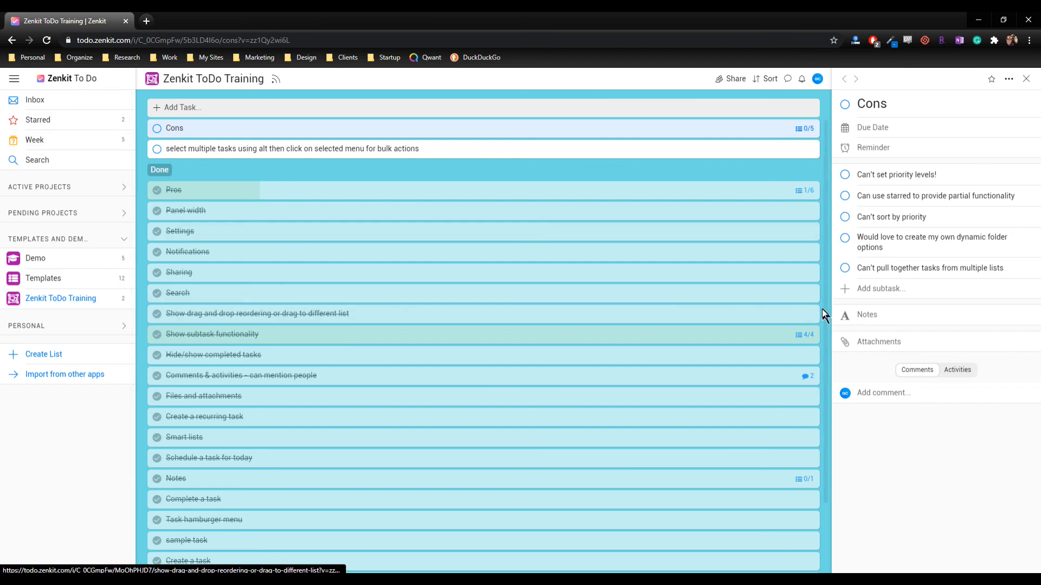
pyautogui.moveTo(824, 307)
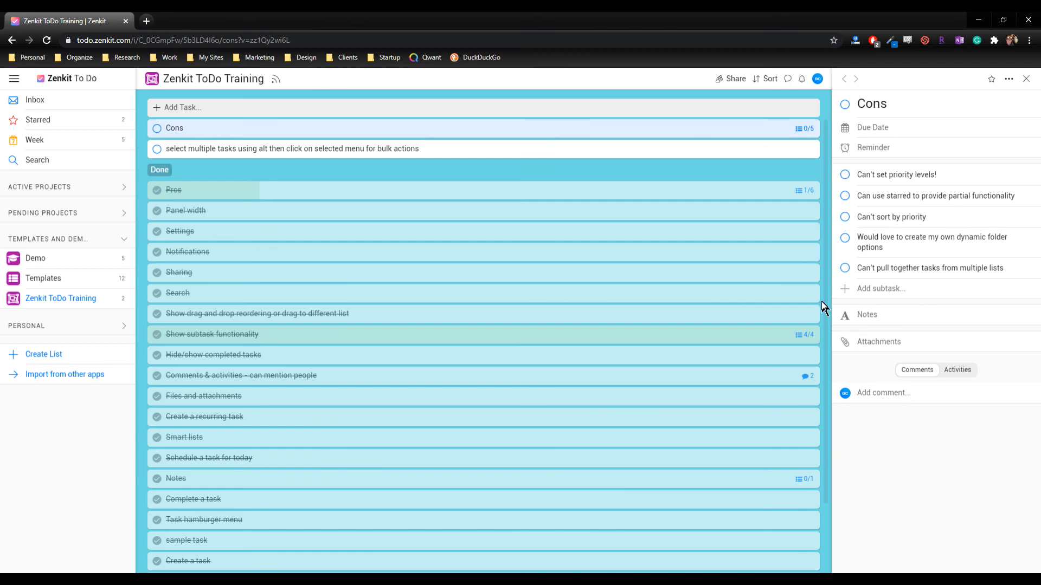
pyautogui.moveTo(925, 241)
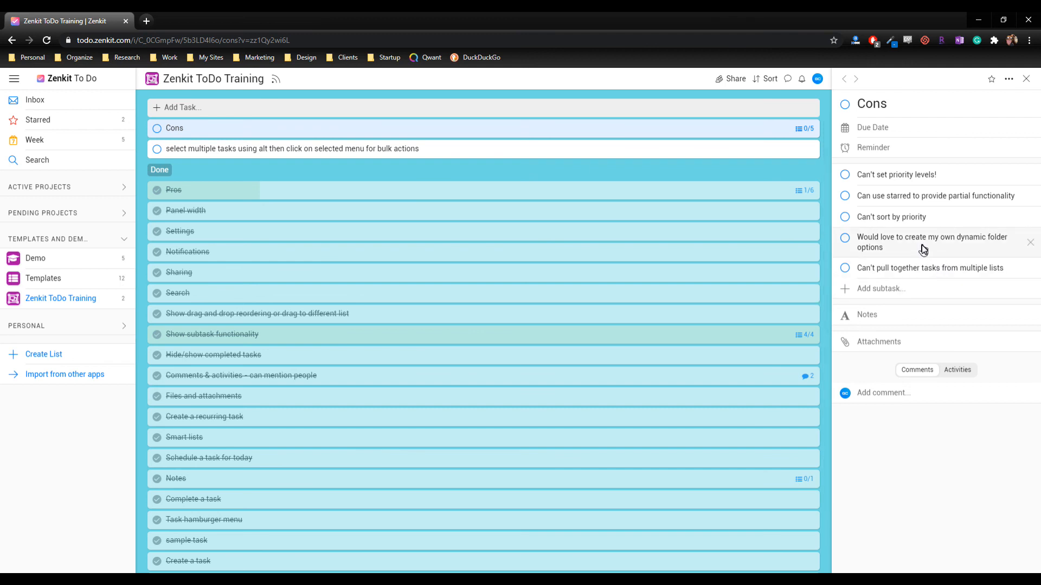
pyautogui.moveTo(476, 348)
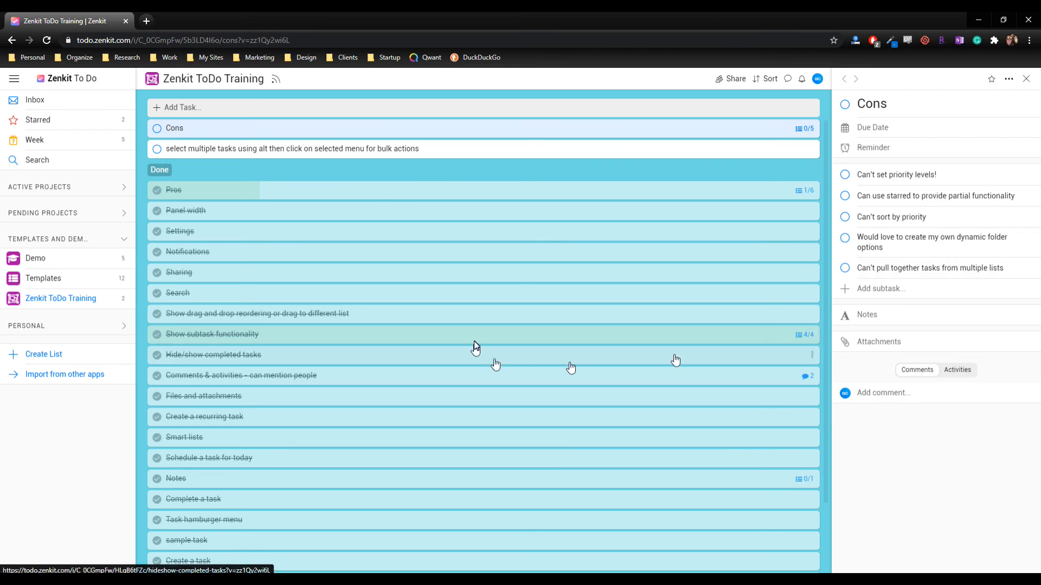
pyautogui.moveTo(212, 234)
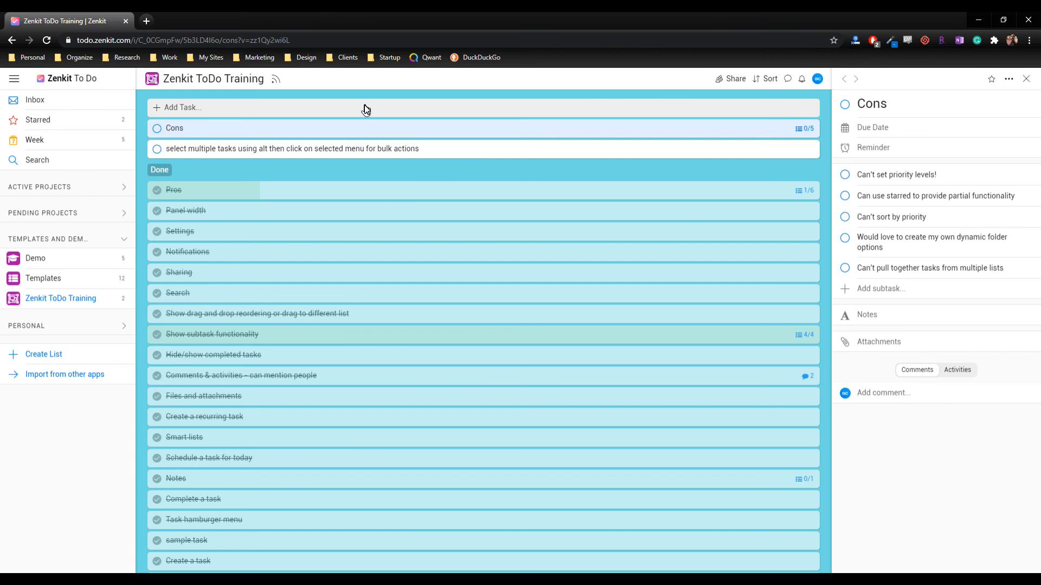
pyautogui.moveTo(460, 96)
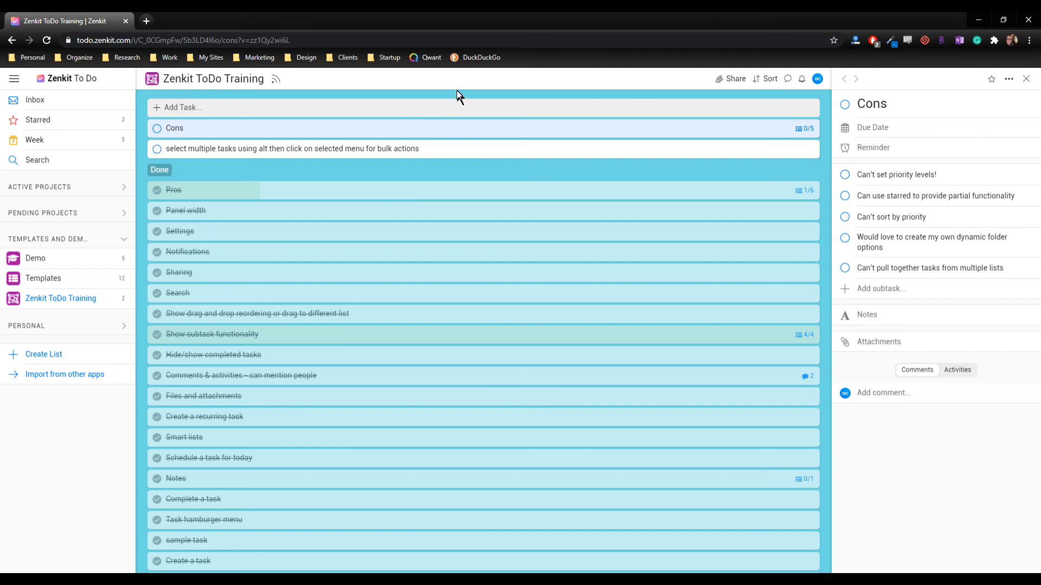
pyautogui.moveTo(500, 178)
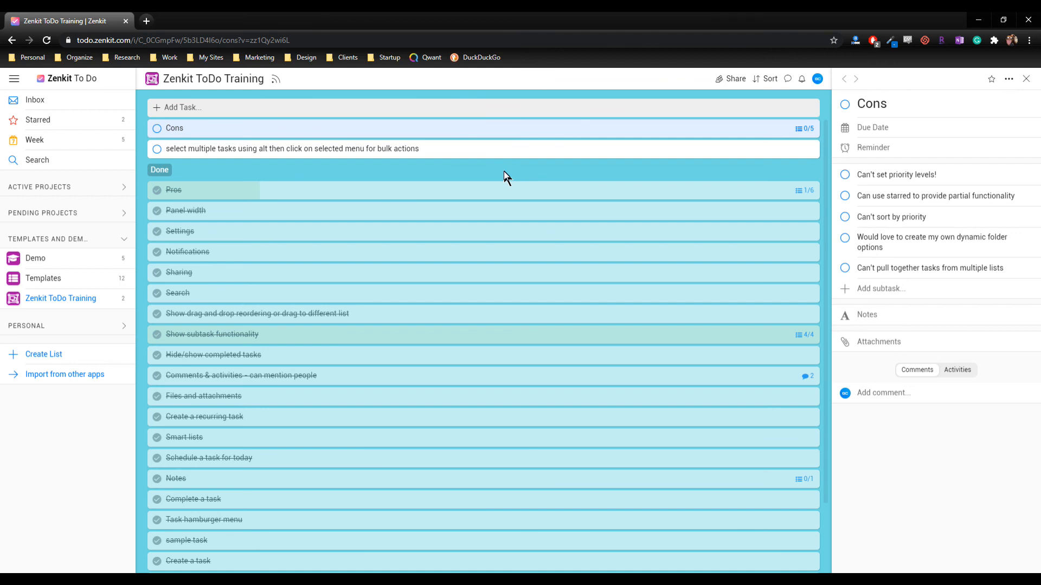
pyautogui.moveTo(542, 182)
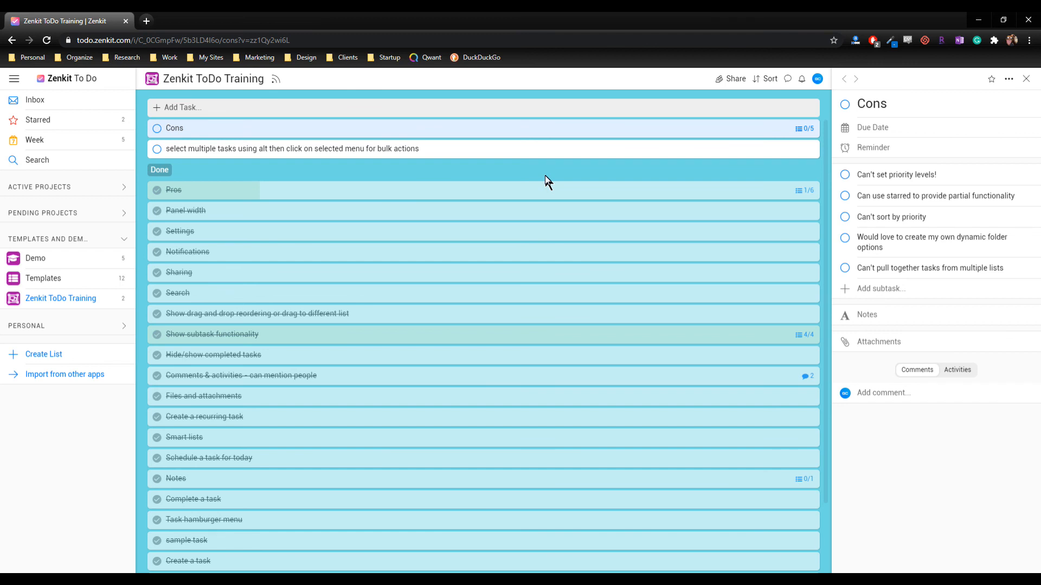
pyautogui.moveTo(550, 176)
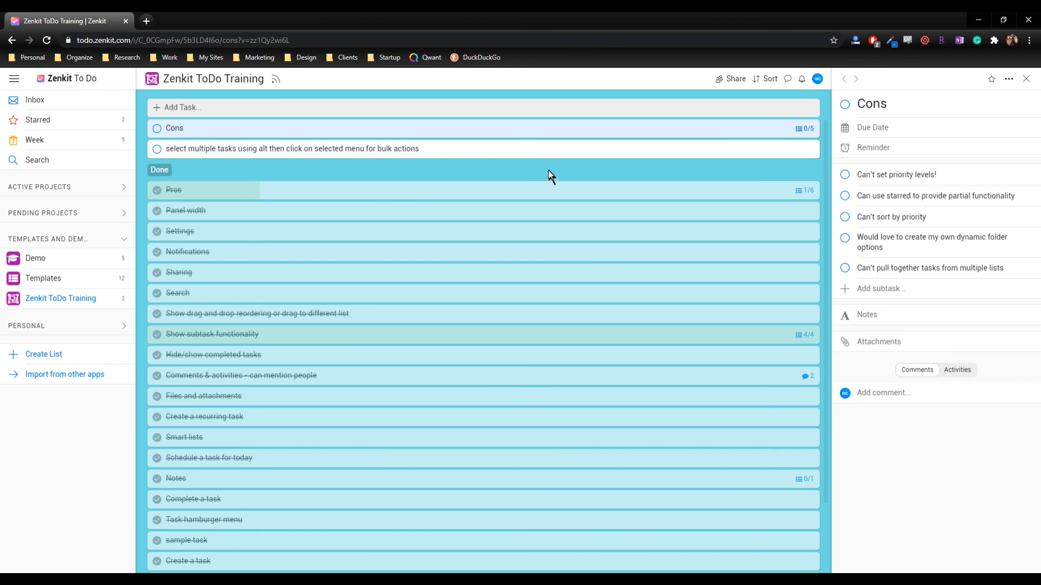